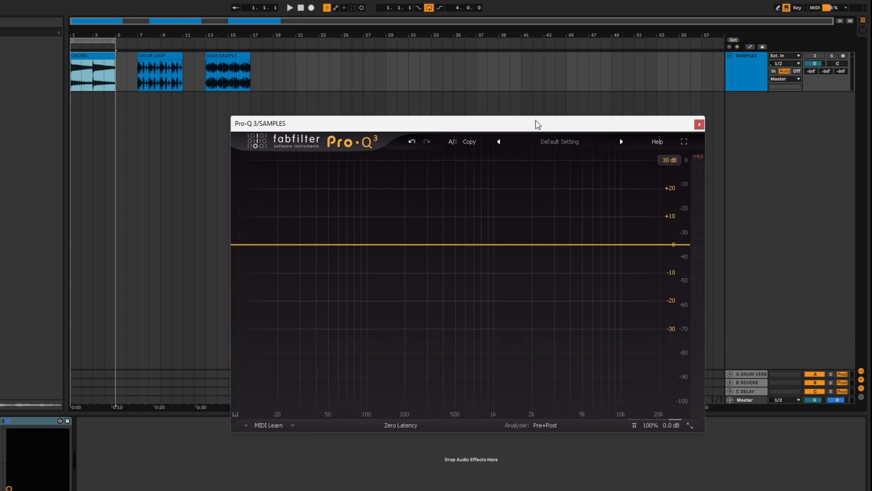
{"action": "mouse_move", "coordinate": [770, 43]}
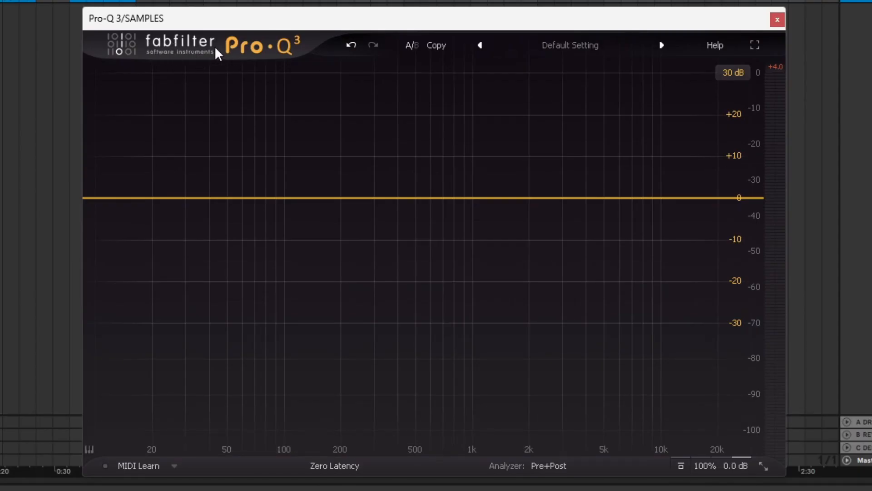
{"action": "mouse_move", "coordinate": [136, 48]}
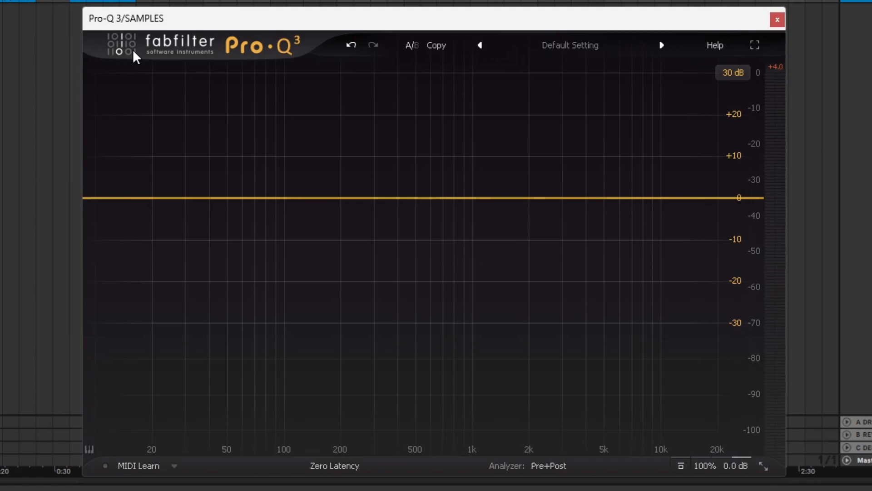
{"action": "mouse_move", "coordinate": [232, 54]}
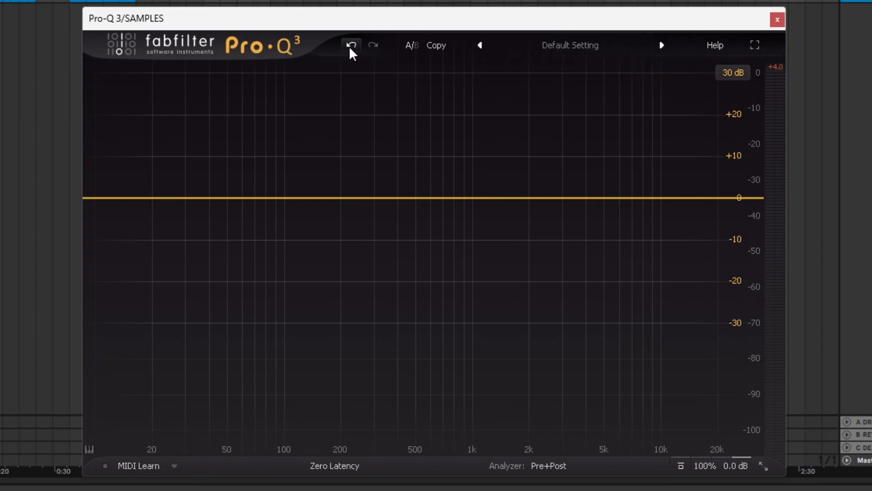
{"action": "mouse_move", "coordinate": [351, 48]}
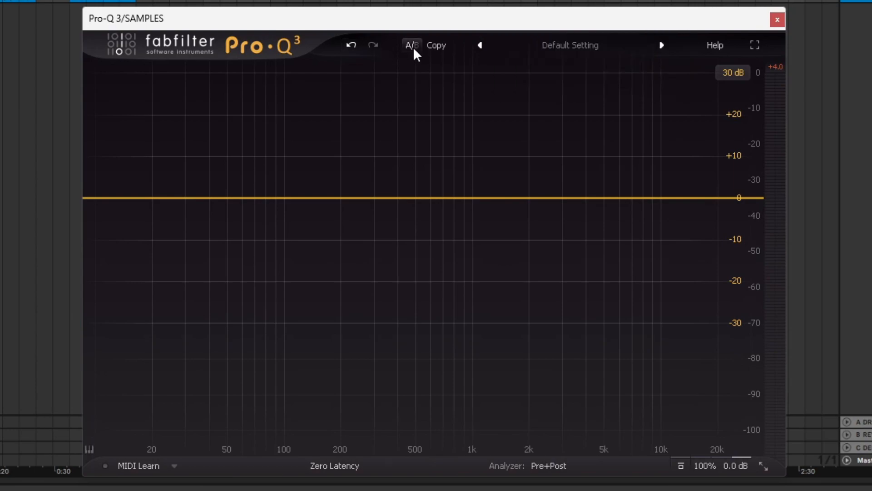
{"action": "mouse_move", "coordinate": [413, 45]}
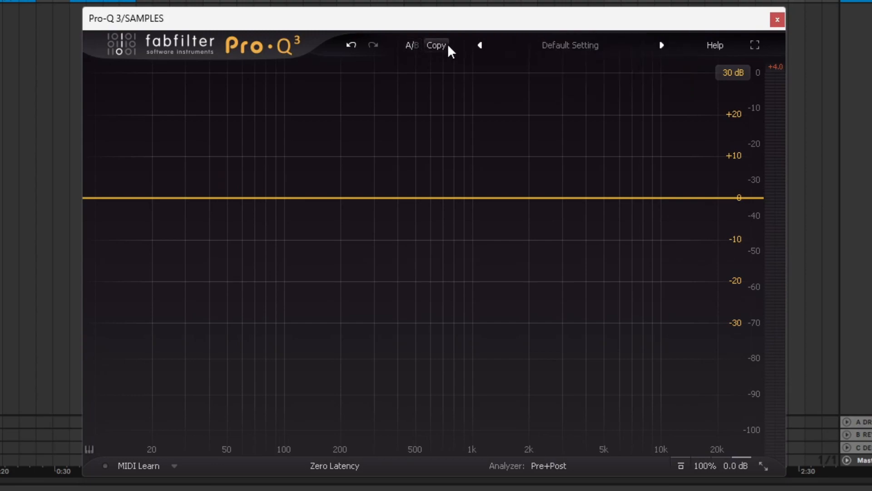
{"action": "mouse_move", "coordinate": [426, 55]}
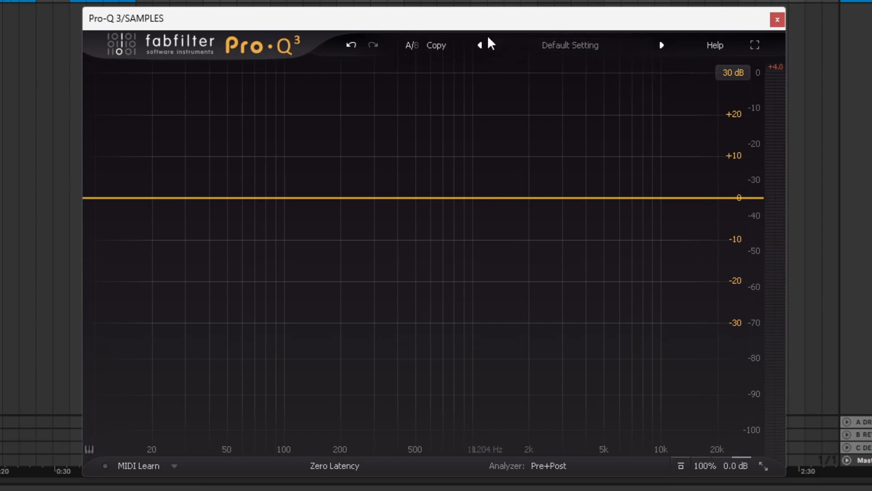
Load the Phone preset from the preset list and audition it on SAMPLES.
{"action": "left_click", "coordinate": [571, 45]}
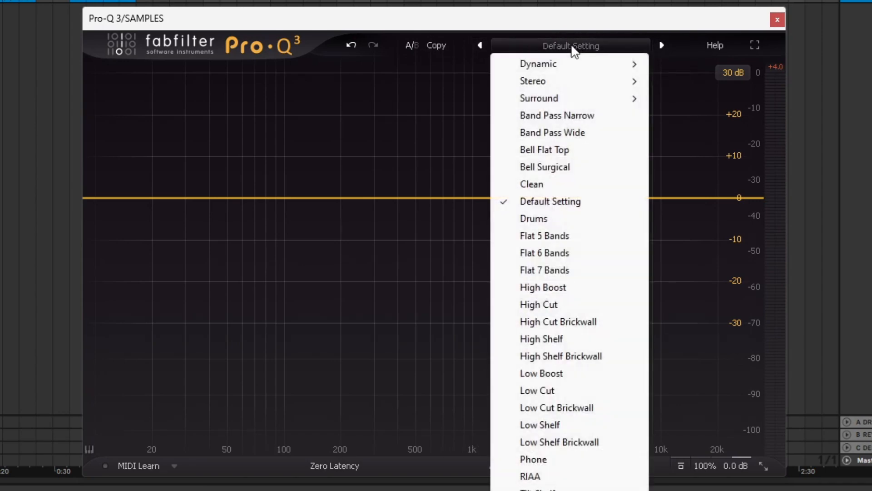
{"action": "mouse_move", "coordinate": [545, 422]}
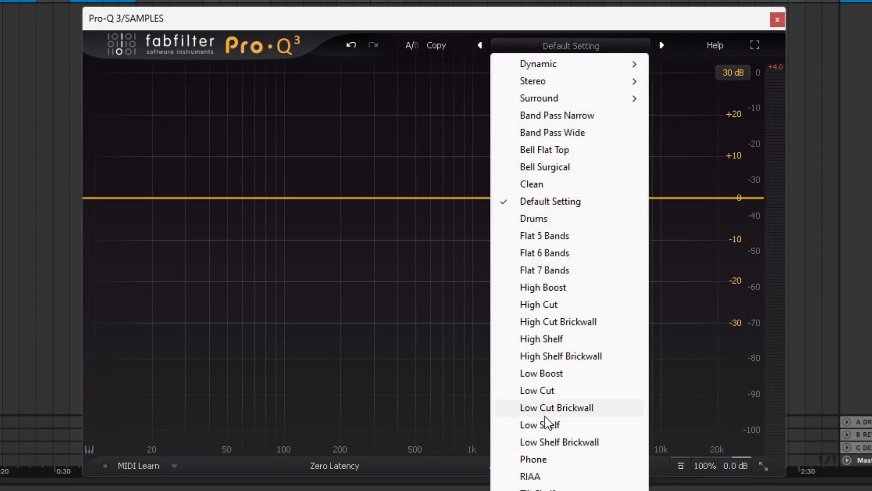
{"action": "left_click", "coordinate": [533, 459]}
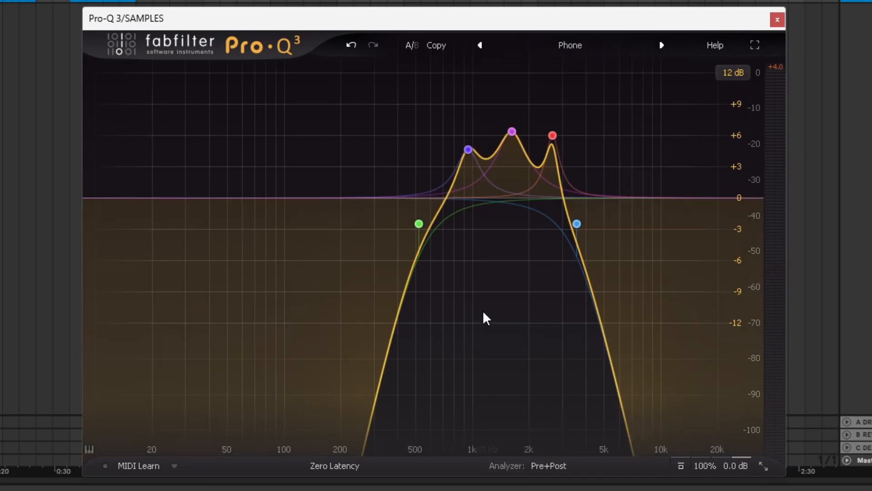
{"action": "left_click", "coordinate": [419, 224]}
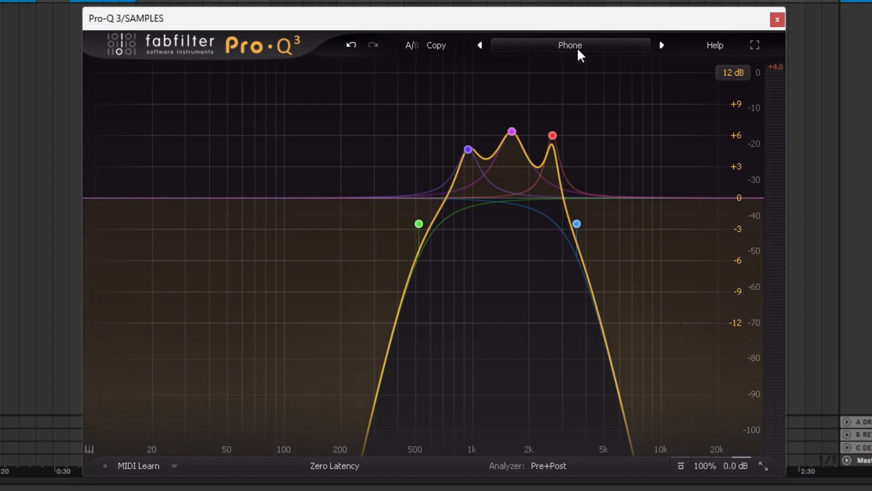
Return to the Default Setting preset so the curve is flat again.
{"action": "left_click", "coordinate": [569, 45]}
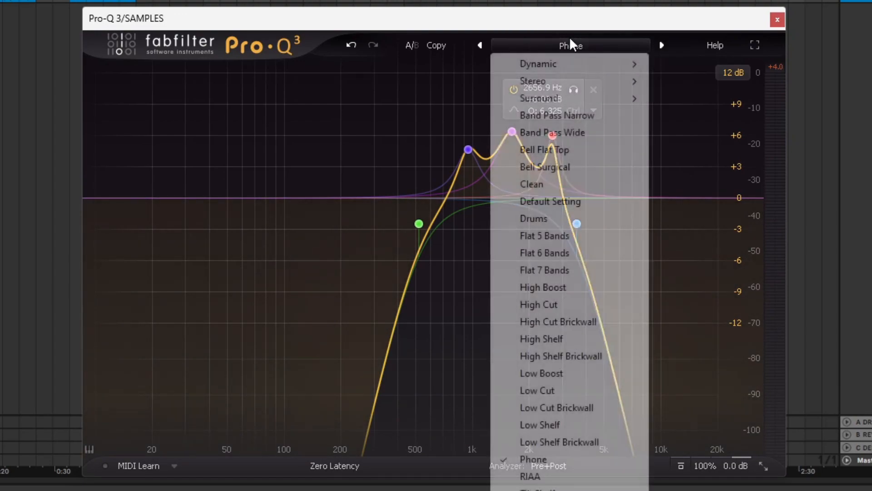
{"action": "left_click", "coordinate": [550, 201]}
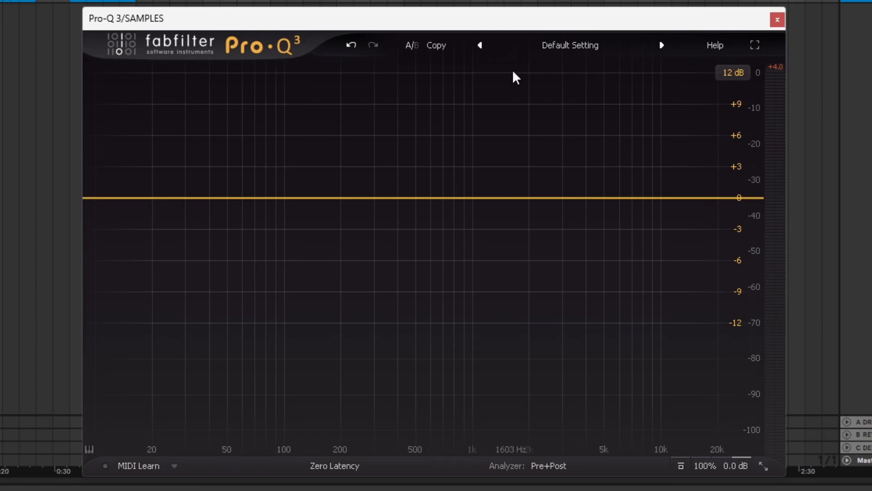
{"action": "left_click", "coordinate": [570, 45]}
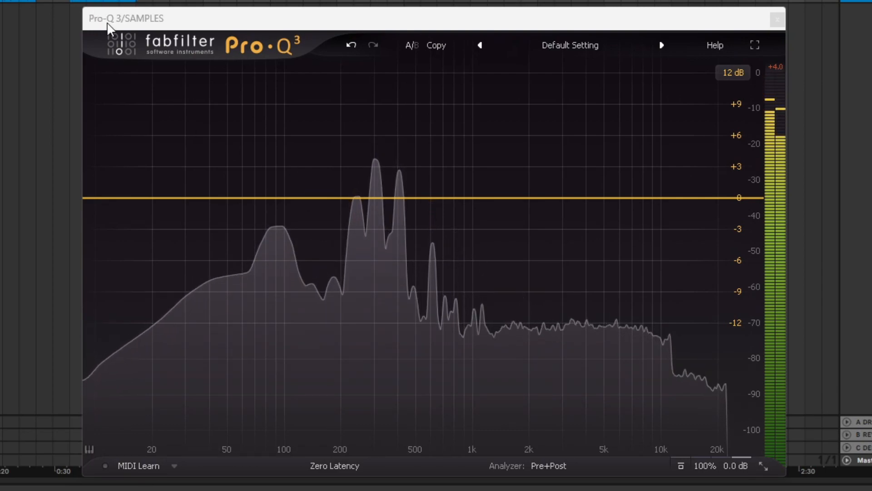
{"action": "mouse_move", "coordinate": [571, 269]}
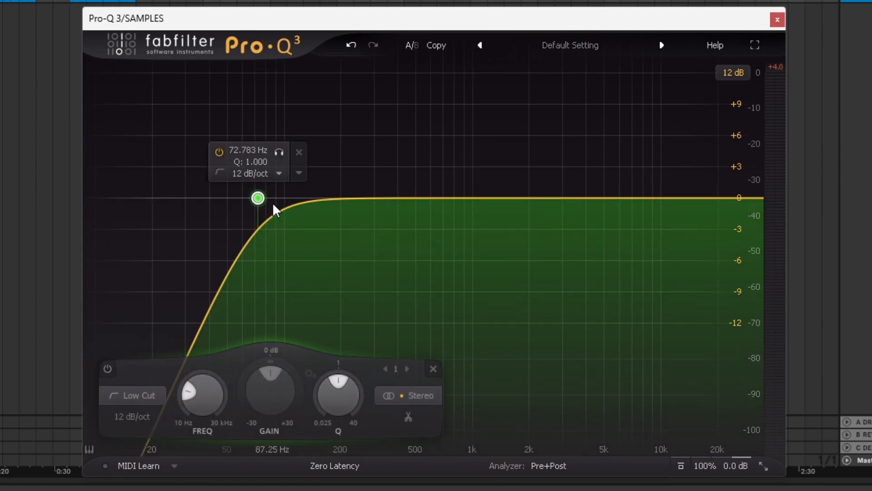
{"action": "mouse_move", "coordinate": [131, 378]}
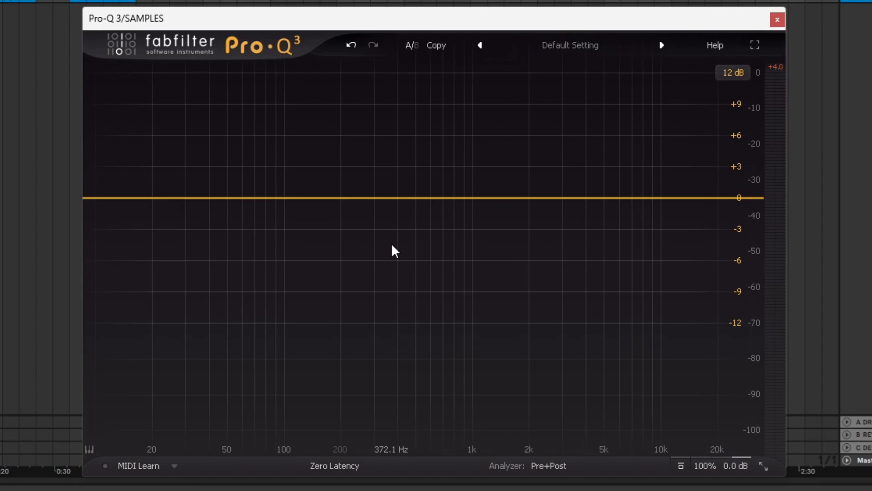
{"action": "mouse_move", "coordinate": [405, 228]}
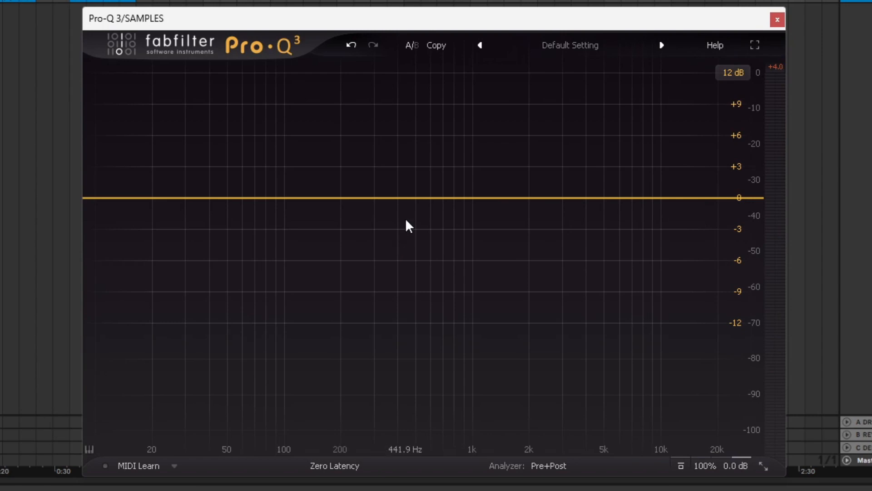
{"action": "left_click", "coordinate": [716, 45]}
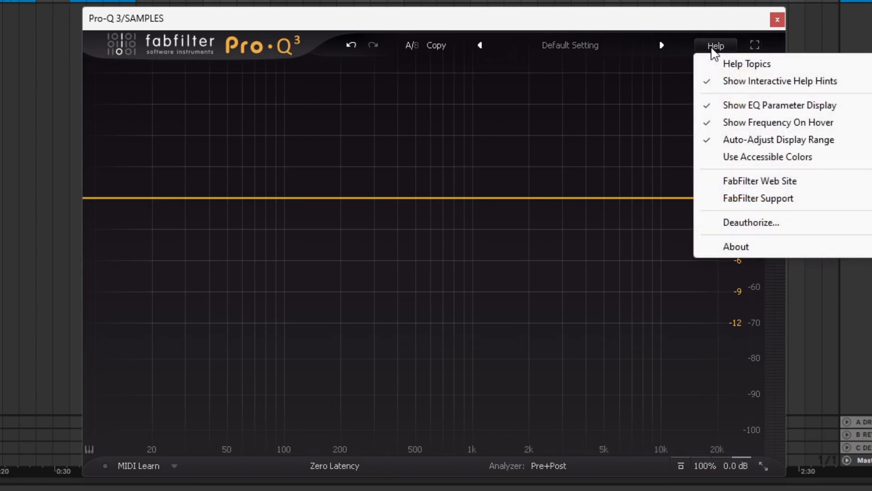
{"action": "mouse_move", "coordinate": [727, 103]}
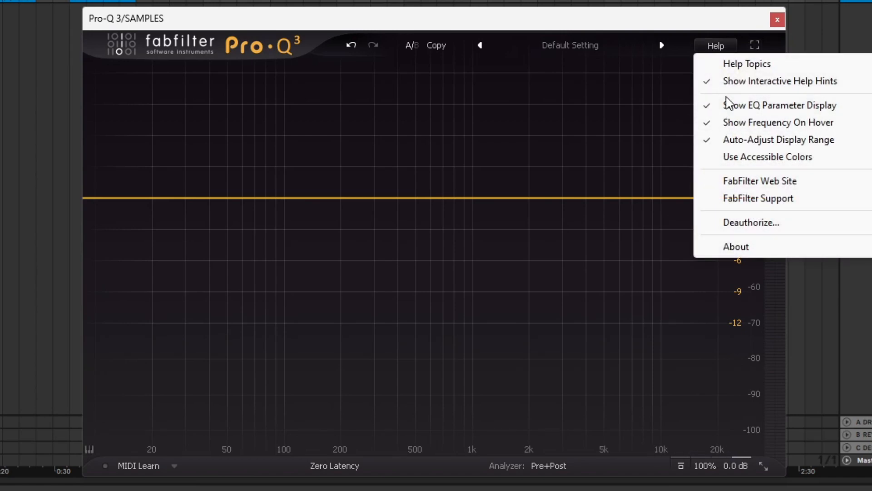
{"action": "mouse_move", "coordinate": [719, 53]}
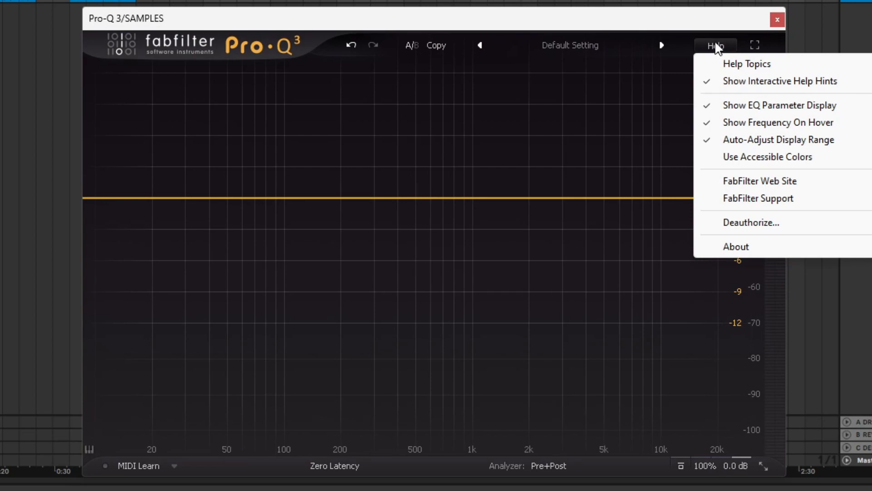
{"action": "mouse_move", "coordinate": [724, 28]}
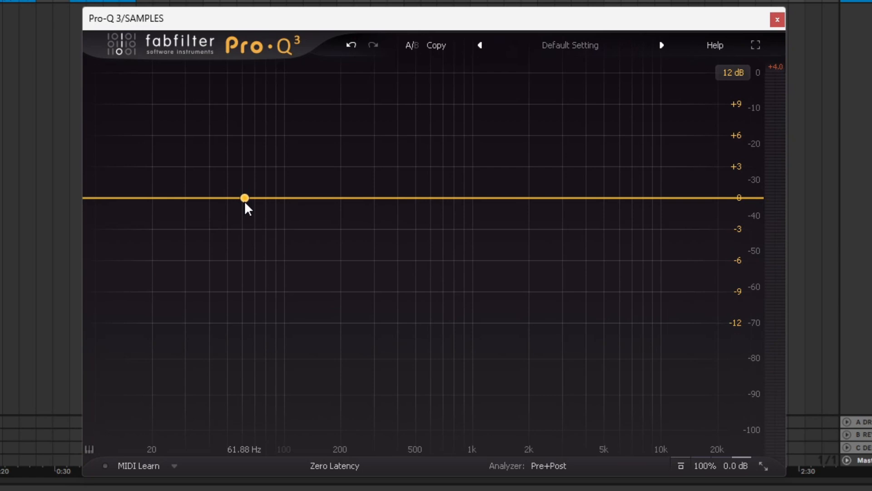
{"action": "left_click_drag", "start_coordinate": [245, 198], "coordinate": [349, 198]}
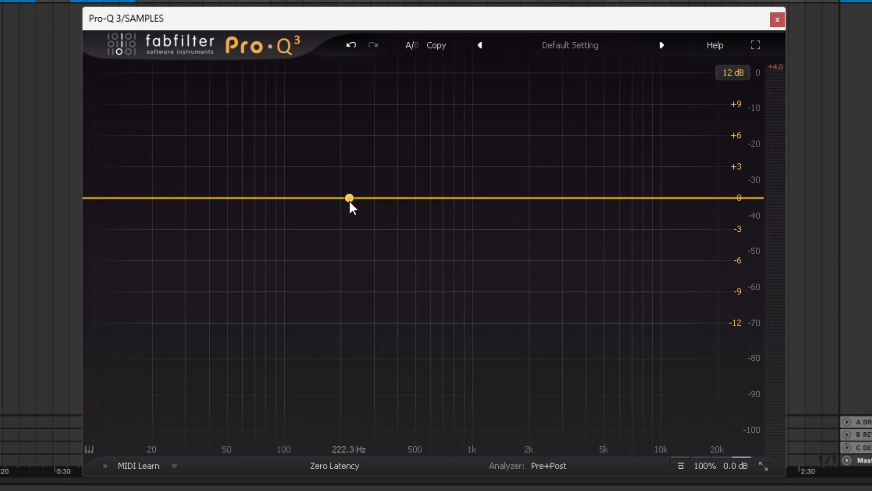
{"action": "left_click_drag", "start_coordinate": [348, 199], "coordinate": [382, 135]}
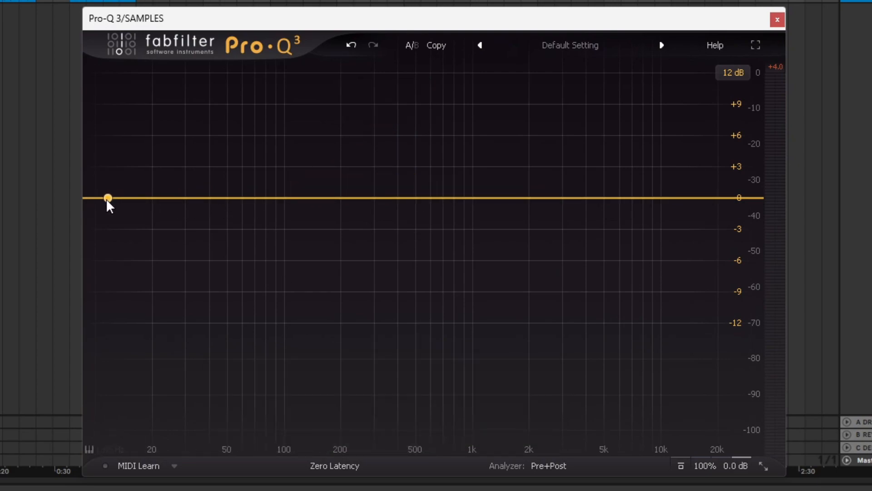
{"action": "mouse_move", "coordinate": [493, 314]}
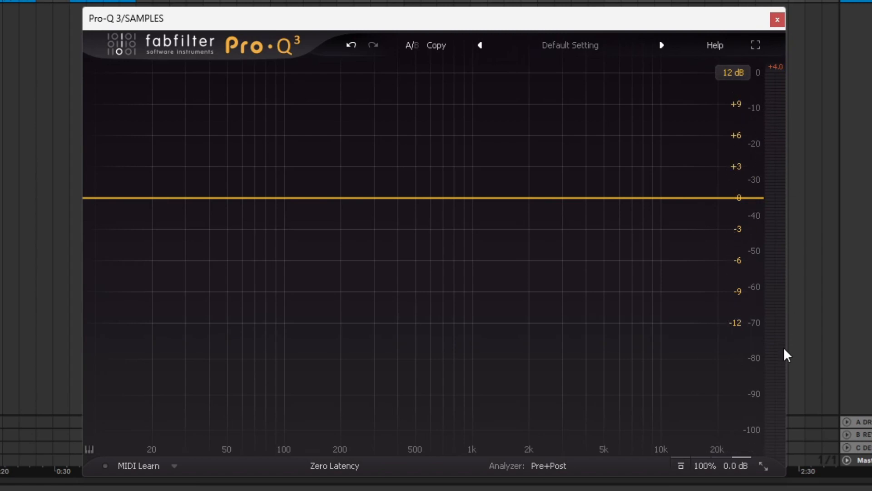
{"action": "mouse_move", "coordinate": [770, 174]}
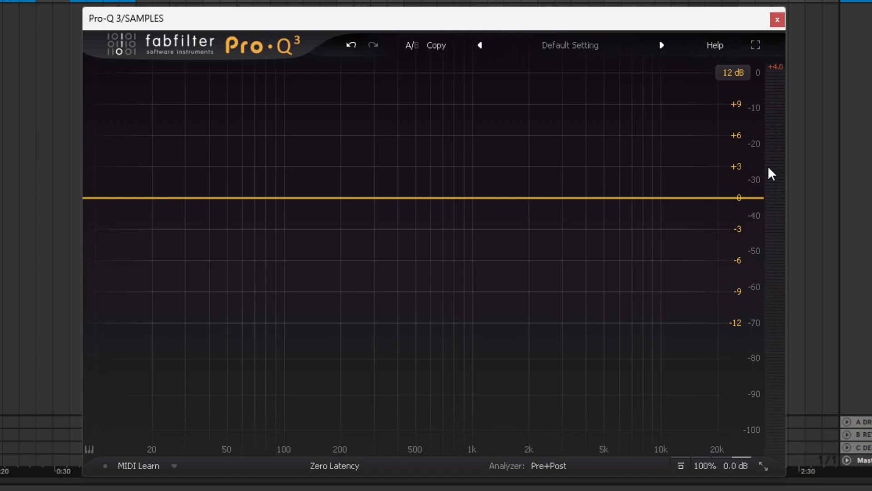
{"action": "mouse_move", "coordinate": [729, 171]}
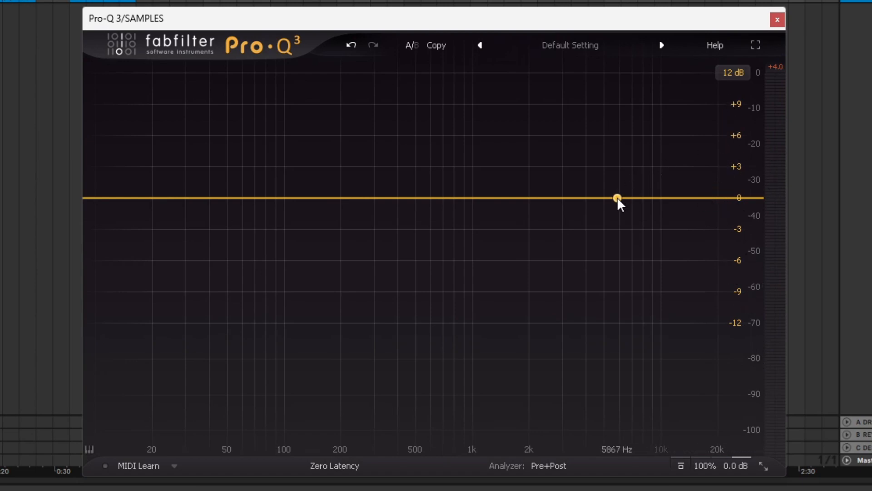
{"action": "left_click_drag", "start_coordinate": [618, 198], "coordinate": [631, 139]}
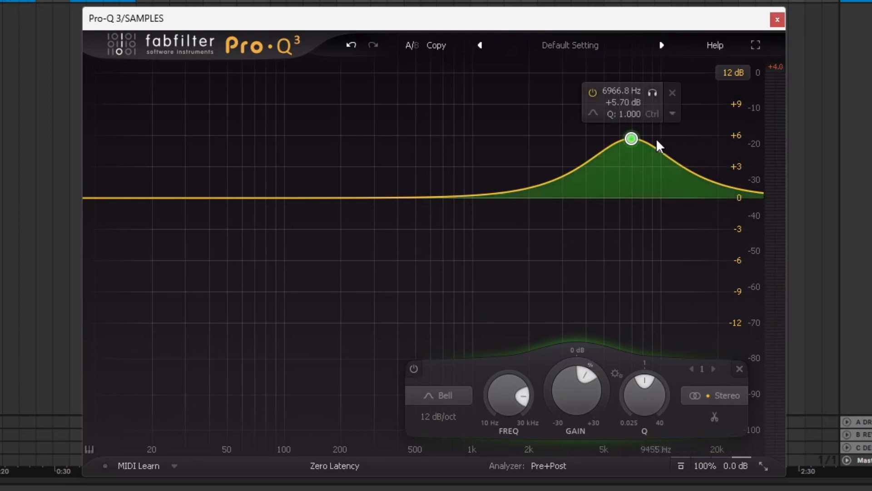
{"action": "left_click_drag", "start_coordinate": [631, 138], "coordinate": [617, 73]}
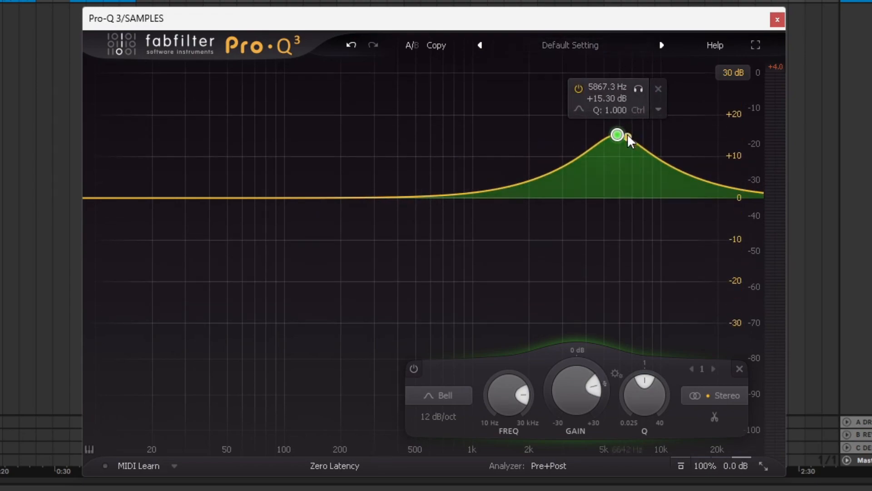
{"action": "left_click_drag", "start_coordinate": [617, 135], "coordinate": [618, 73]}
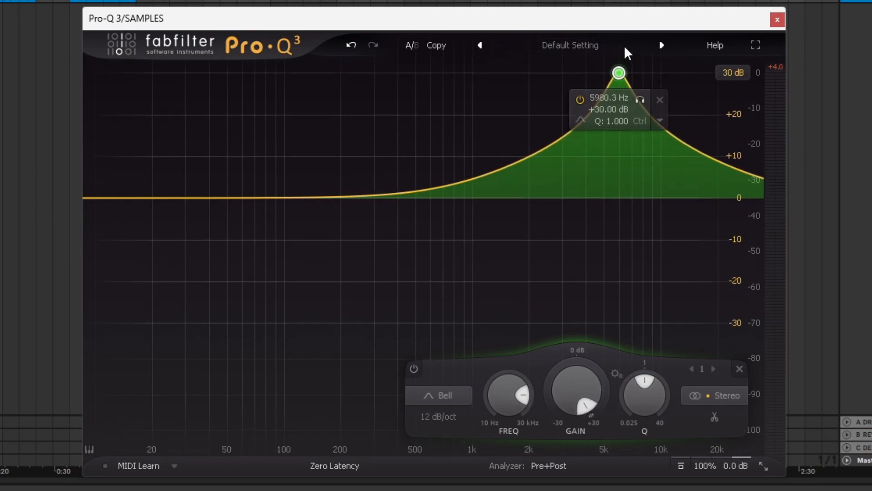
{"action": "mouse_move", "coordinate": [663, 108]}
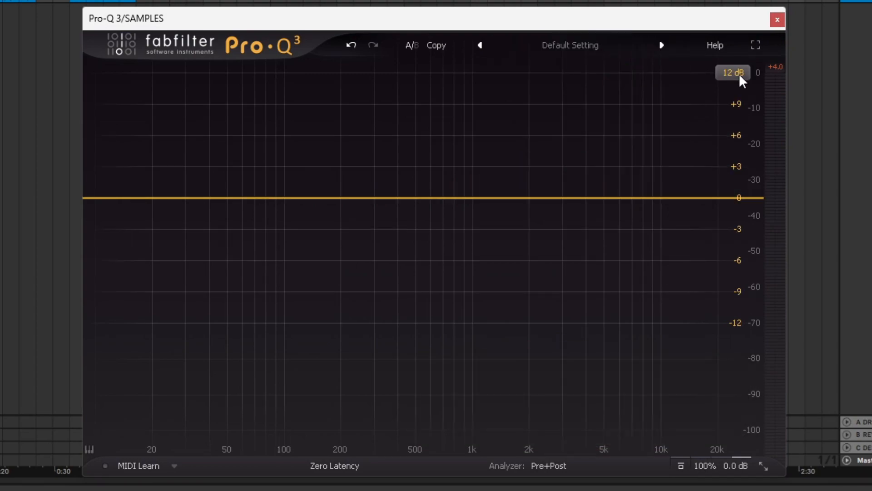
{"action": "mouse_move", "coordinate": [738, 81]}
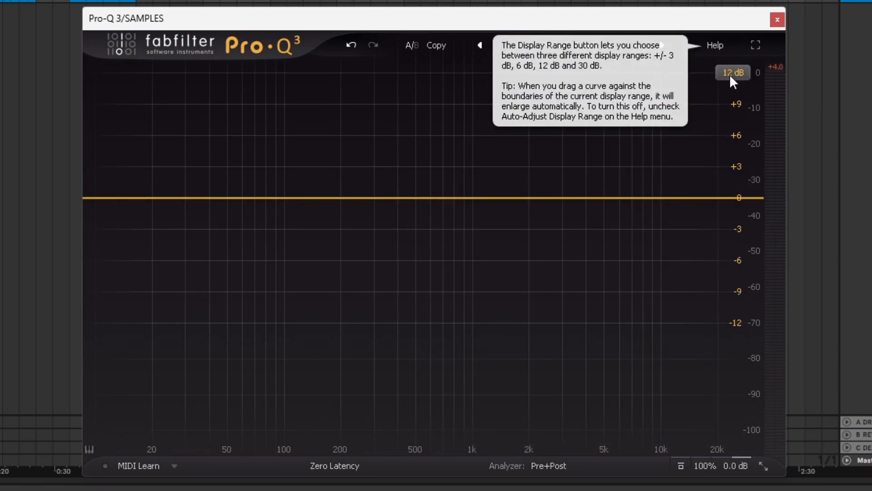
{"action": "left_click", "coordinate": [734, 73]}
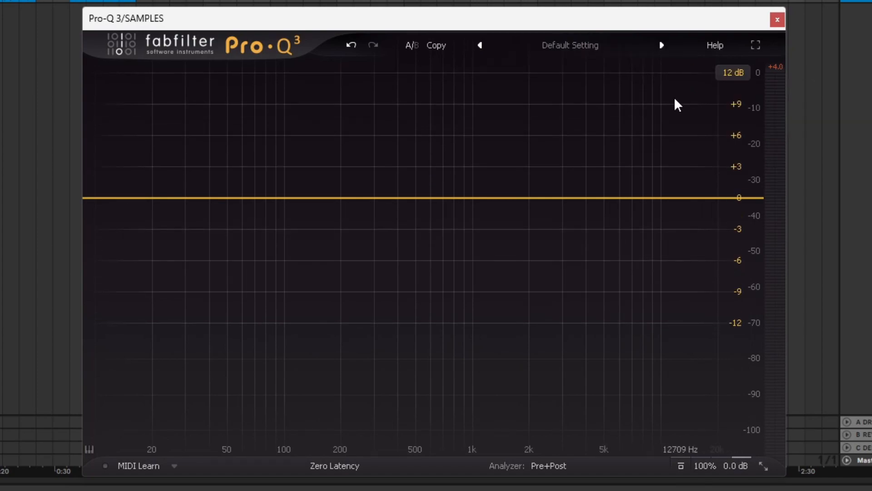
{"action": "mouse_move", "coordinate": [379, 211]}
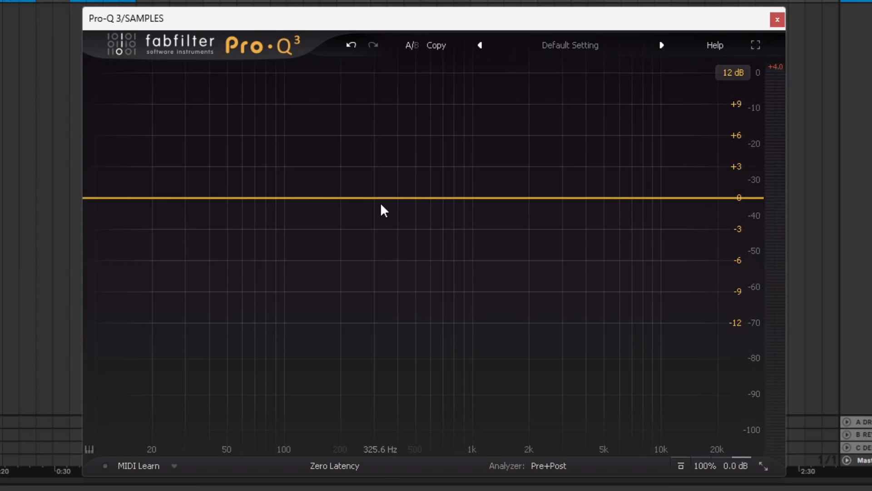
{"action": "mouse_move", "coordinate": [171, 448]}
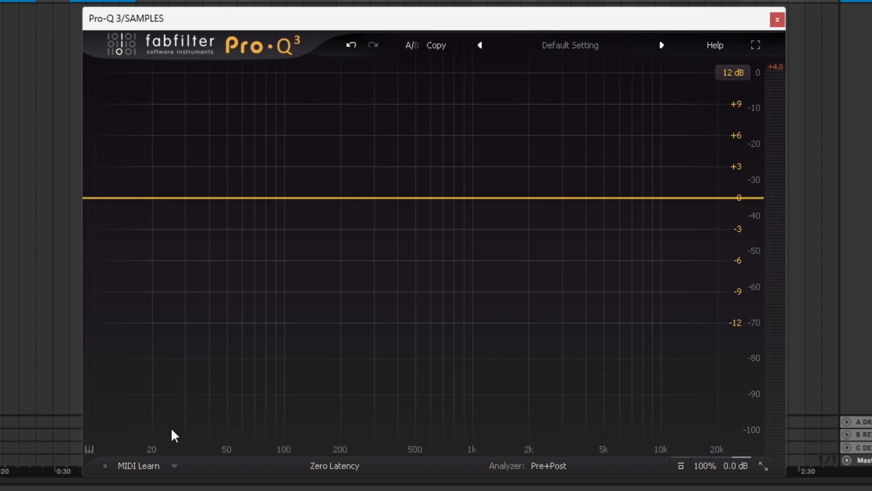
{"action": "mouse_move", "coordinate": [91, 459]}
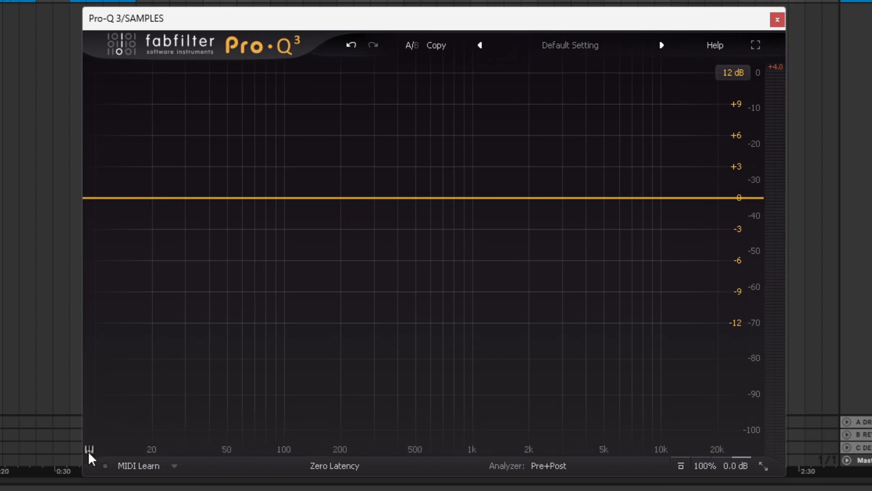
{"action": "mouse_move", "coordinate": [163, 454]}
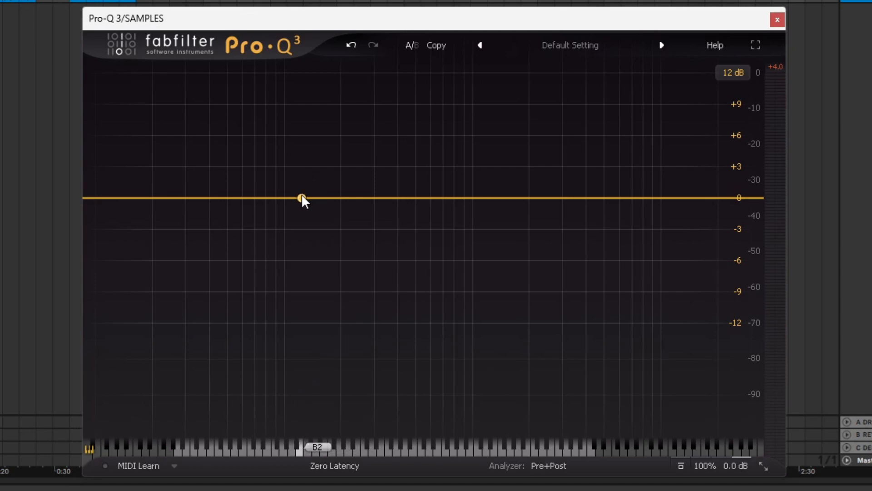
Create a bell band in the low mids and boost it to about +6 dB.
{"action": "left_click_drag", "start_coordinate": [302, 198], "coordinate": [305, 140]}
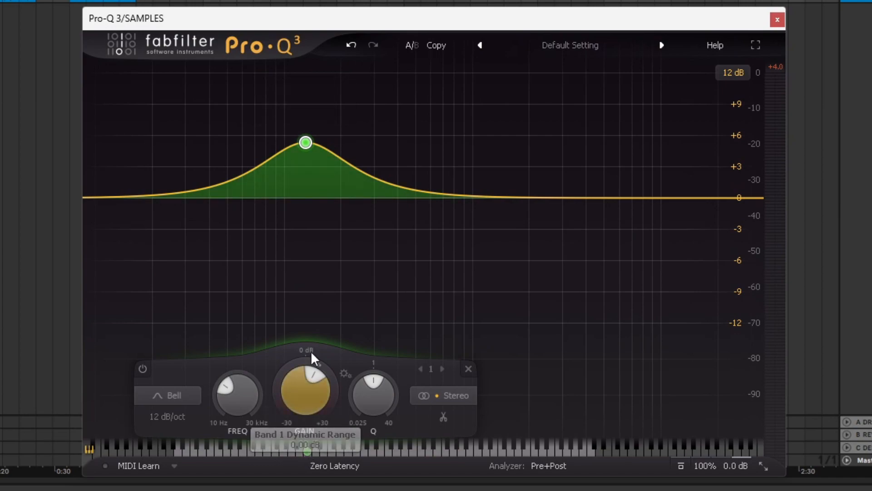
{"action": "left_click_drag", "start_coordinate": [306, 143], "coordinate": [300, 142]}
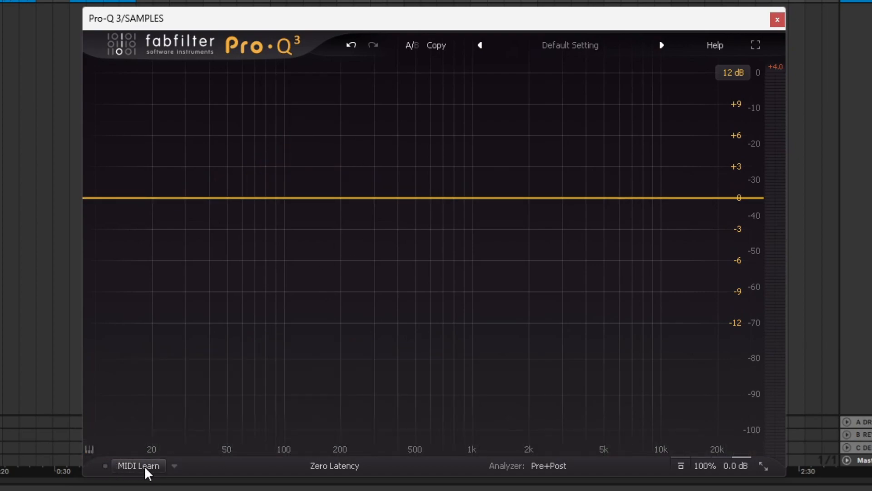
{"action": "mouse_move", "coordinate": [140, 473]}
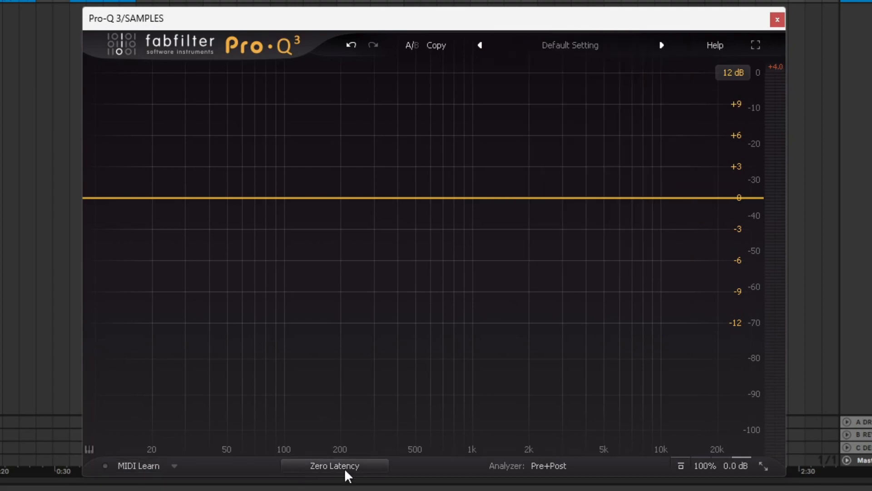
{"action": "mouse_move", "coordinate": [331, 473]}
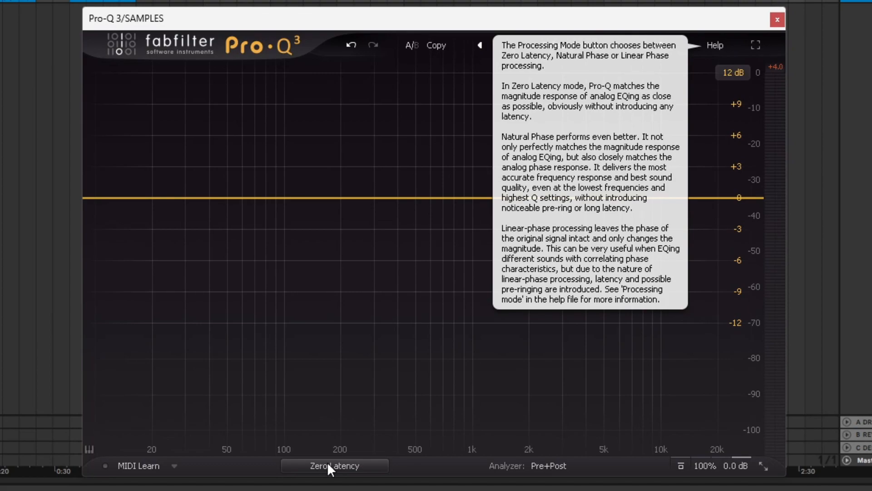
Review the processing mode choices and keep Zero Latency mode.
{"action": "left_click", "coordinate": [334, 466]}
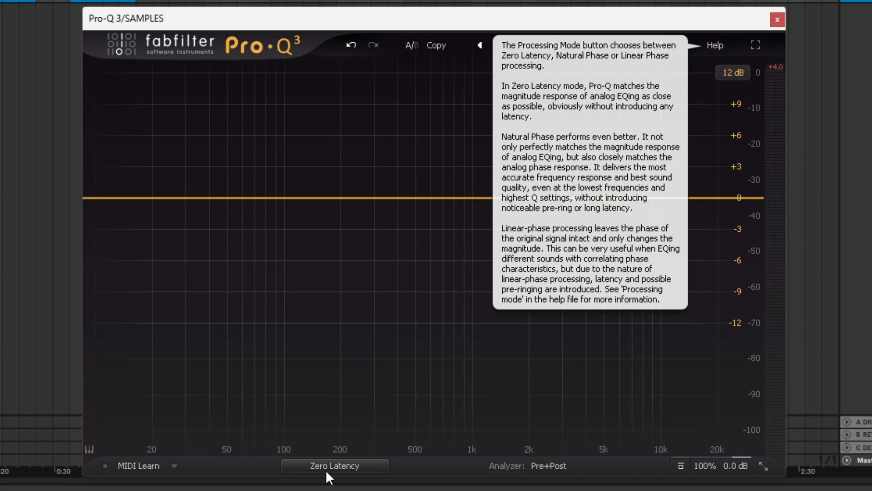
{"action": "left_click", "coordinate": [549, 464]}
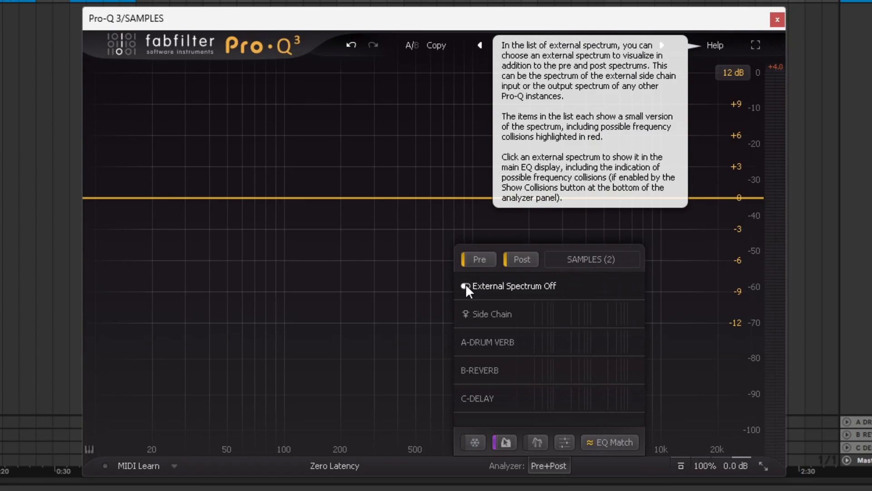
{"action": "mouse_move", "coordinate": [482, 320]}
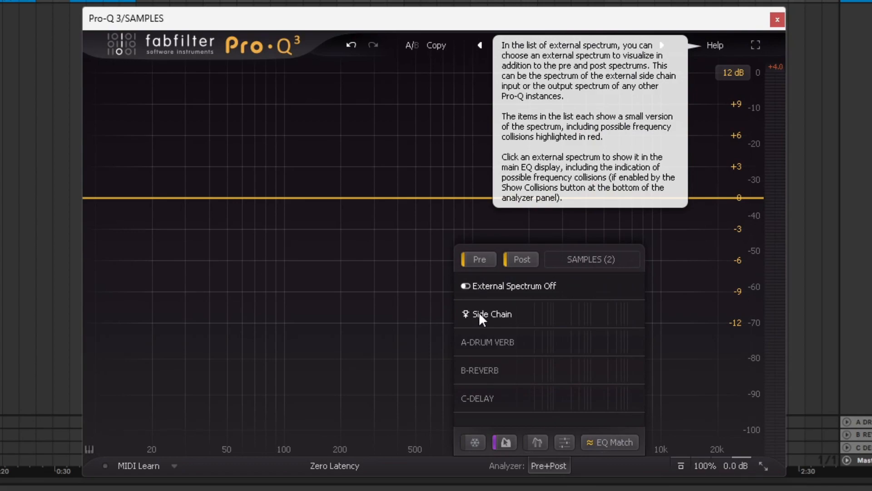
{"action": "mouse_move", "coordinate": [490, 360]}
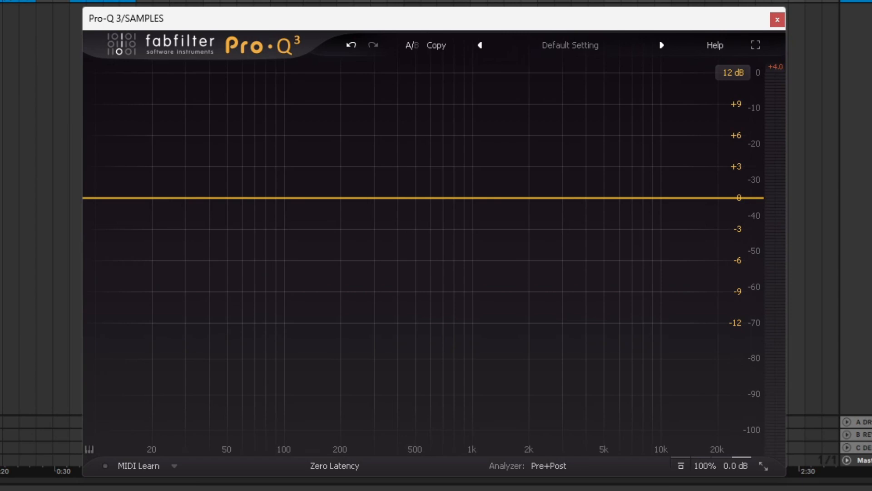
{"action": "mouse_move", "coordinate": [614, 452]}
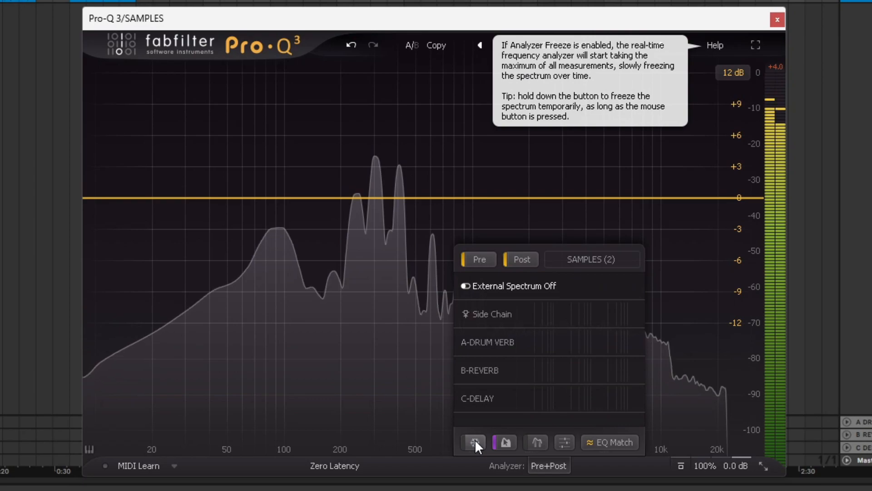
Freeze the analyzer spectrum, then return it to the live display.
{"action": "left_click", "coordinate": [472, 442]}
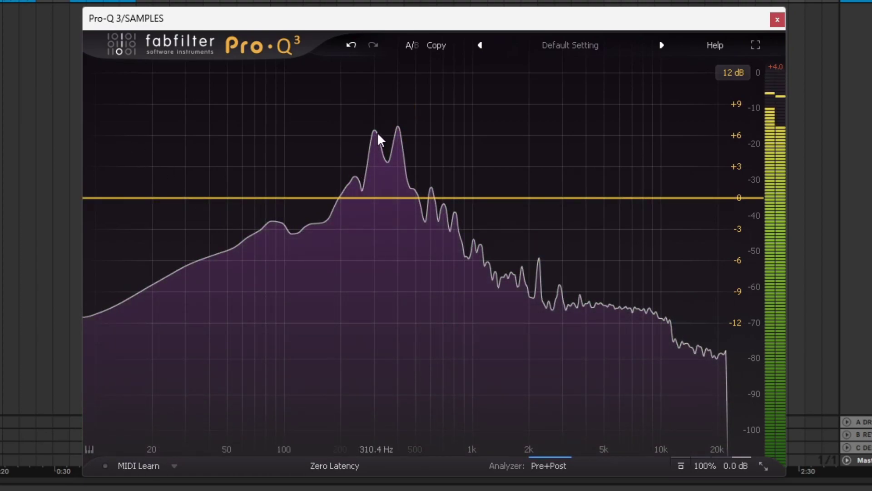
{"action": "left_click", "coordinate": [547, 466]}
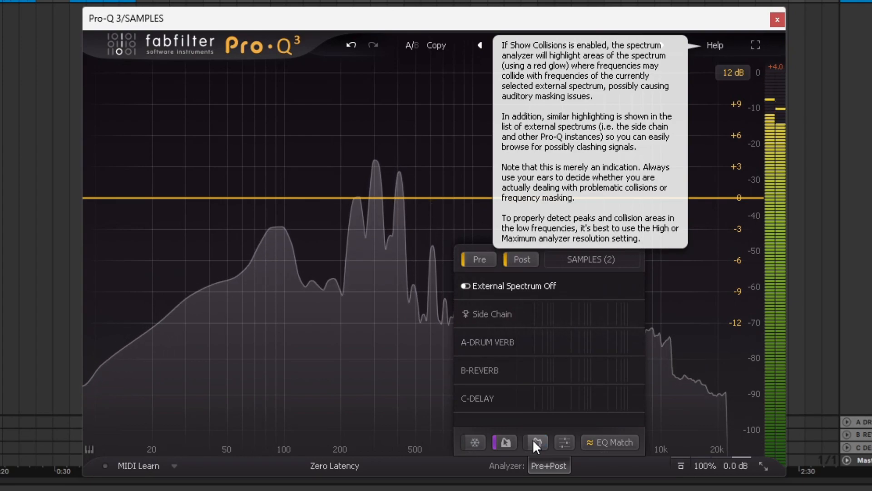
Enable Show Collisions so clashes with an external spectrum glow red.
{"action": "left_click", "coordinate": [564, 442]}
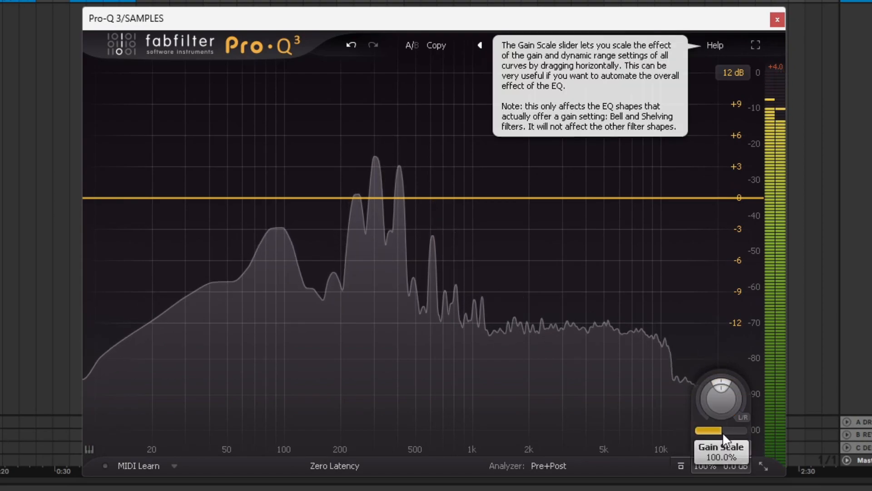
Nudge the Gain Scale down to about 98%, then back up to 101%.
{"action": "left_click_drag", "start_coordinate": [721, 430], "coordinate": [714, 430]}
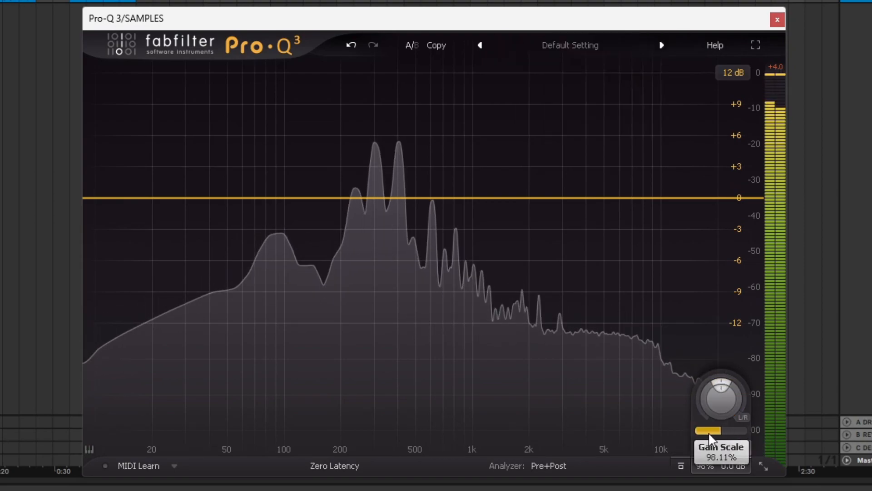
{"action": "left_click_drag", "start_coordinate": [713, 430], "coordinate": [718, 430]}
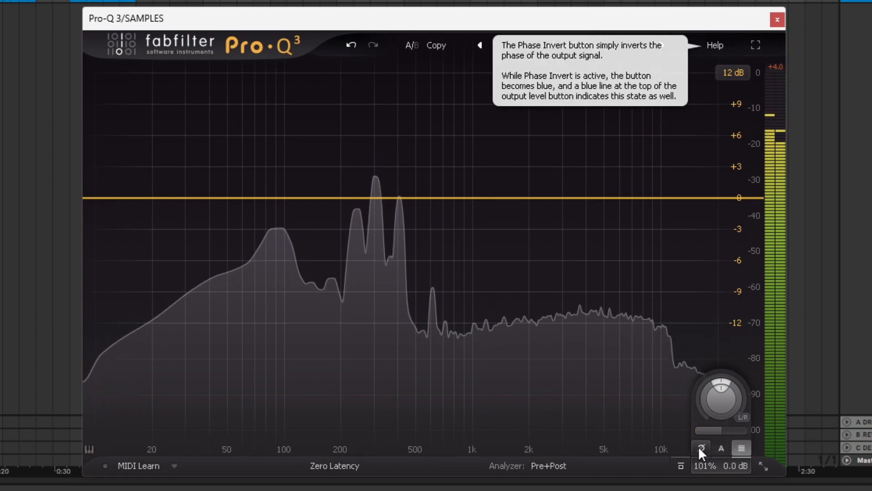
{"action": "mouse_move", "coordinate": [719, 454]}
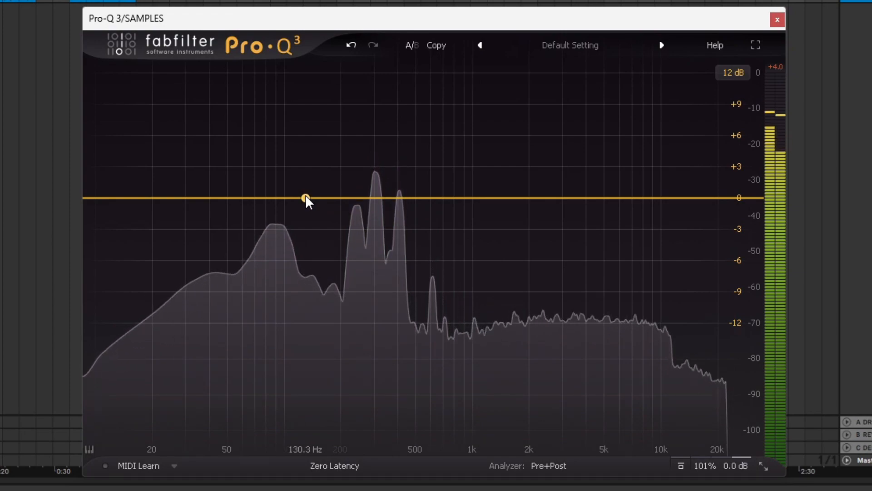
Create a bell boost of about +4.4 dB and settle it near 122 Hz.
{"action": "left_click_drag", "start_coordinate": [305, 198], "coordinate": [321, 157]}
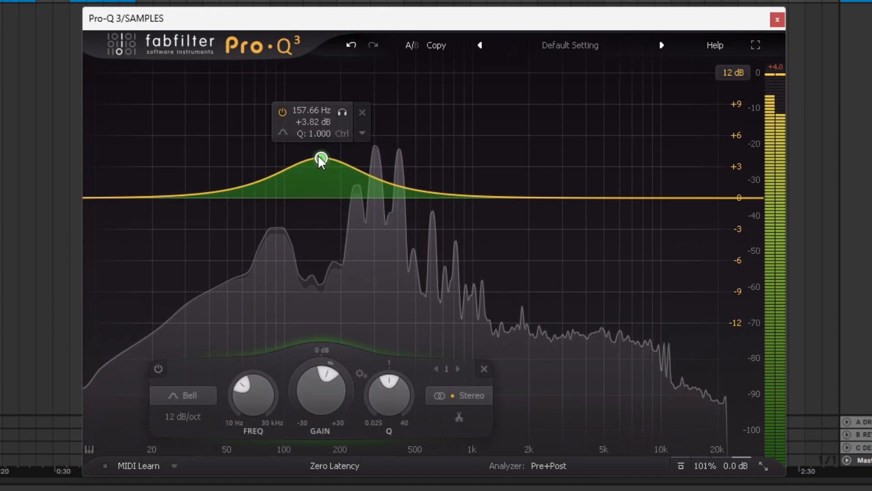
{"action": "left_click_drag", "start_coordinate": [321, 160], "coordinate": [299, 155]}
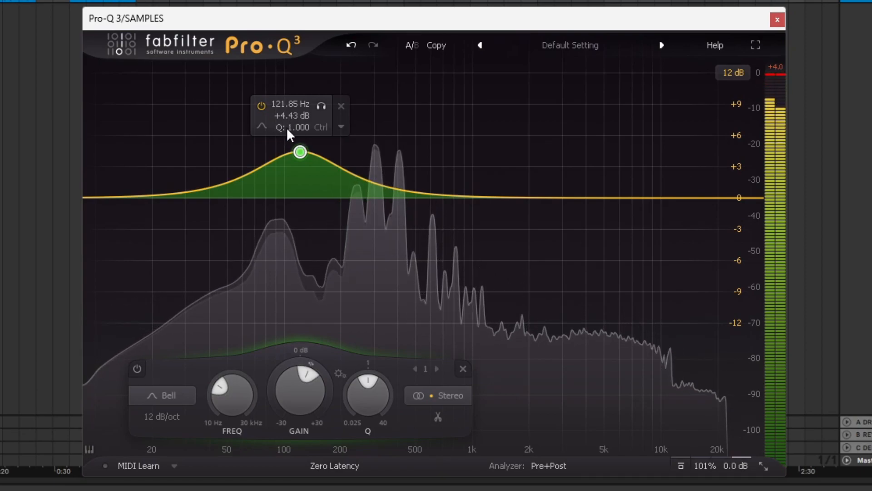
{"action": "left_click", "coordinate": [261, 125]}
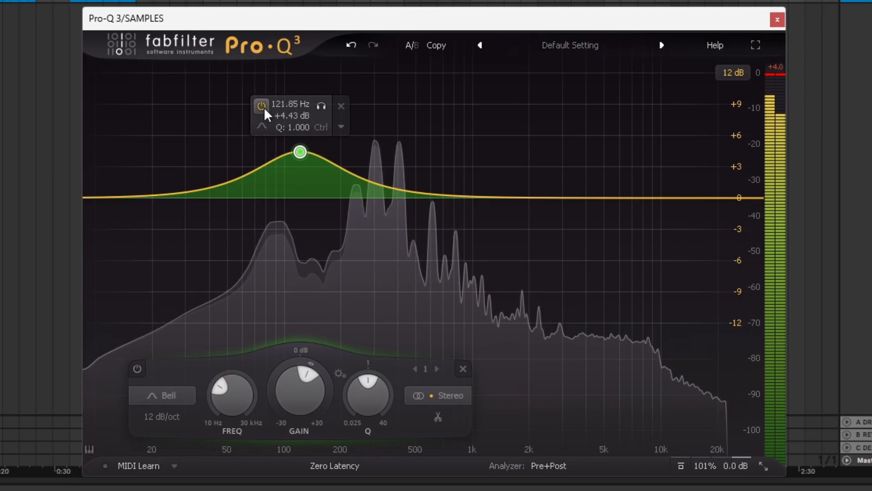
Bypass then solo the bell band to audition it, and bring up its options.
{"action": "left_click", "coordinate": [322, 107]}
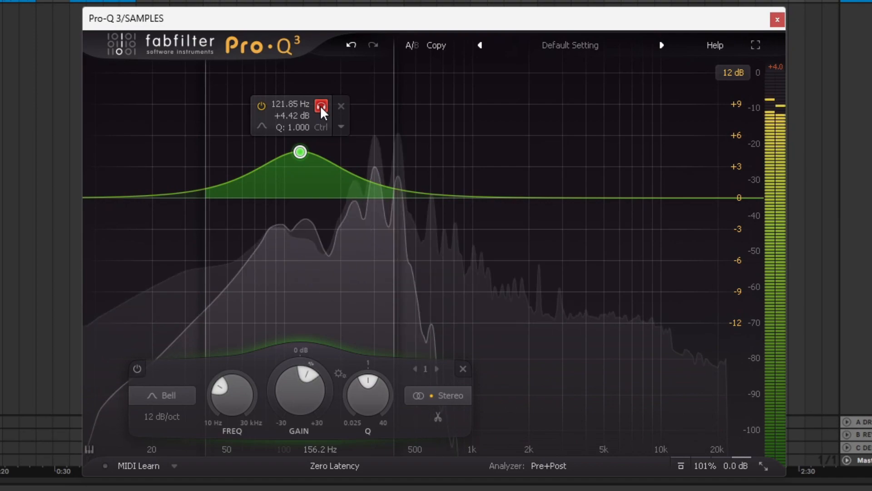
{"action": "left_click", "coordinate": [320, 105]}
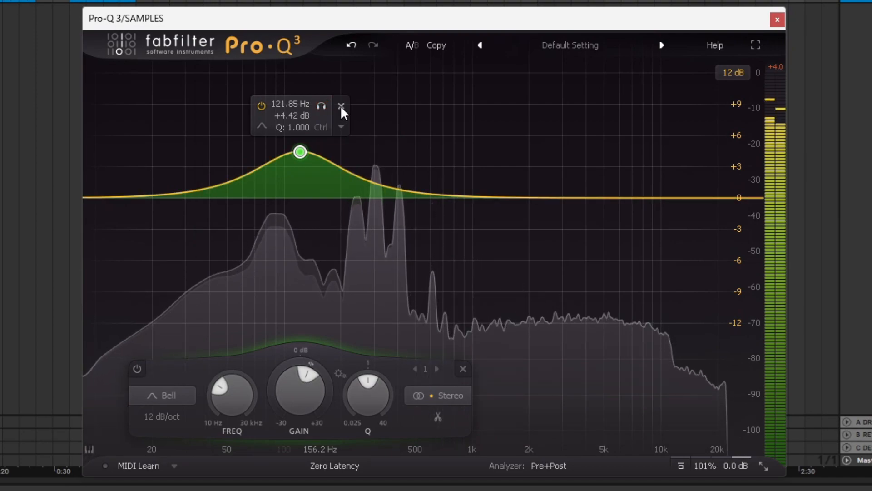
{"action": "left_click", "coordinate": [342, 126]}
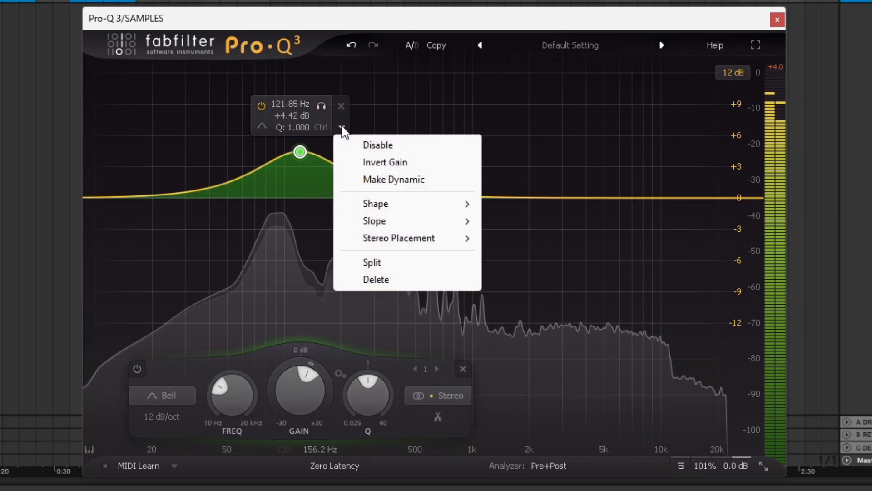
{"action": "mouse_move", "coordinate": [353, 150]}
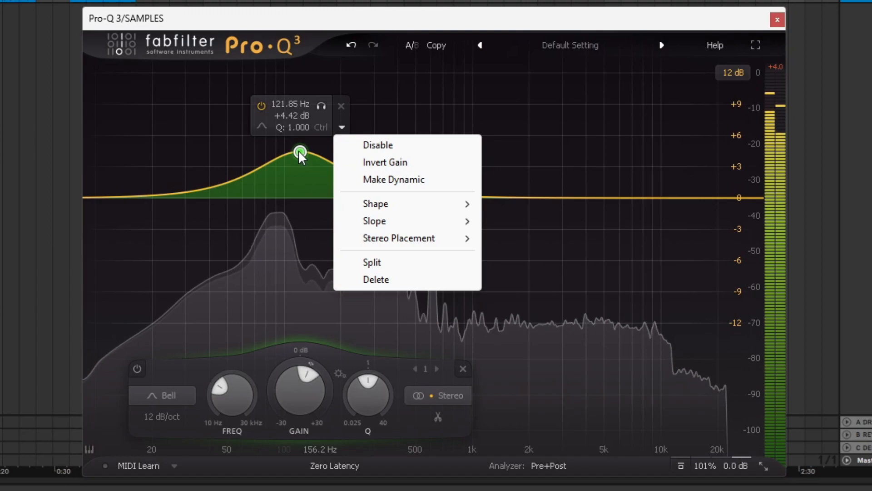
Make the bell band dynamic and move it up to about 335 Hz at +7.9 dB.
{"action": "left_click", "coordinate": [386, 161]}
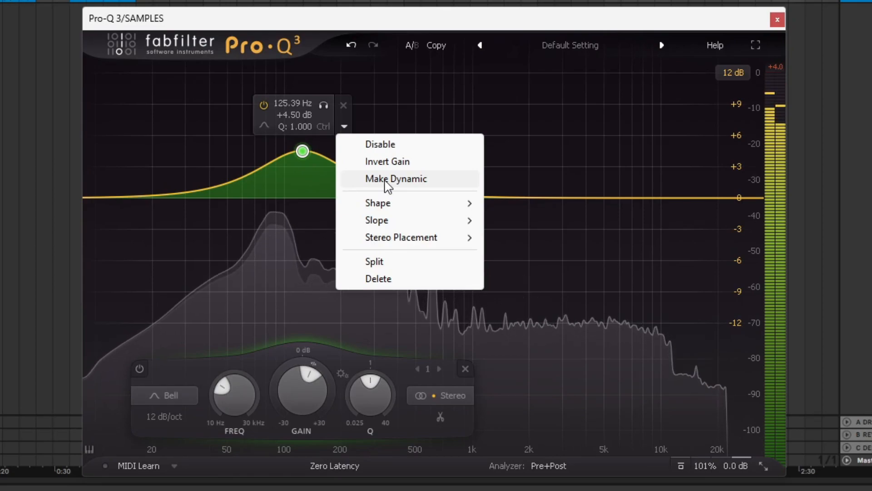
{"action": "left_click", "coordinate": [396, 178]}
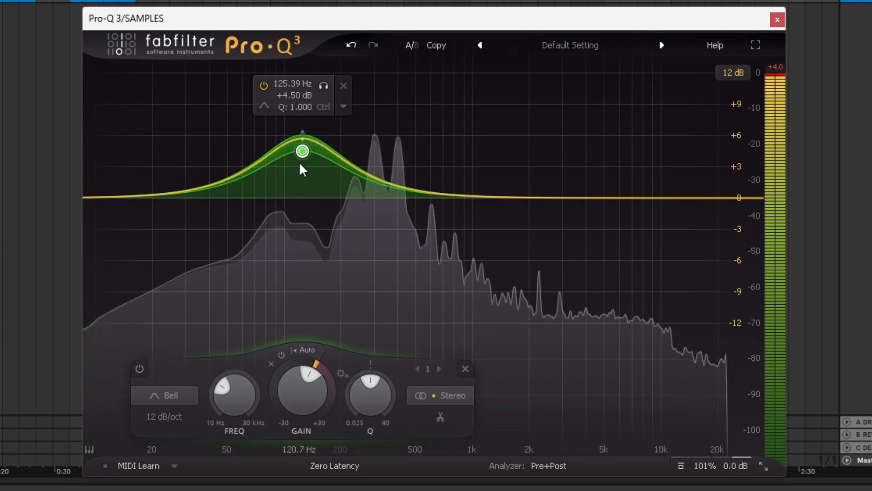
{"action": "left_click_drag", "start_coordinate": [302, 151], "coordinate": [383, 150]}
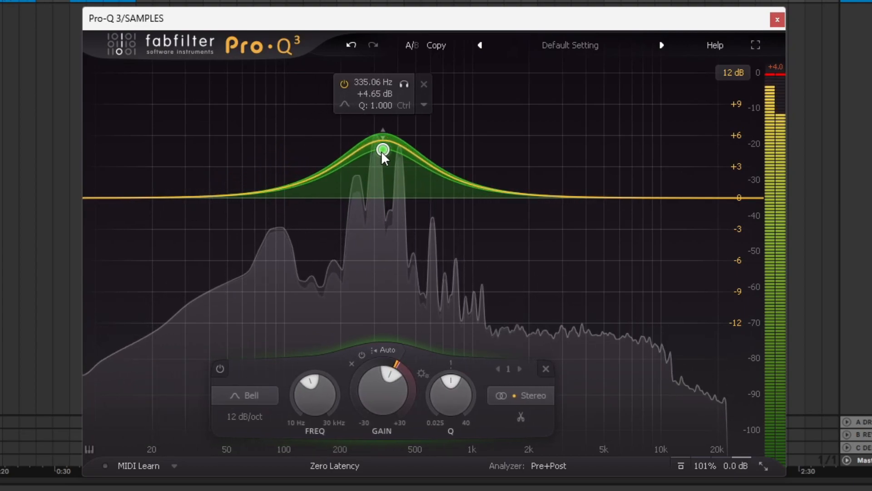
{"action": "left_click_drag", "start_coordinate": [383, 150], "coordinate": [380, 115]}
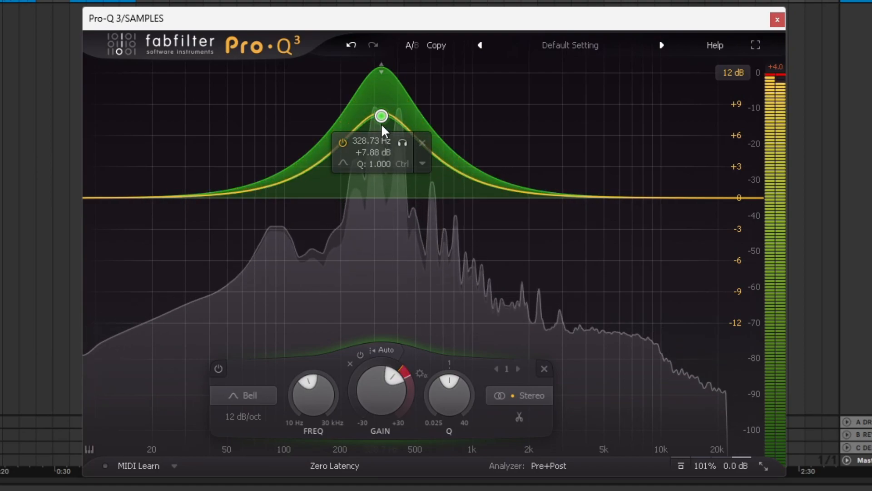
Use the band's options to switch its dynamics off, leaving it near 200 Hz at +7.4 dB.
{"action": "left_click", "coordinate": [422, 164]}
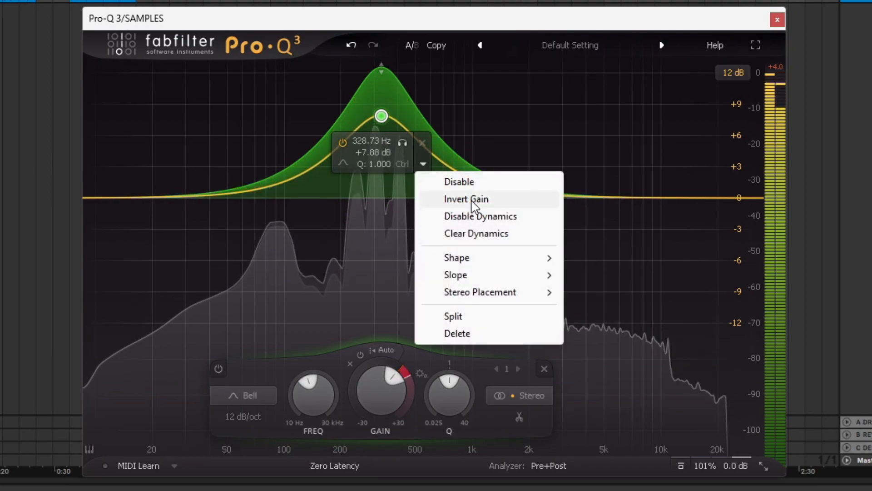
{"action": "left_click", "coordinate": [466, 199]}
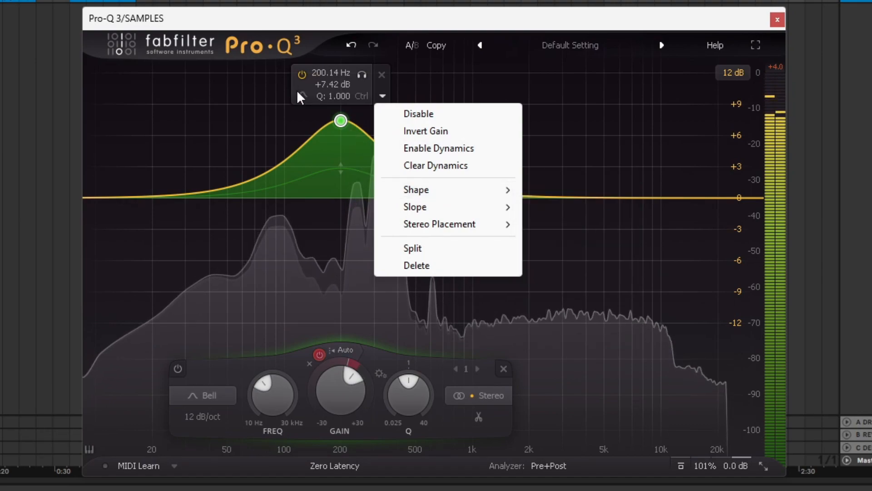
{"action": "mouse_move", "coordinate": [428, 194]}
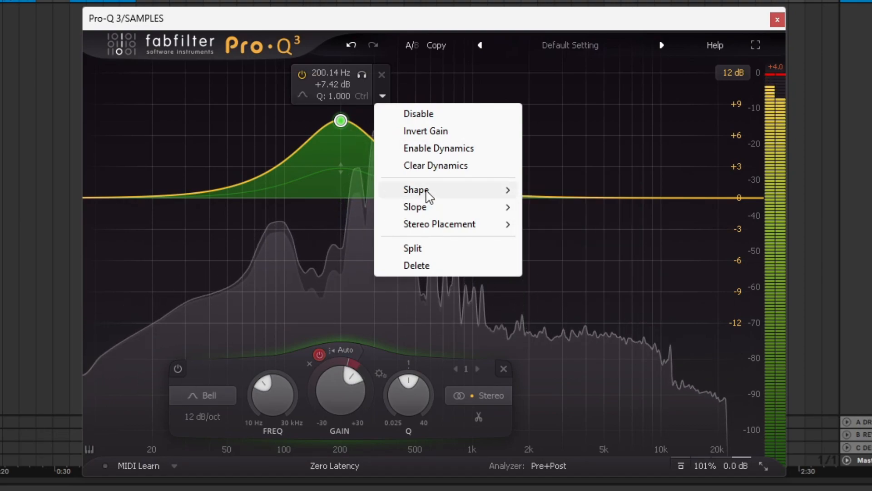
{"action": "mouse_move", "coordinate": [423, 211]}
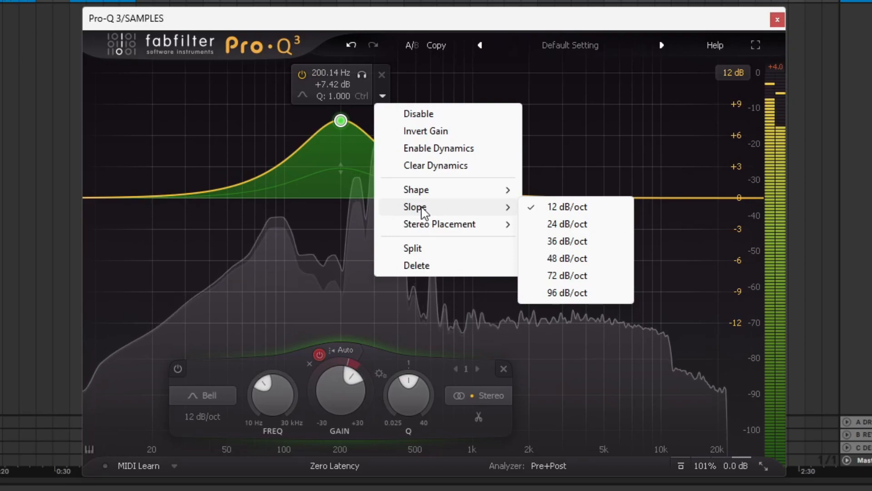
{"action": "mouse_move", "coordinate": [341, 343]}
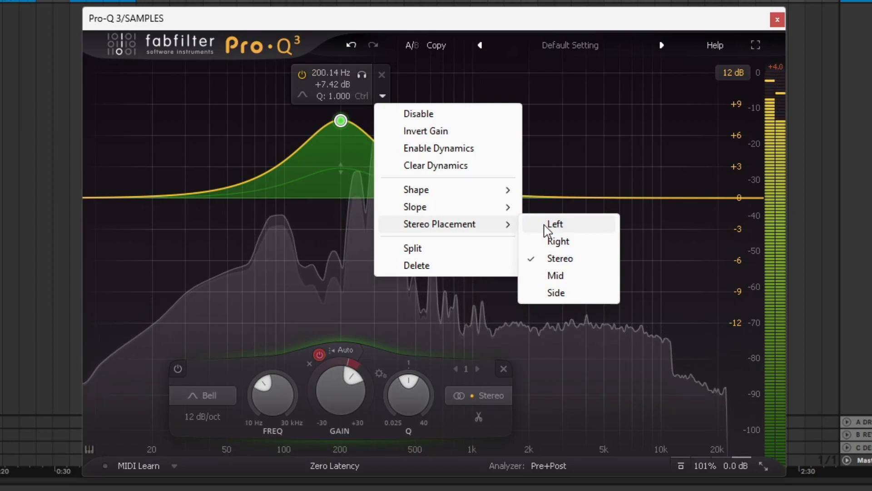
{"action": "mouse_move", "coordinate": [426, 253]}
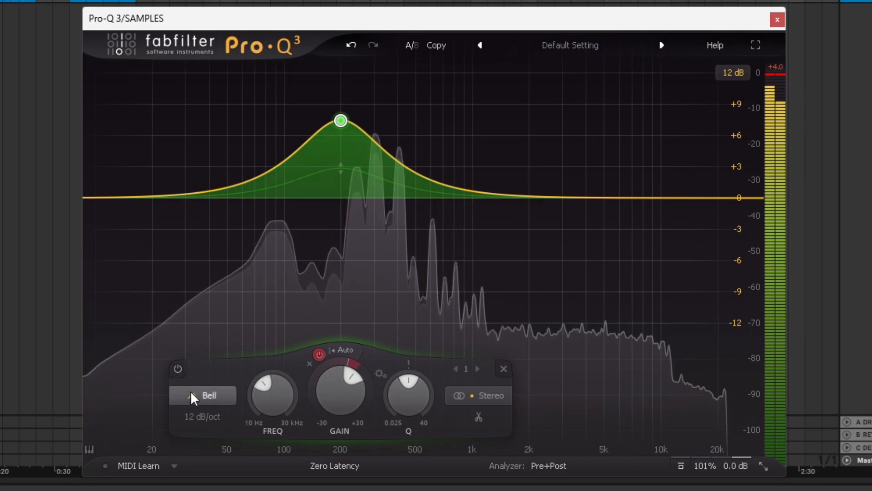
Lower the bell's frequency to around 113–125 Hz and widen it to about Q 1.0.
{"action": "left_click", "coordinate": [204, 396]}
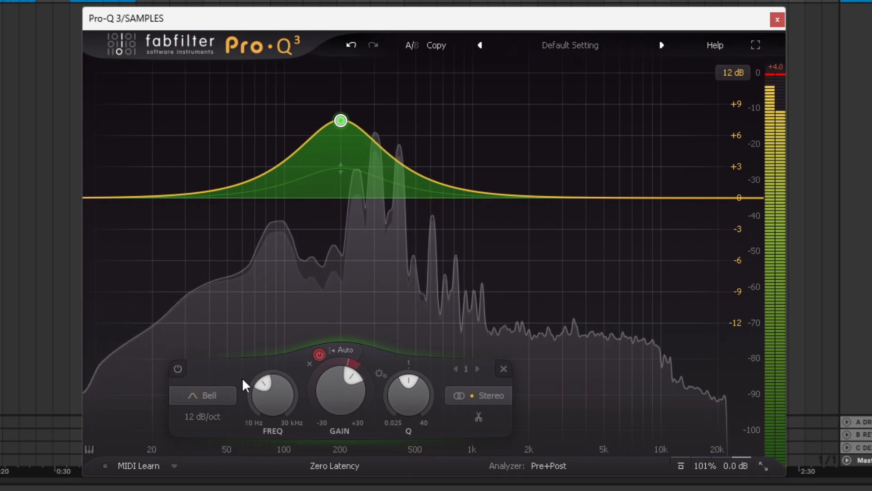
{"action": "left_click", "coordinate": [202, 418]}
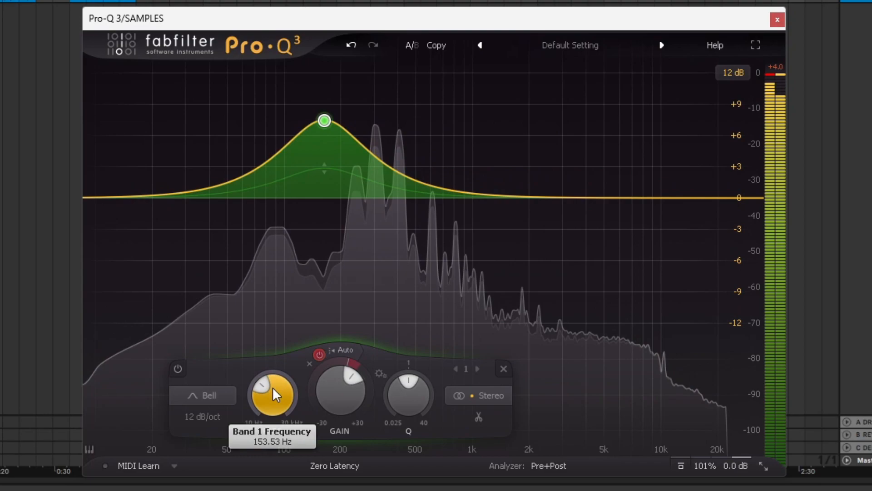
{"action": "mouse_move", "coordinate": [342, 398]}
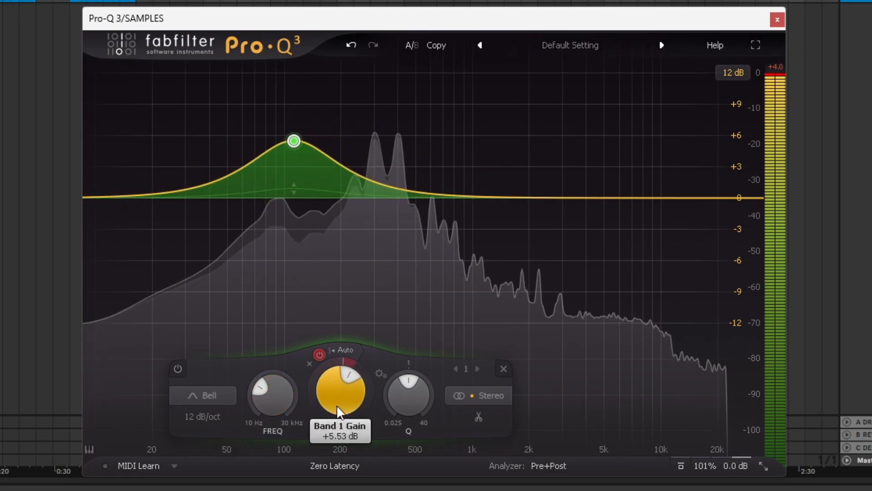
{"action": "mouse_move", "coordinate": [421, 397]}
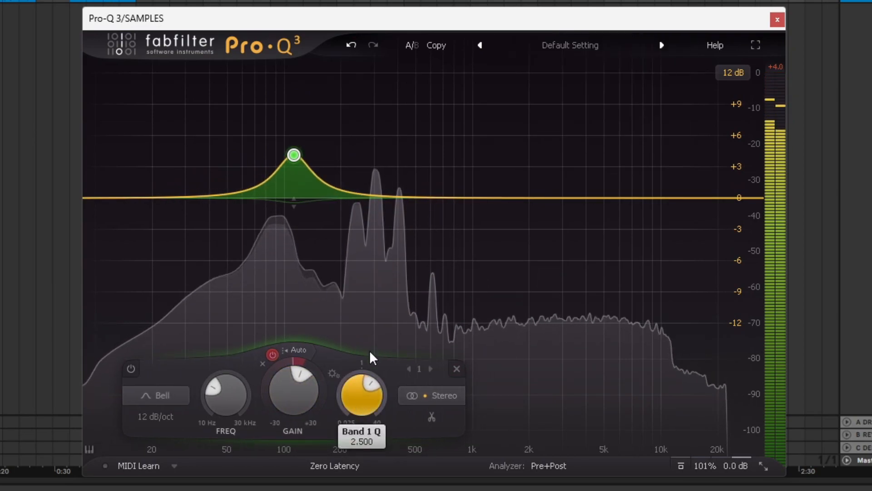
{"action": "left_click_drag", "start_coordinate": [363, 396], "coordinate": [369, 425]}
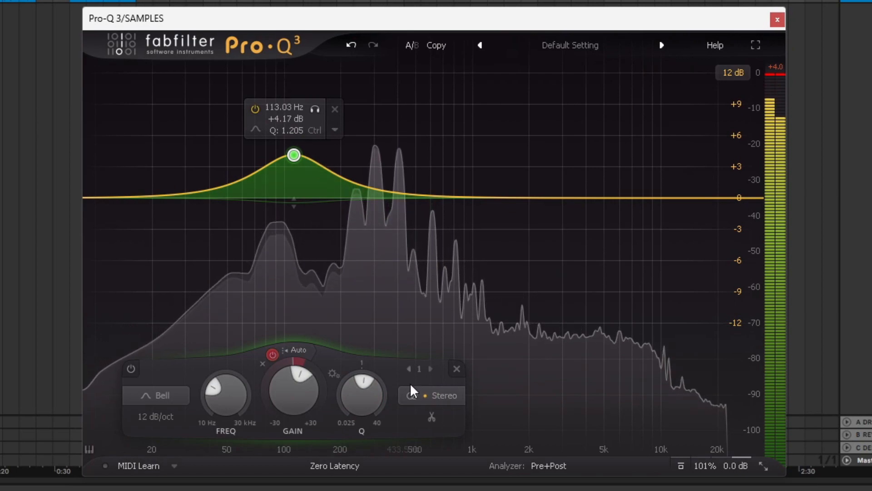
Adjust the band's gain panel and remove the bell band.
{"action": "left_click", "coordinate": [440, 396]}
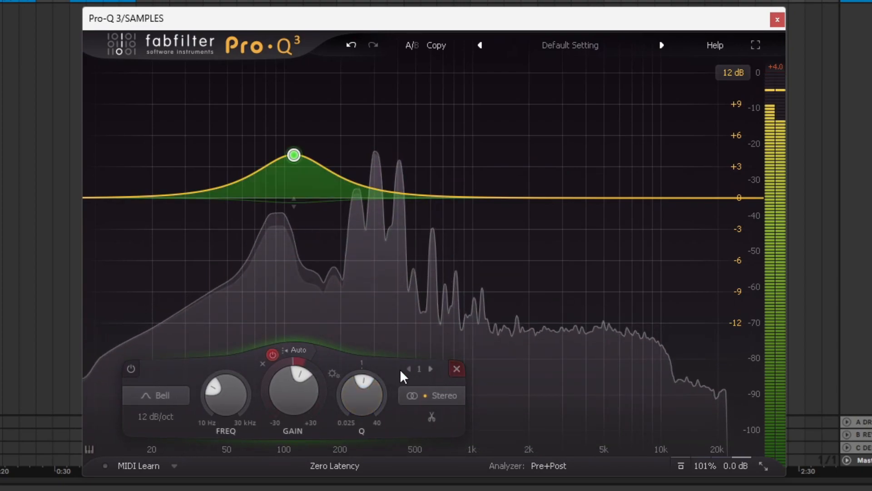
{"action": "left_click", "coordinate": [455, 369]}
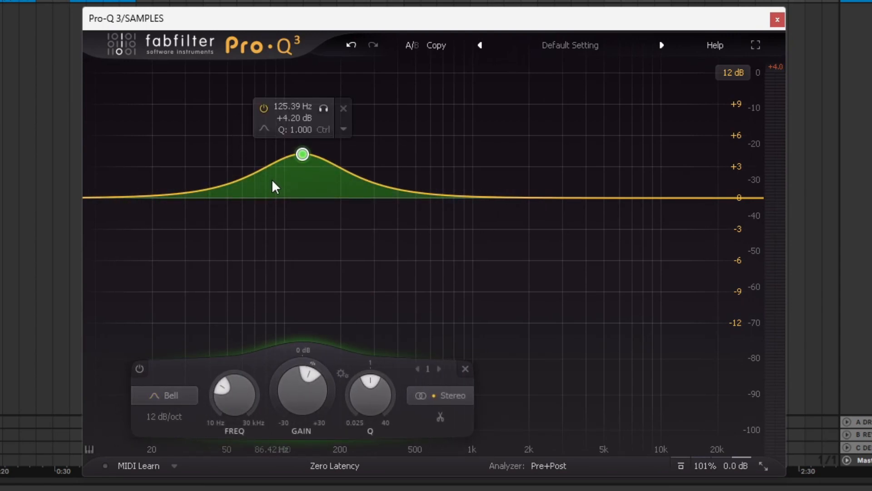
{"action": "mouse_move", "coordinate": [185, 419]}
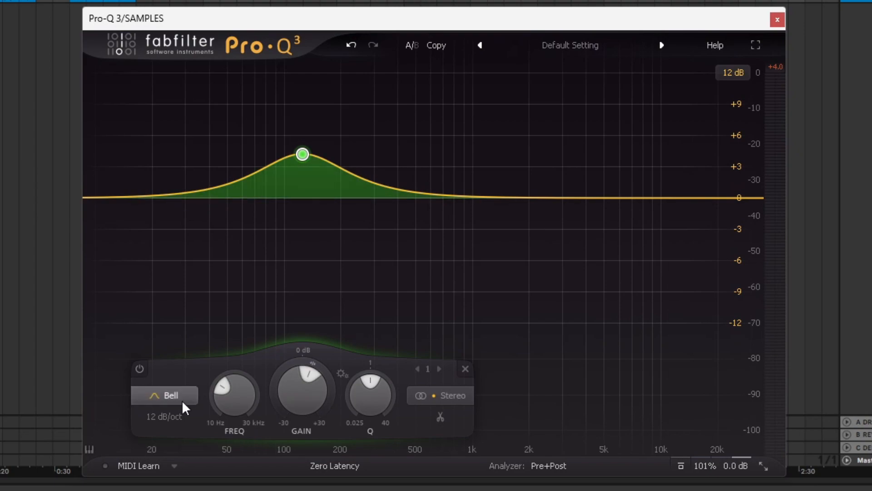
Switch the band to a low shelf, then low cut, and tweak its resonance.
{"action": "left_click", "coordinate": [163, 395]}
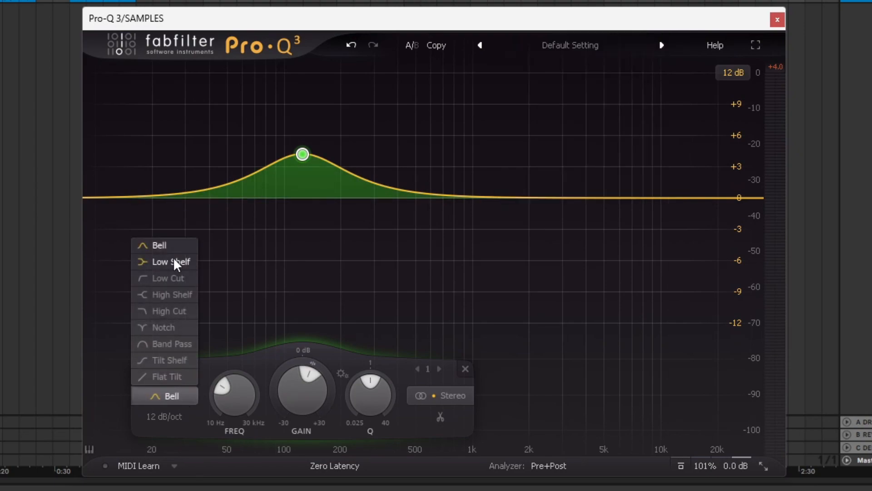
{"action": "left_click", "coordinate": [171, 262]}
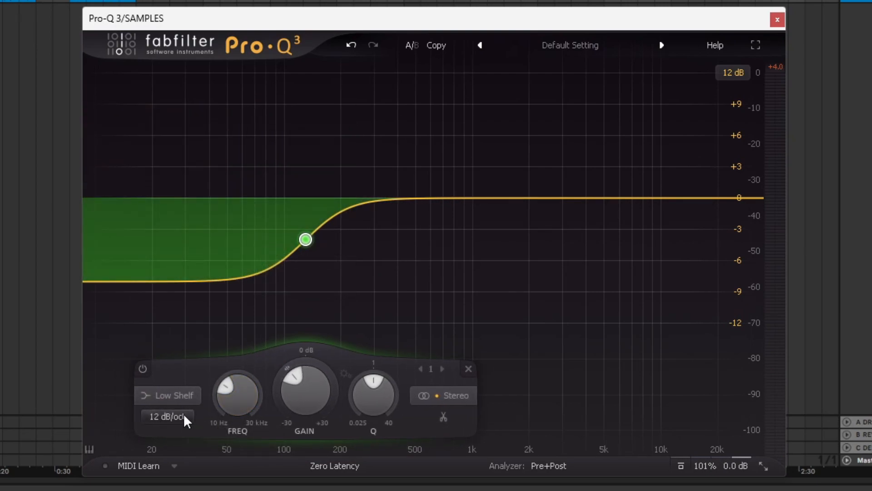
{"action": "left_click", "coordinate": [167, 417]}
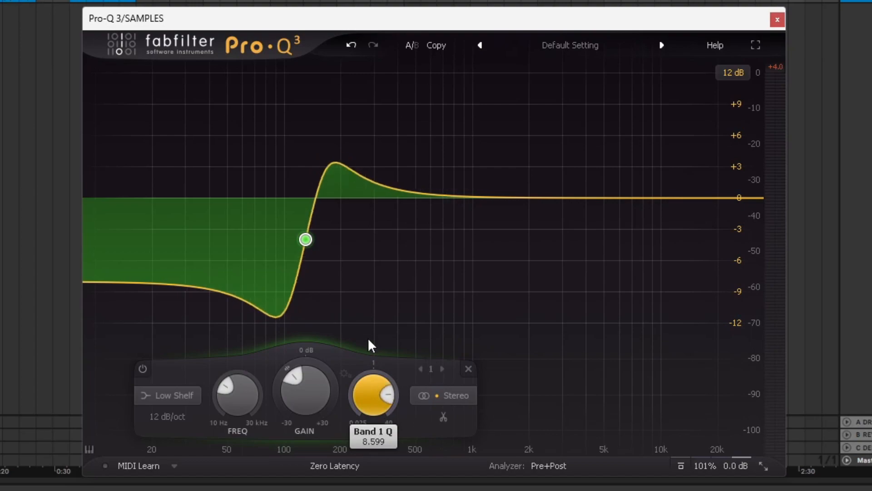
{"action": "left_click_drag", "start_coordinate": [374, 396], "coordinate": [378, 384]}
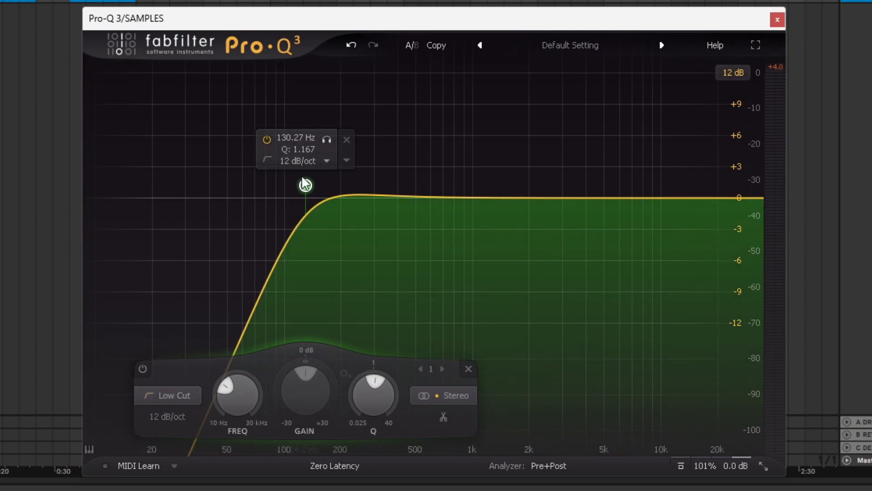
Cut about 8 dB as a high shelf, move it up near 1.7 kHz, and change its shape again.
{"action": "left_click_drag", "start_coordinate": [305, 186], "coordinate": [311, 239]}
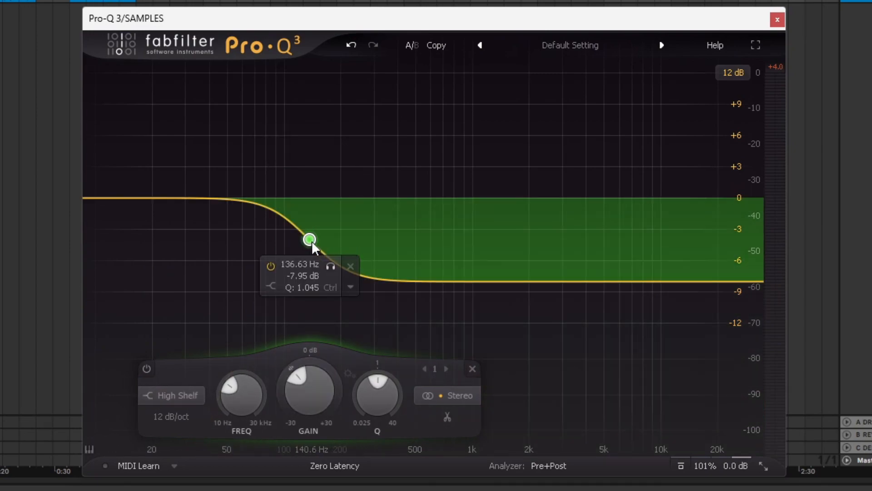
{"action": "left_click_drag", "start_coordinate": [309, 239], "coordinate": [505, 236]}
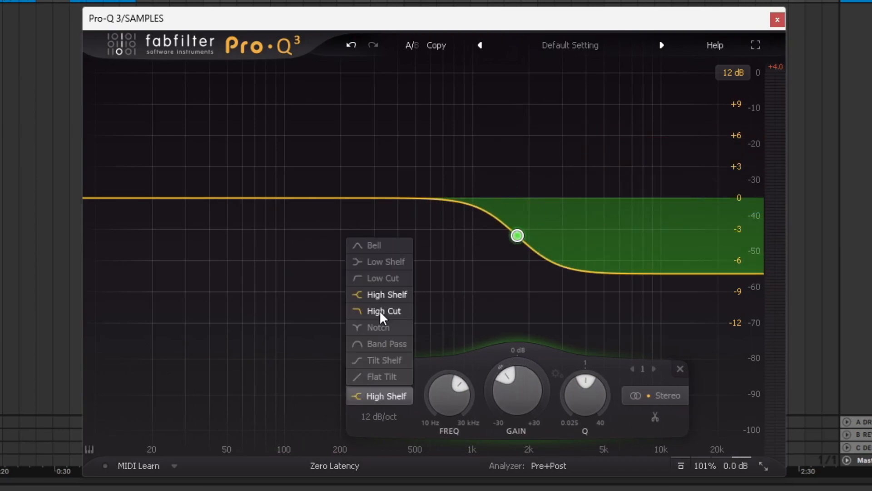
{"action": "left_click", "coordinate": [384, 311]}
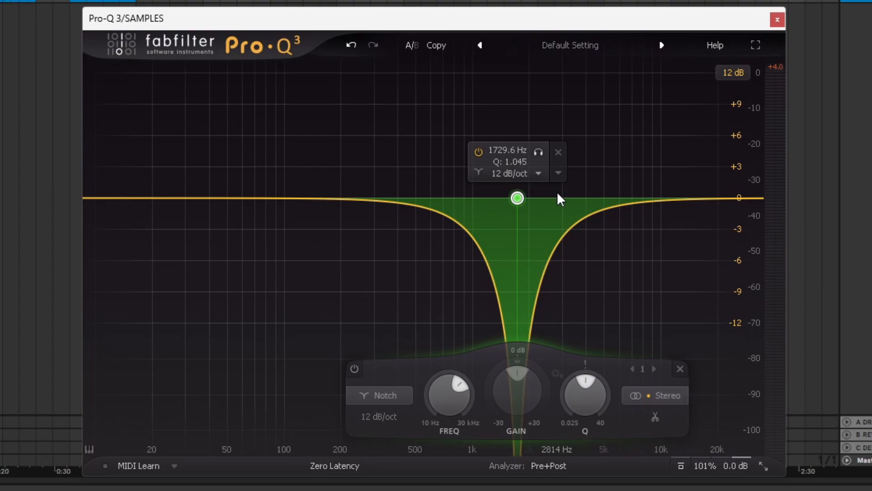
Try the band as notch, band pass and tilt shelf, pulling the tilt centre down to about 750 Hz.
{"action": "left_click", "coordinate": [558, 172]}
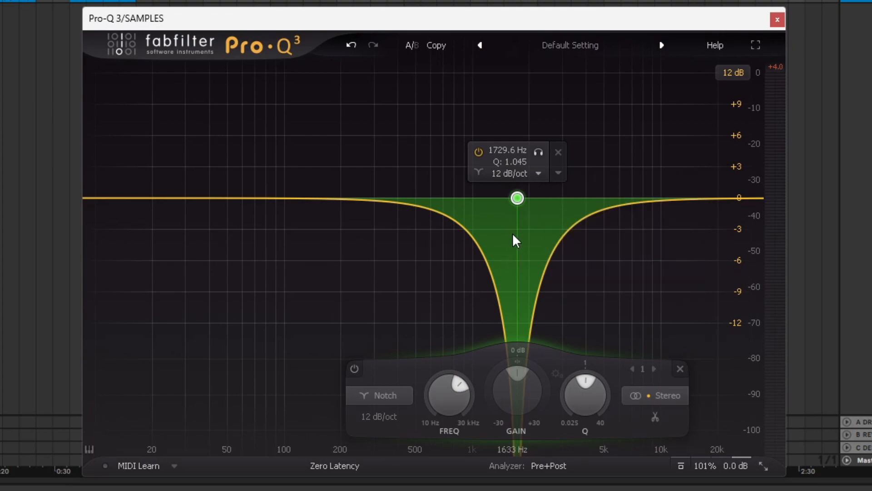
{"action": "mouse_move", "coordinate": [491, 236]}
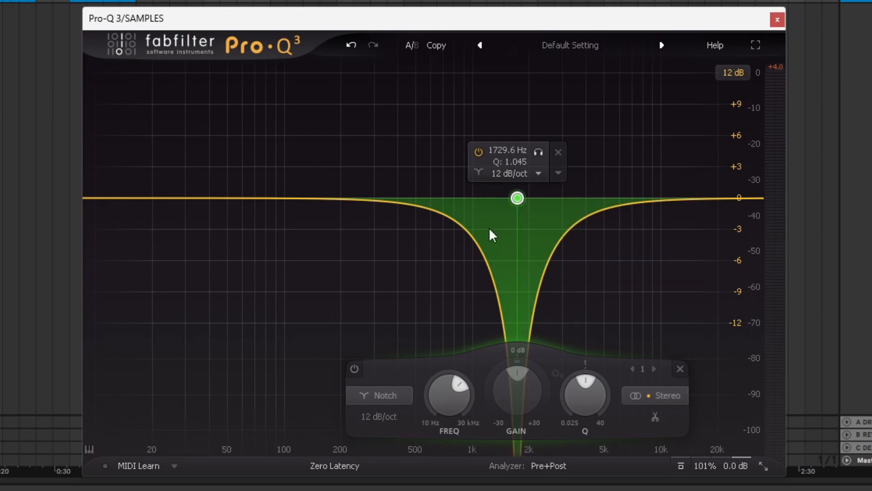
{"action": "left_click", "coordinate": [380, 395]}
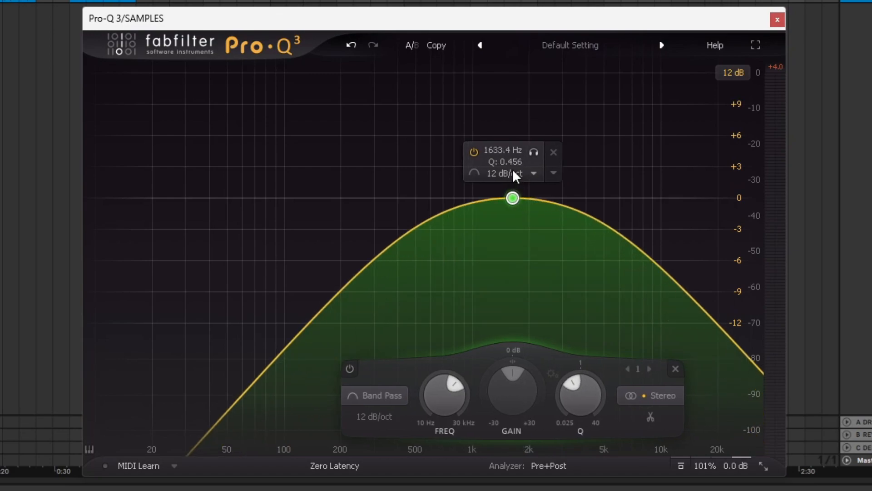
{"action": "left_click_drag", "start_coordinate": [512, 197], "coordinate": [510, 199]}
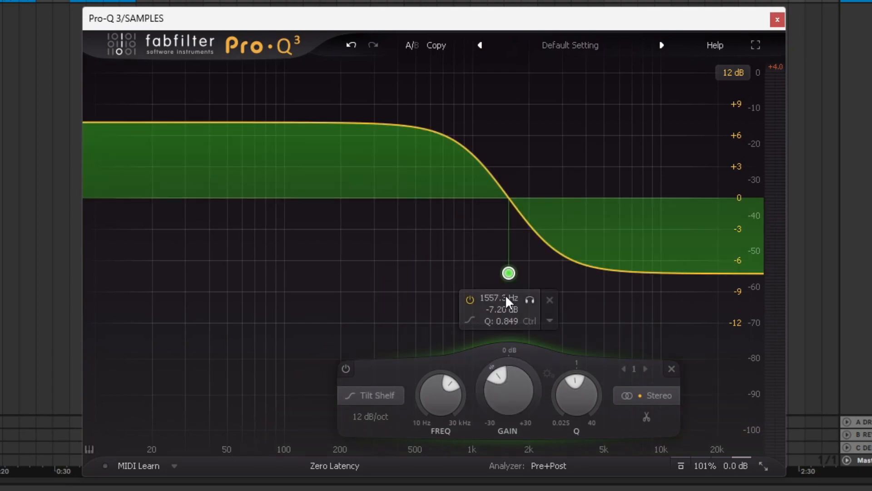
{"action": "left_click_drag", "start_coordinate": [508, 273], "coordinate": [449, 269]}
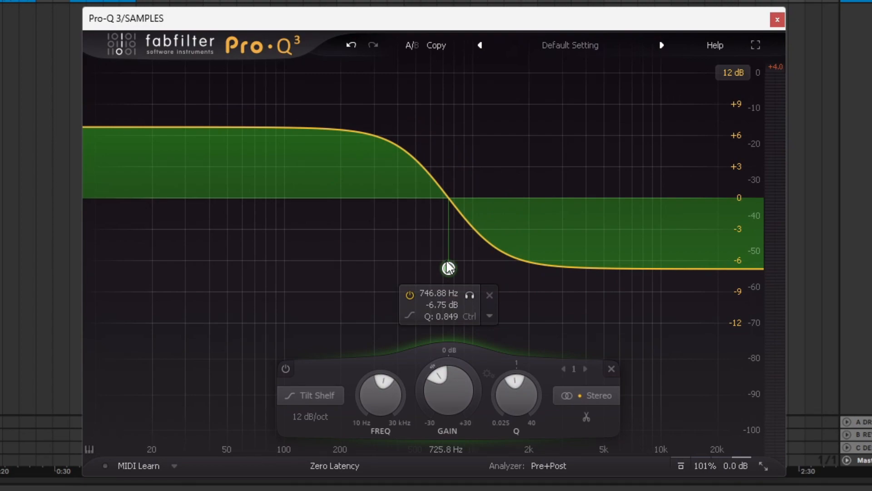
{"action": "left_click_drag", "start_coordinate": [447, 267], "coordinate": [420, 307]}
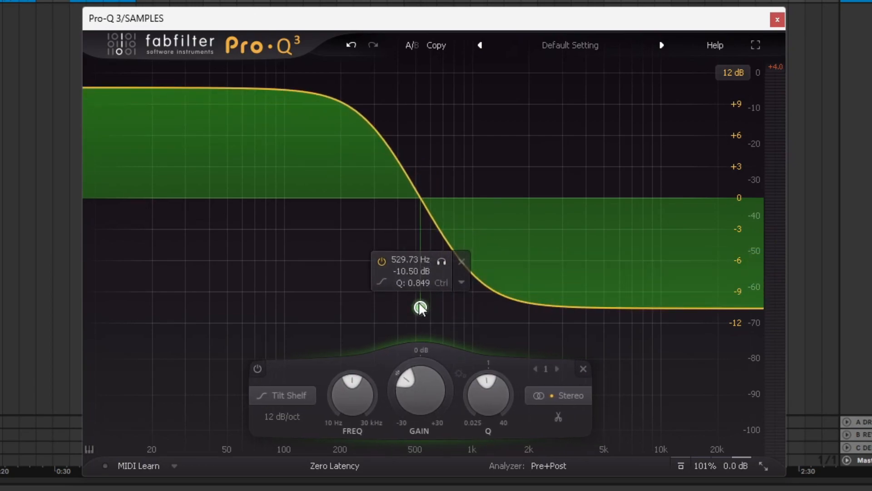
Turn the band into a flat tilt steepened toward the highs, then leave the curve flat.
{"action": "left_click_drag", "start_coordinate": [418, 307], "coordinate": [425, 131]}
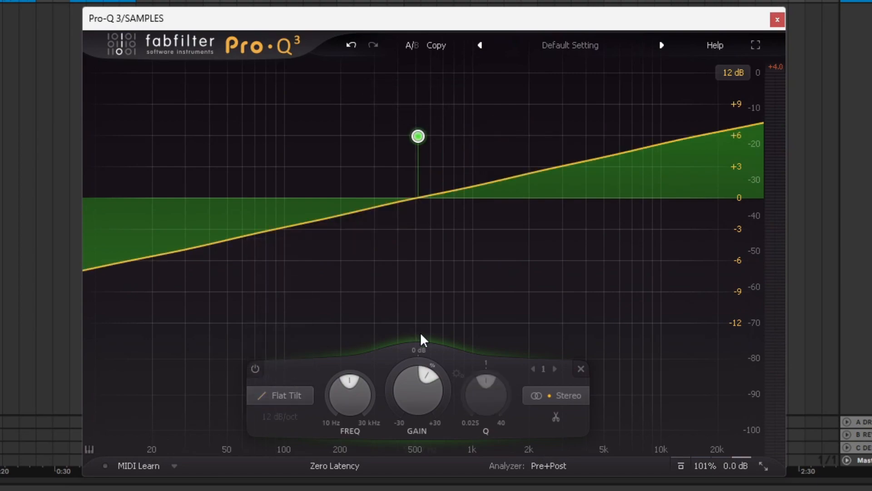
{"action": "left_click_drag", "start_coordinate": [418, 135], "coordinate": [409, 107]}
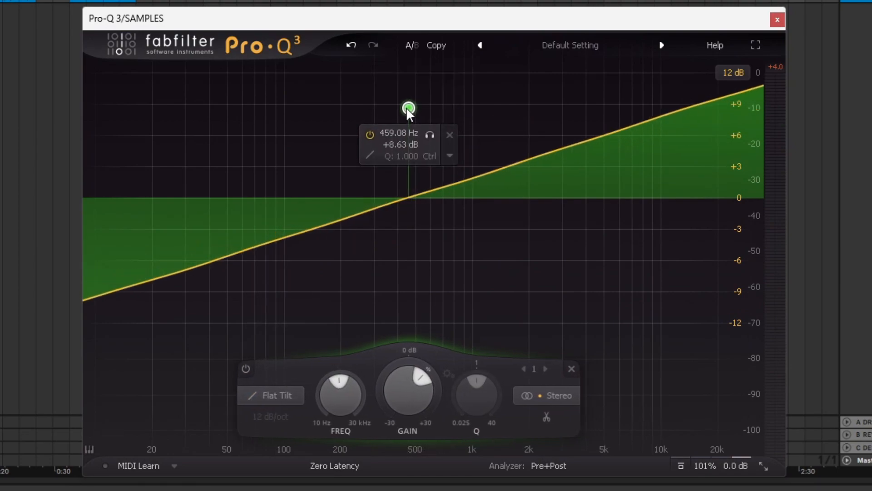
{"action": "left_click_drag", "start_coordinate": [409, 107], "coordinate": [398, 111]}
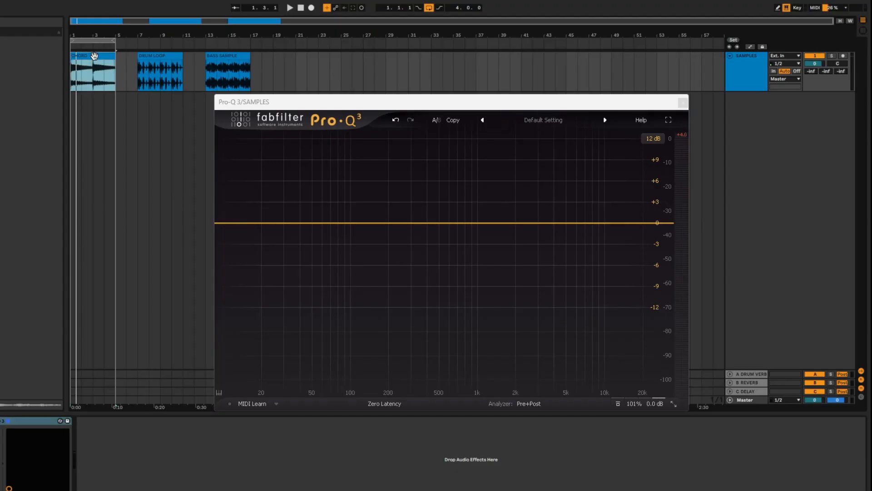
{"action": "left_click", "coordinate": [291, 7]}
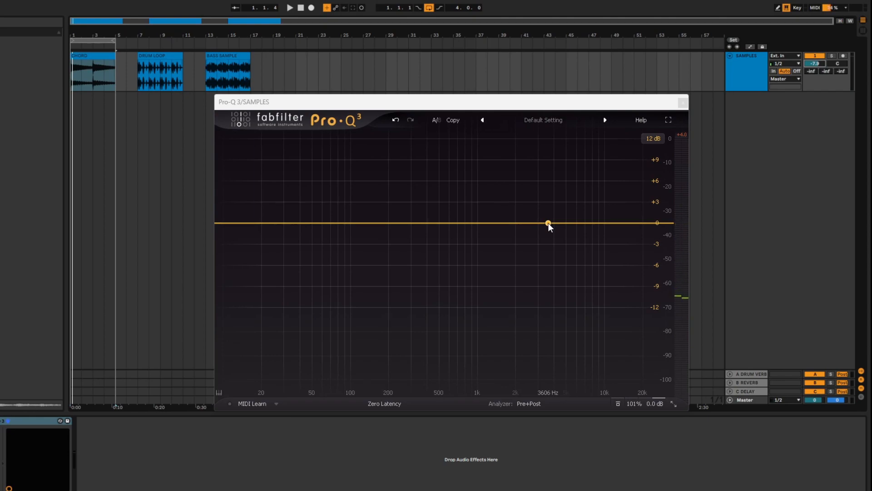
Boost a bell near 4 kHz, make it a high shelf at about +12 dB near 2.6 kHz, then swap to a ~2 dB bell dip near 40 Hz.
{"action": "left_click_drag", "start_coordinate": [548, 222], "coordinate": [556, 192]}
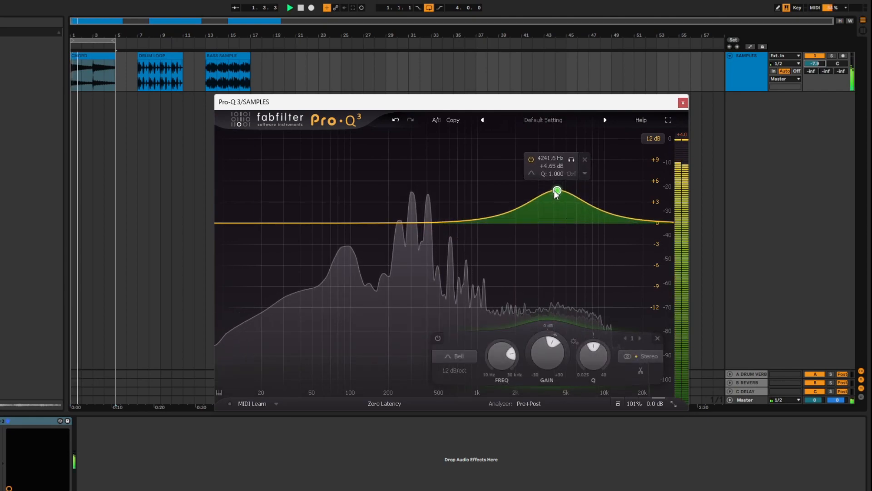
{"action": "left_click", "coordinate": [455, 356]}
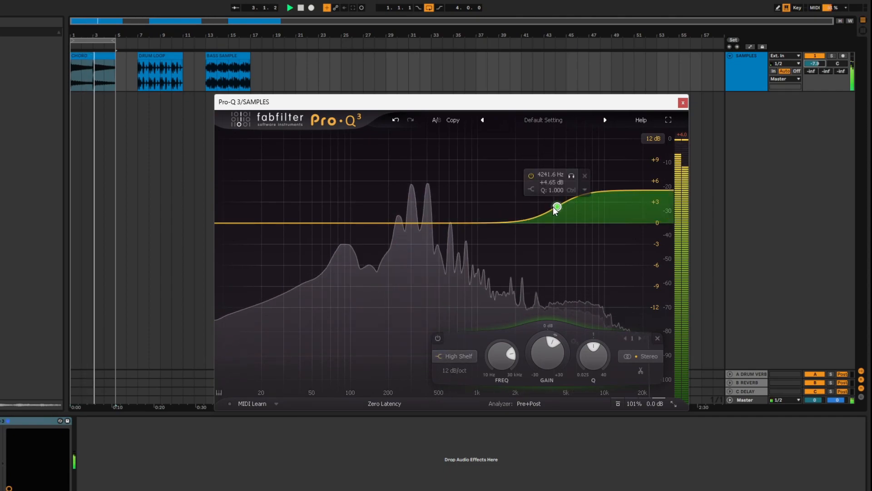
{"action": "left_click_drag", "start_coordinate": [557, 207], "coordinate": [530, 182]}
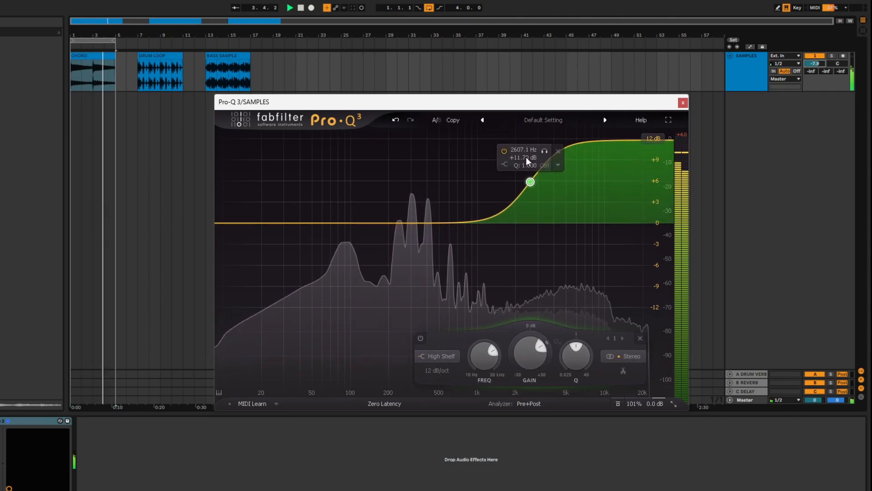
{"action": "left_click_drag", "start_coordinate": [530, 182], "coordinate": [529, 179]}
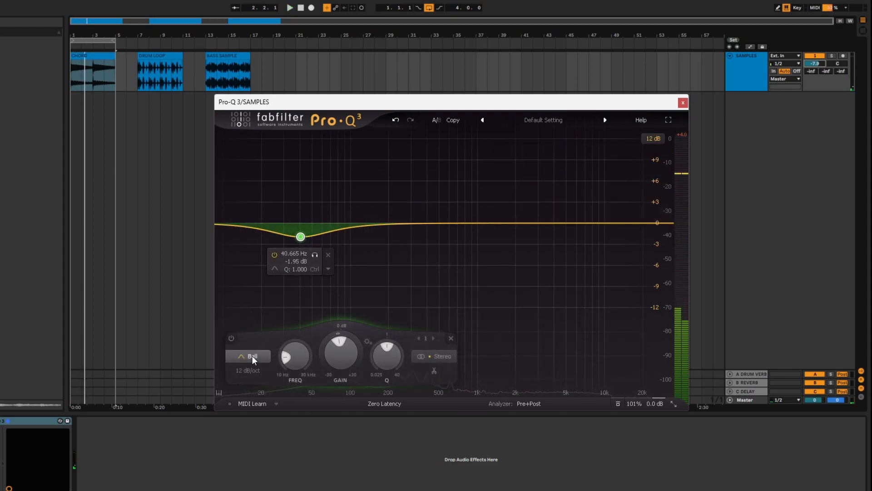
Make the band a 24 dB/oct low cut and start playback to hear it.
{"action": "left_click", "coordinate": [248, 356]}
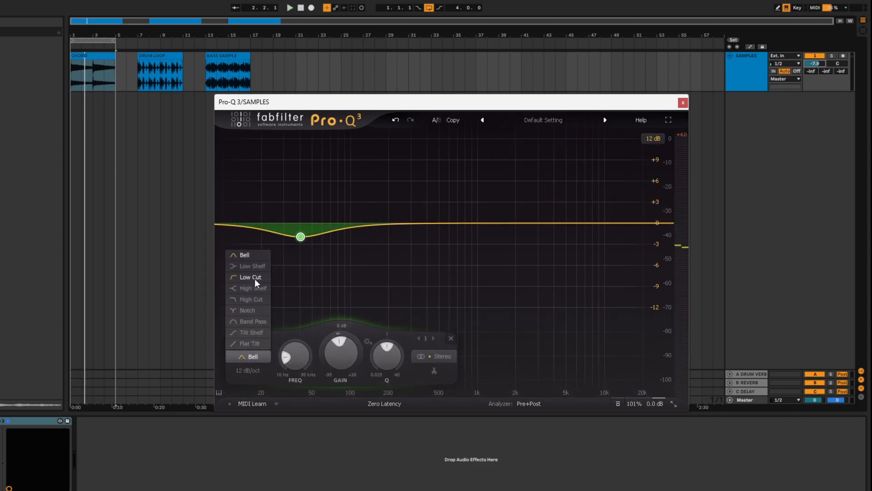
{"action": "left_click", "coordinate": [250, 276]}
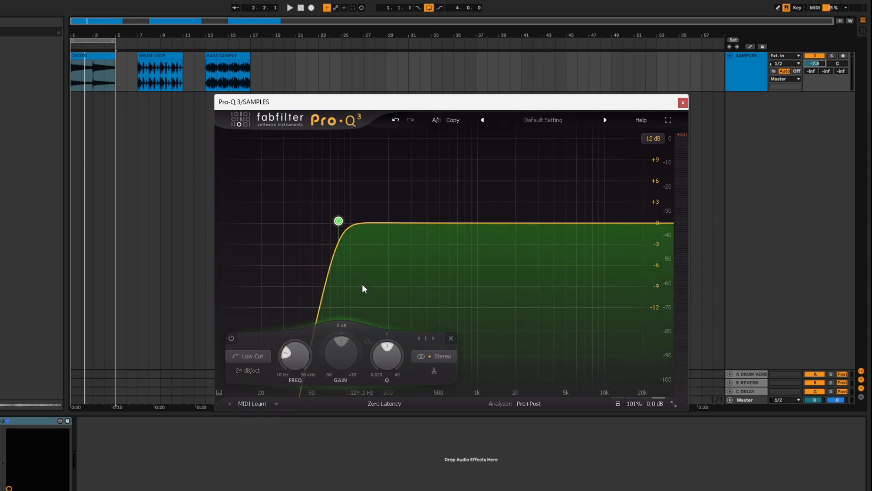
{"action": "left_click", "coordinate": [291, 9]}
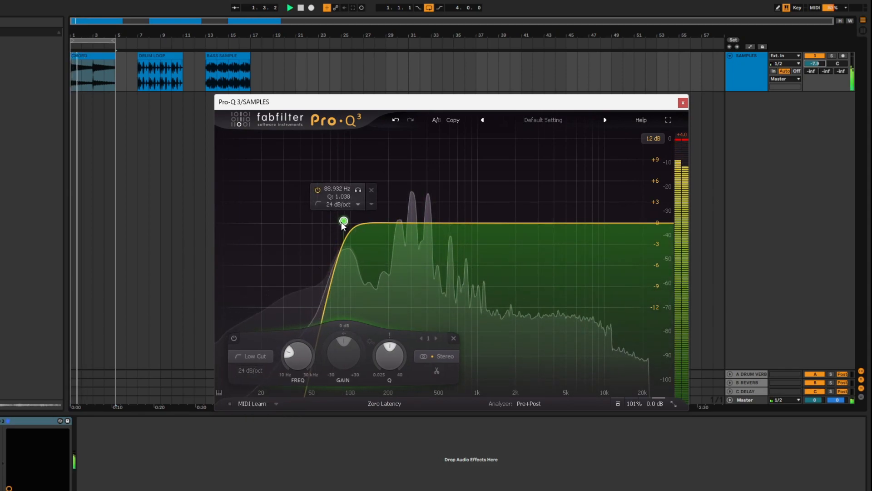
Sweep the low cut between about 81 and 376 Hz, settling it near 142 Hz.
{"action": "left_click_drag", "start_coordinate": [343, 221], "coordinate": [392, 222]}
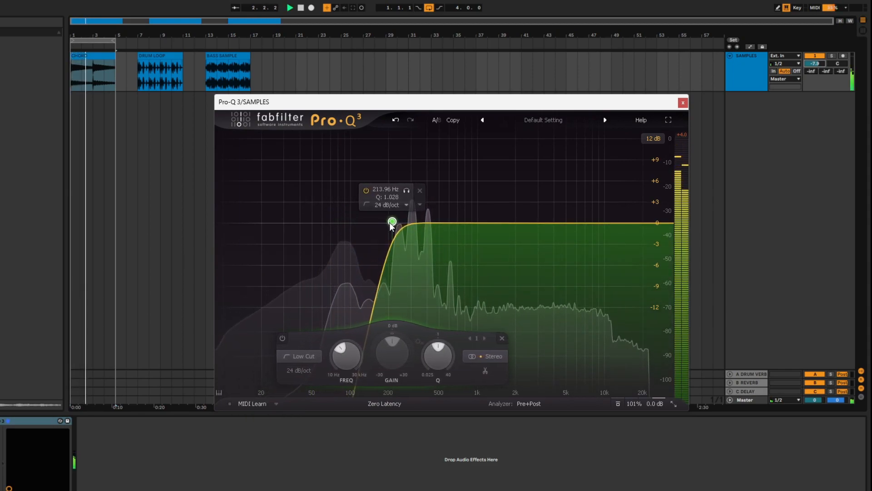
{"action": "left_click_drag", "start_coordinate": [392, 222], "coordinate": [423, 224]}
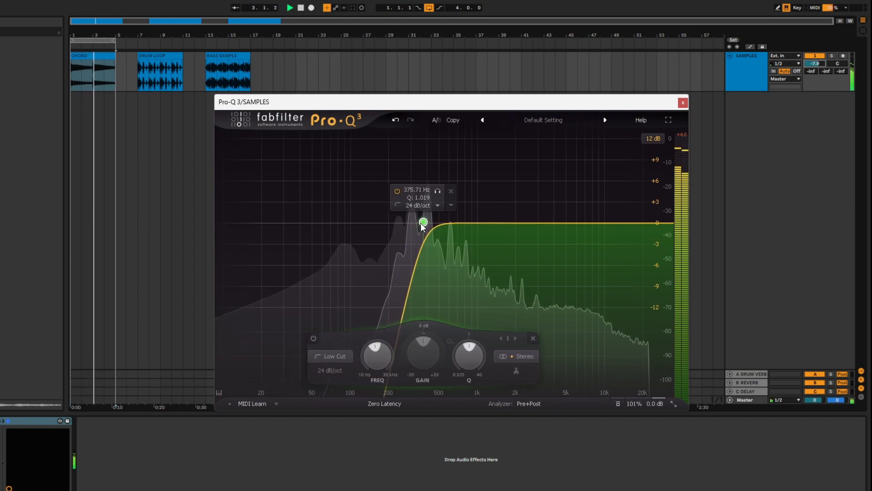
{"action": "left_click_drag", "start_coordinate": [422, 222], "coordinate": [366, 223]}
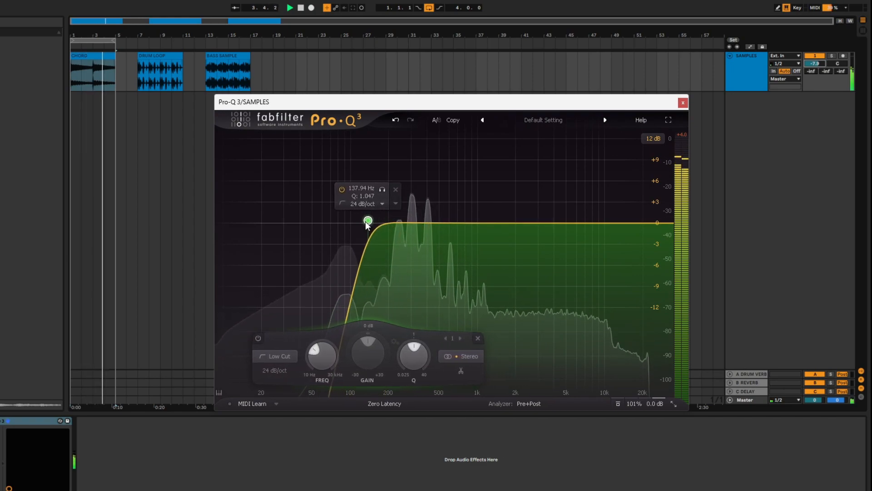
{"action": "left_click_drag", "start_coordinate": [366, 221], "coordinate": [338, 221]}
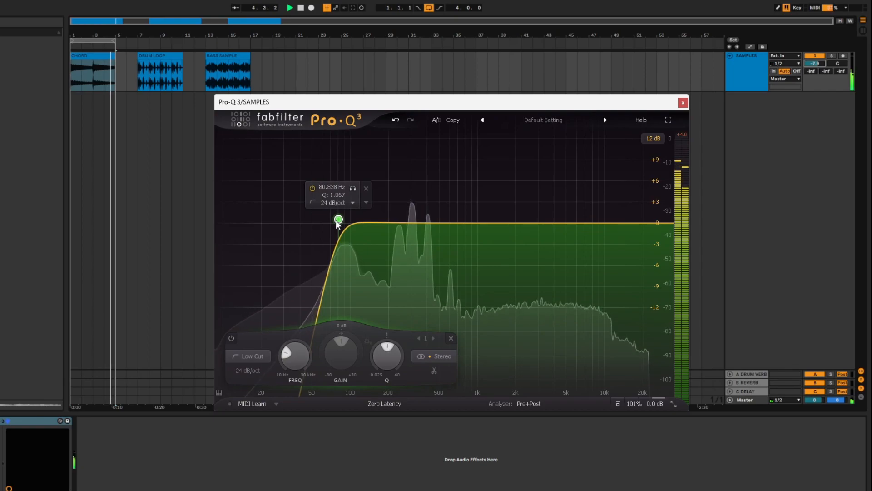
{"action": "left_click_drag", "start_coordinate": [338, 219], "coordinate": [370, 219]}
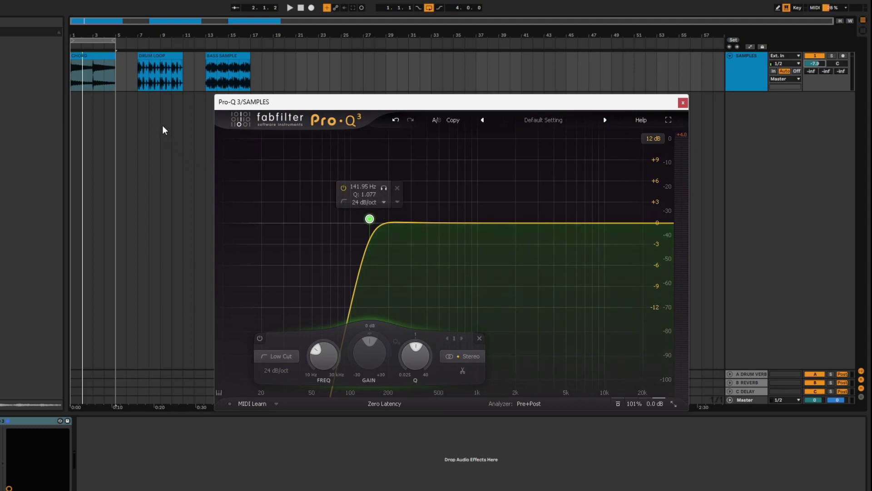
With the samples playing, add bell boosts around 640 Hz and 270 Hz and narrow the 640 Hz one.
{"action": "left_click", "coordinate": [291, 9]}
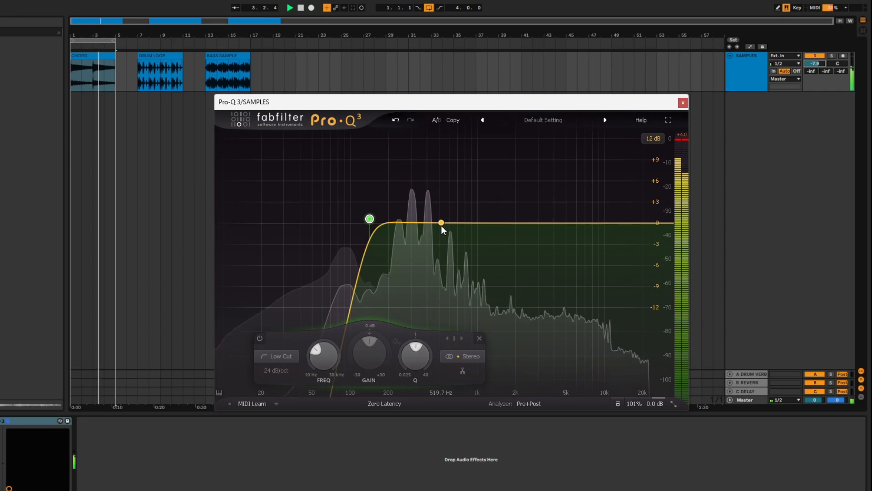
{"action": "left_click_drag", "start_coordinate": [442, 223], "coordinate": [453, 175]}
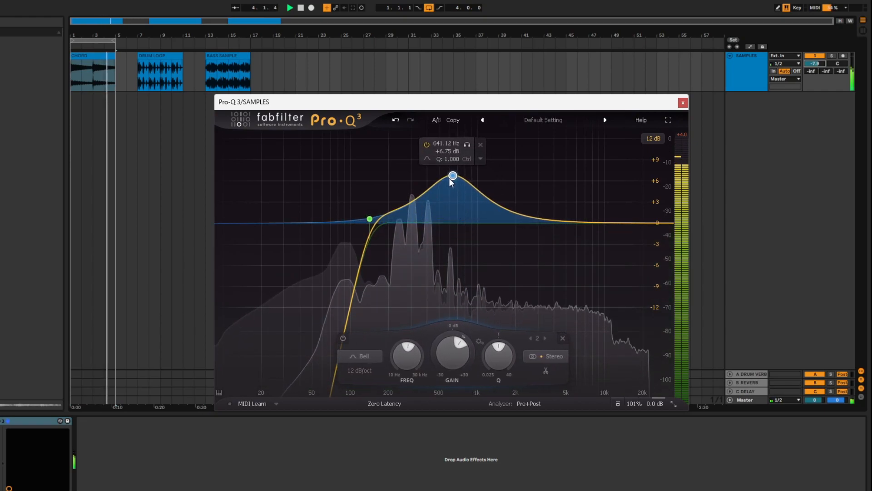
{"action": "left_click_drag", "start_coordinate": [453, 176], "coordinate": [452, 183]}
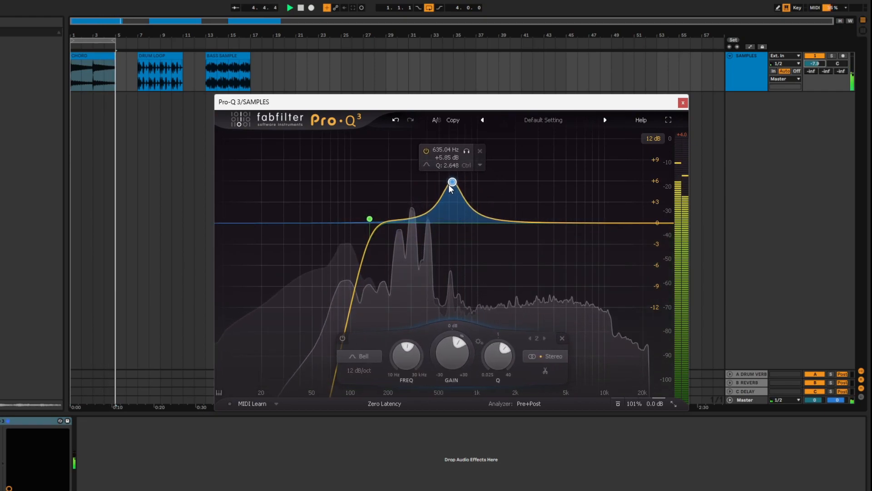
{"action": "left_click_drag", "start_coordinate": [452, 183], "coordinate": [452, 199]}
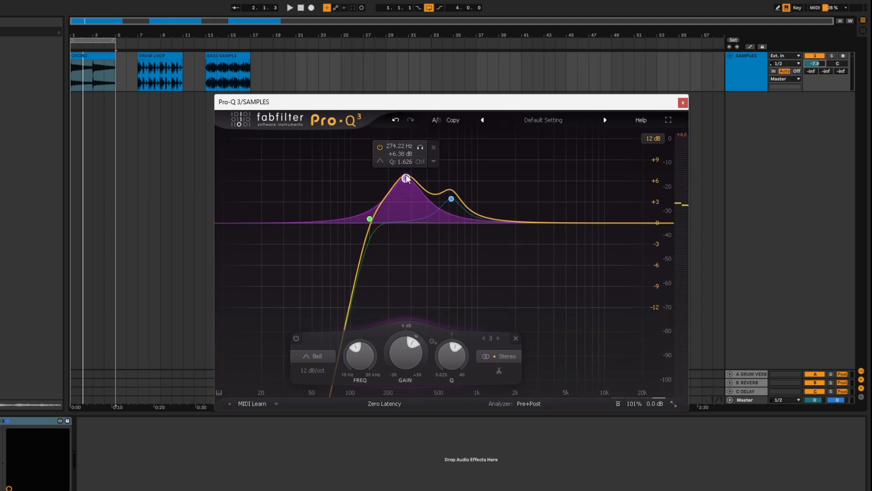
Make the 270 Hz band very narrow at +18 dB, sweep it, pull it into a deep cut near 300 Hz, then clear the curve flat.
{"action": "left_click_drag", "start_coordinate": [405, 178], "coordinate": [405, 171]}
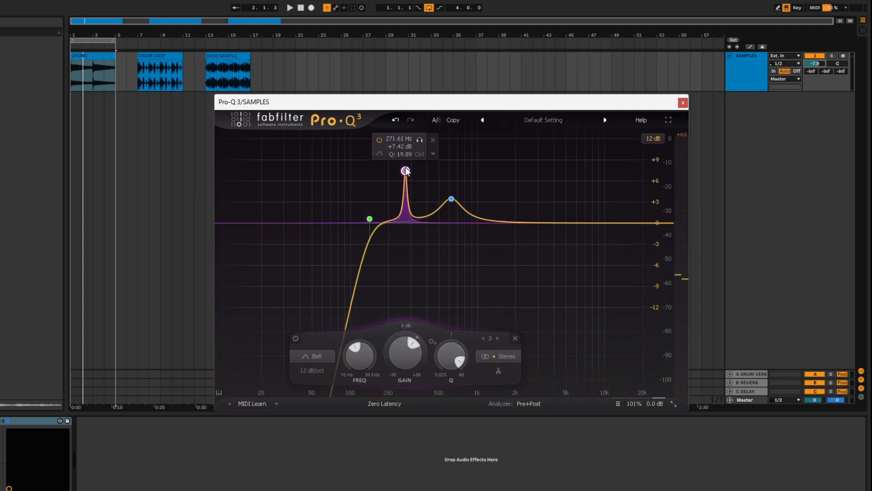
{"action": "left_click_drag", "start_coordinate": [405, 356], "coordinate": [402, 331]}
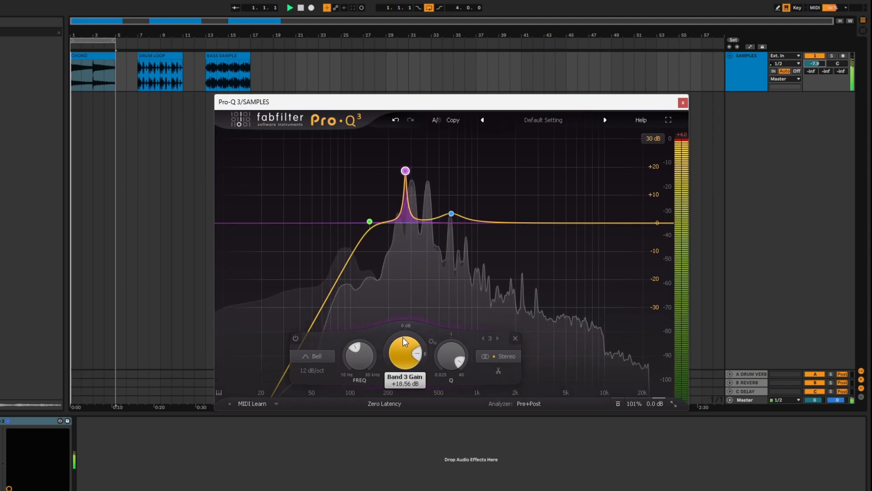
{"action": "left_click", "coordinate": [405, 171]}
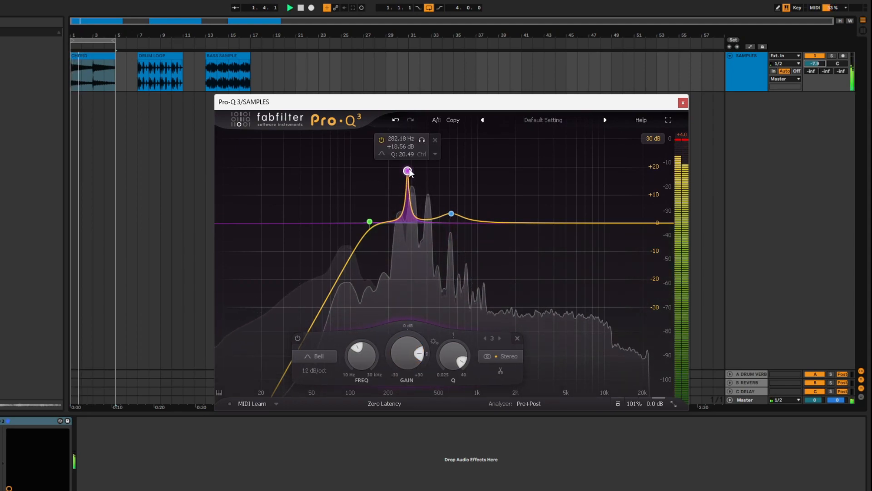
{"action": "left_click_drag", "start_coordinate": [407, 170], "coordinate": [411, 170]}
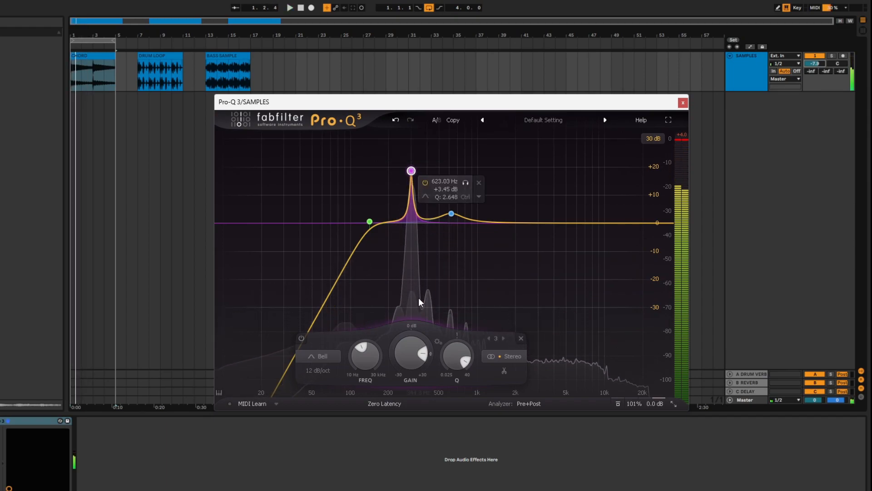
{"action": "left_click_drag", "start_coordinate": [411, 348], "coordinate": [411, 354]}
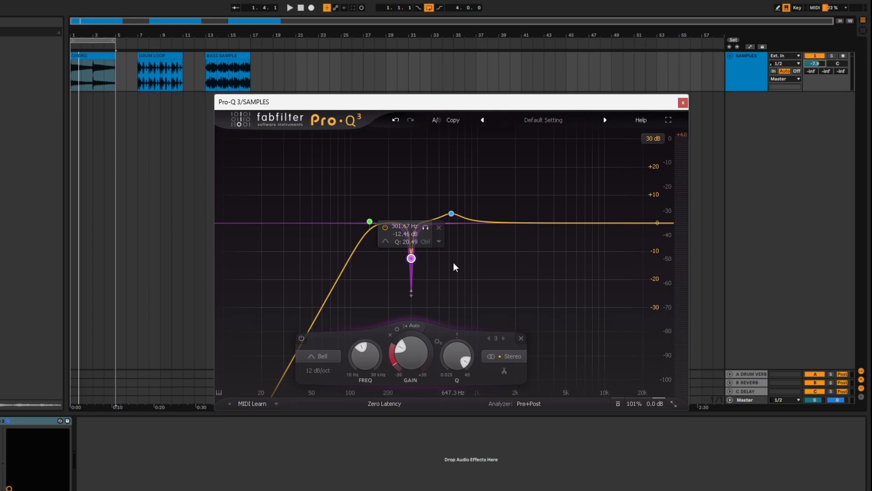
{"action": "left_click", "coordinate": [291, 9]}
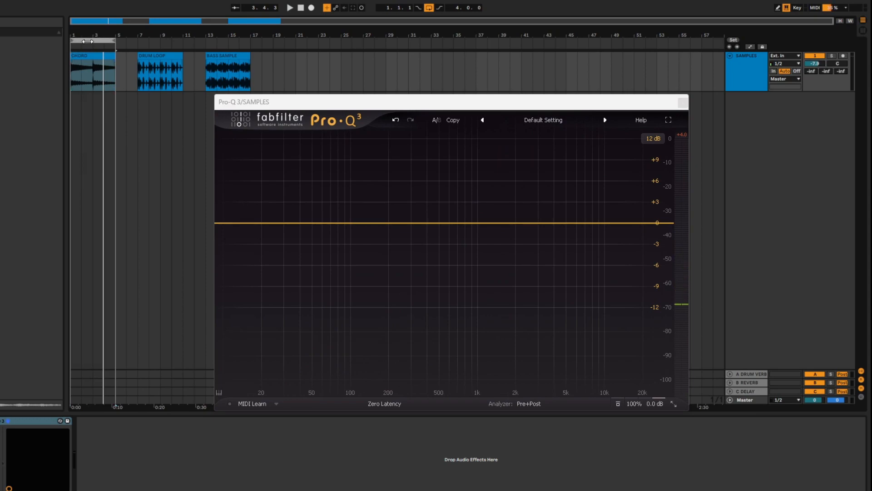
Play the DRUM LOOP clip and sweep a 12 dB/oct low cut from about 60 Hz up to about 365 Hz.
{"action": "left_click", "coordinate": [292, 9]}
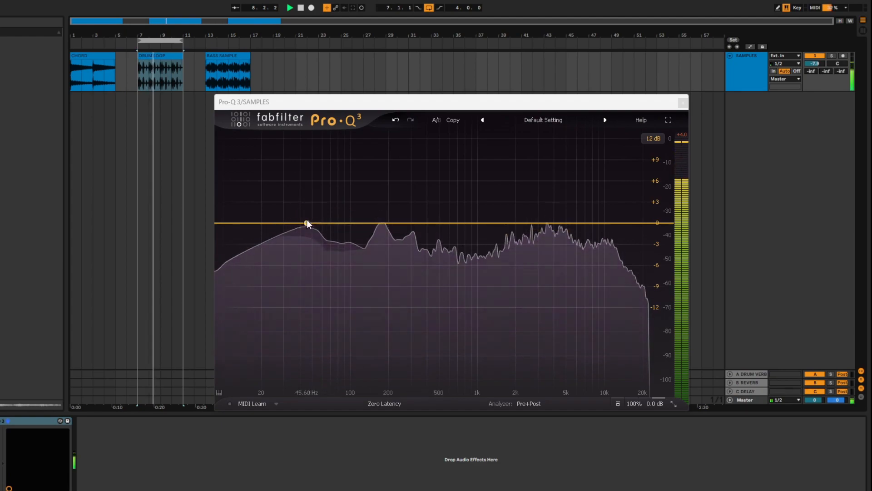
{"action": "left_click_drag", "start_coordinate": [307, 223], "coordinate": [322, 235]}
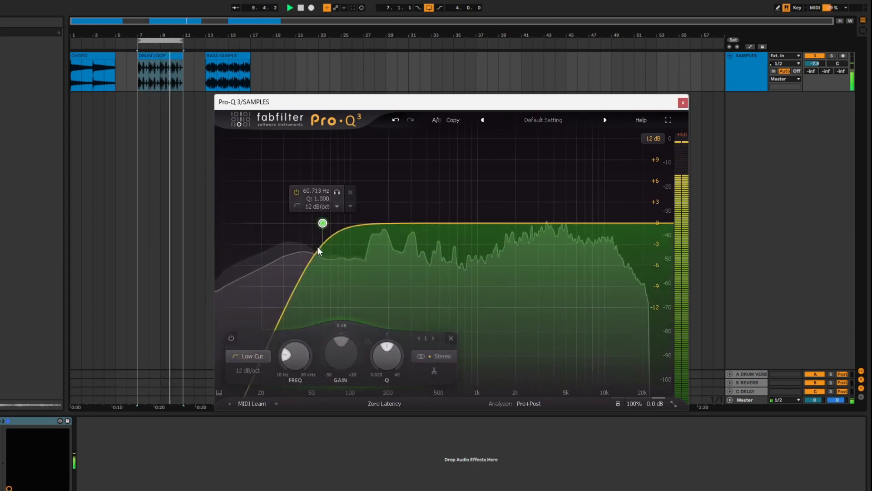
{"action": "left_click_drag", "start_coordinate": [322, 224], "coordinate": [420, 219]}
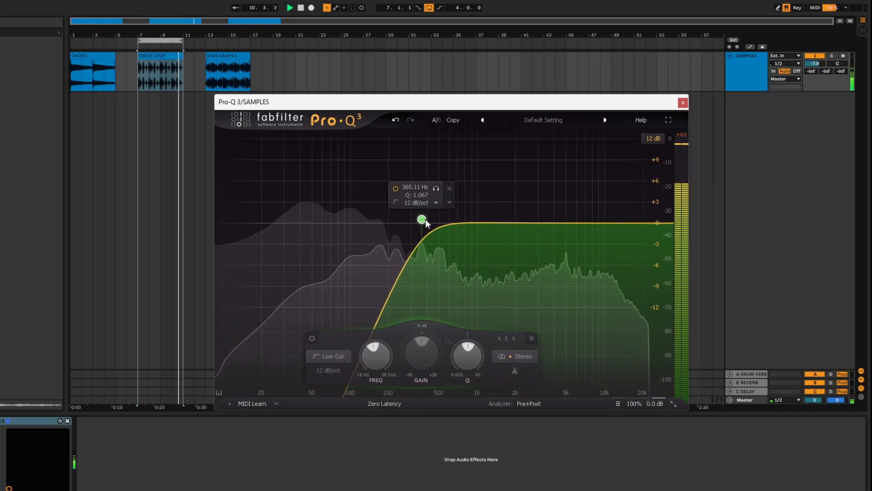
{"action": "left_click_drag", "start_coordinate": [422, 220], "coordinate": [425, 224]}
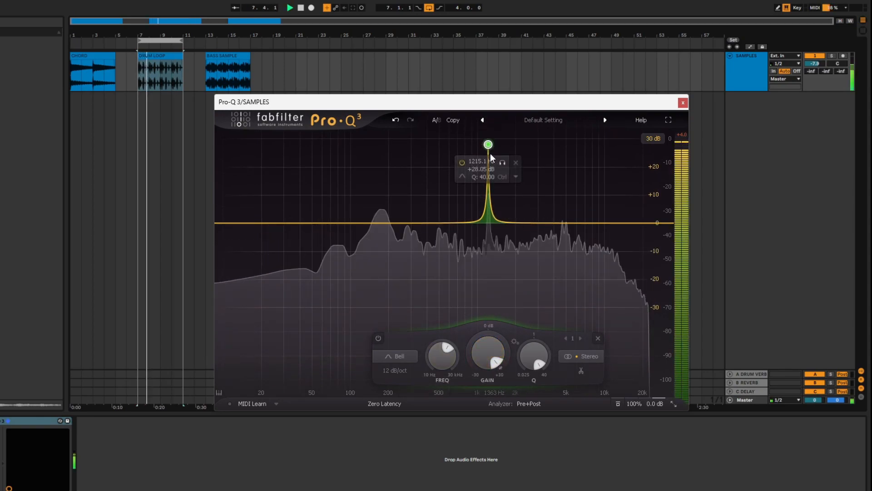
Raise a very narrow +28 dB bell and sweep it from about 1.2 kHz up to 2.6 kHz.
{"action": "left_click_drag", "start_coordinate": [488, 144], "coordinate": [520, 145]}
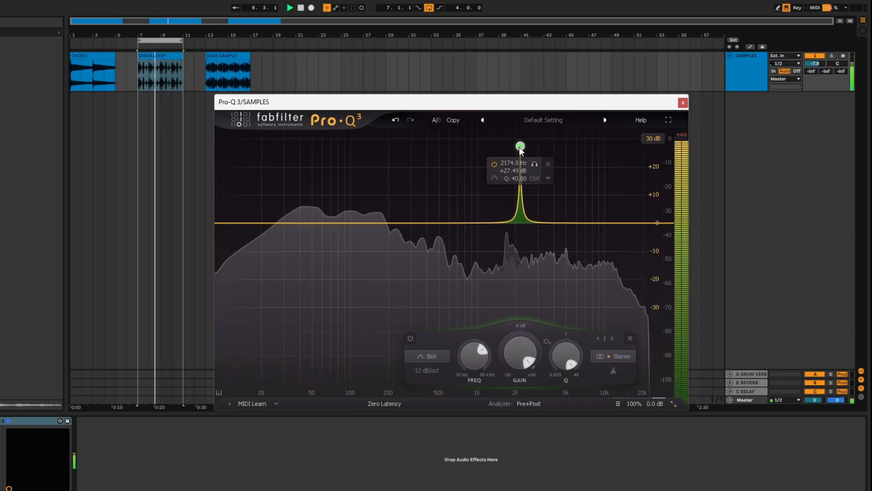
{"action": "left_click_drag", "start_coordinate": [520, 145], "coordinate": [530, 145]}
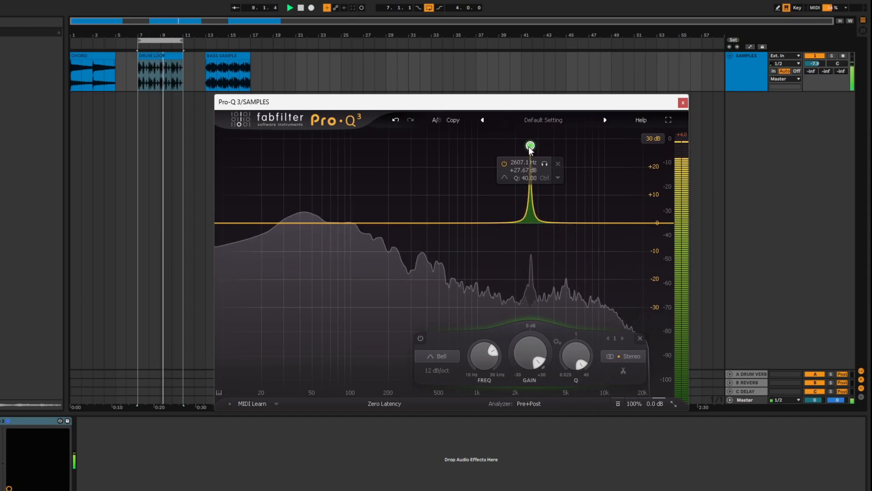
{"action": "left_click_drag", "start_coordinate": [530, 145], "coordinate": [524, 145]}
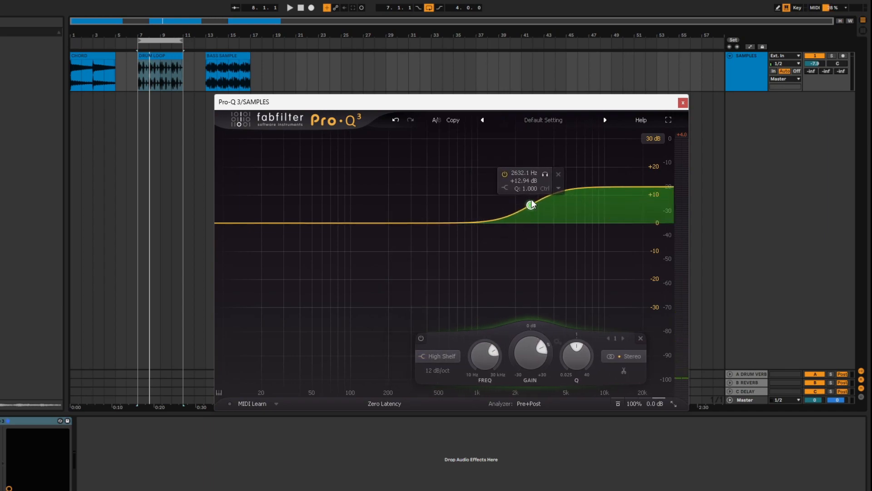
Soften the high shelf, set a low bell boost to about +8 dB near 45 Hz, and add a low cut below it.
{"action": "left_click", "coordinate": [292, 8]}
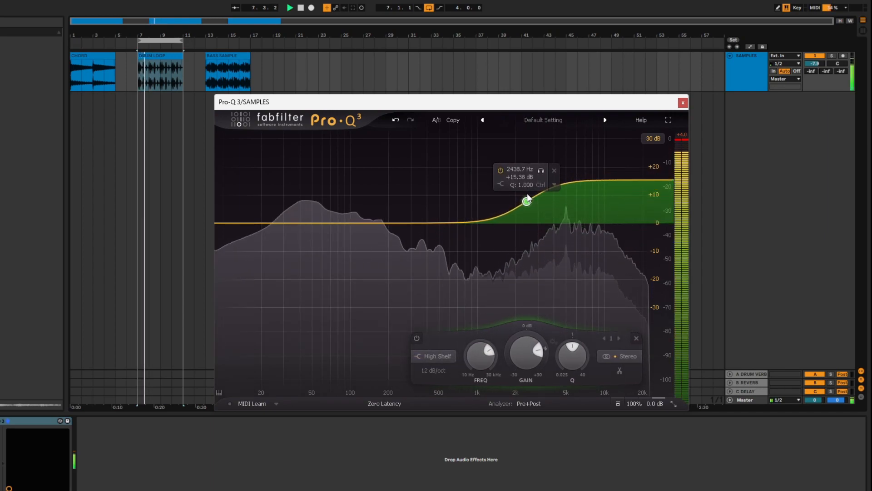
{"action": "left_click_drag", "start_coordinate": [527, 200], "coordinate": [527, 214]}
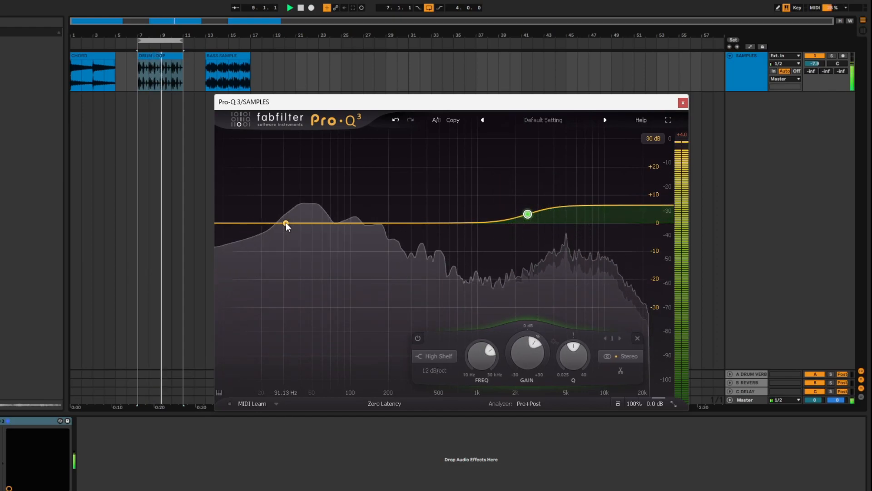
{"action": "left_click_drag", "start_coordinate": [287, 225], "coordinate": [293, 170]}
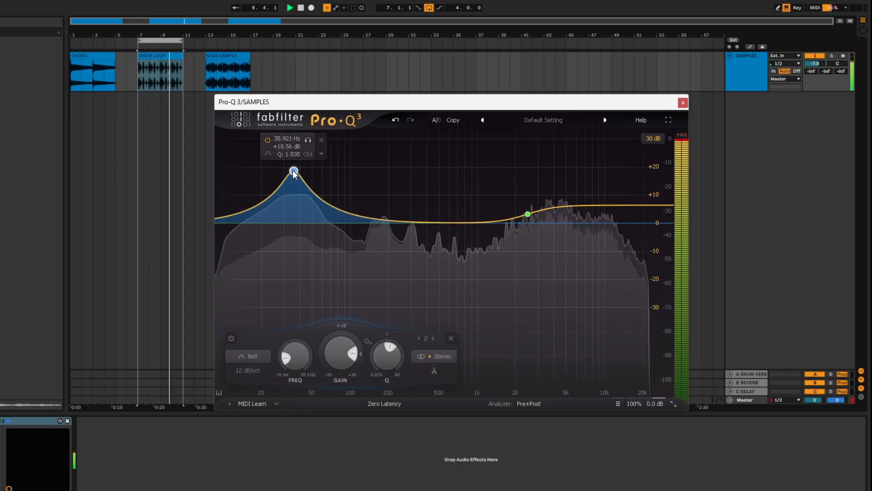
{"action": "left_click_drag", "start_coordinate": [293, 170], "coordinate": [306, 200]}
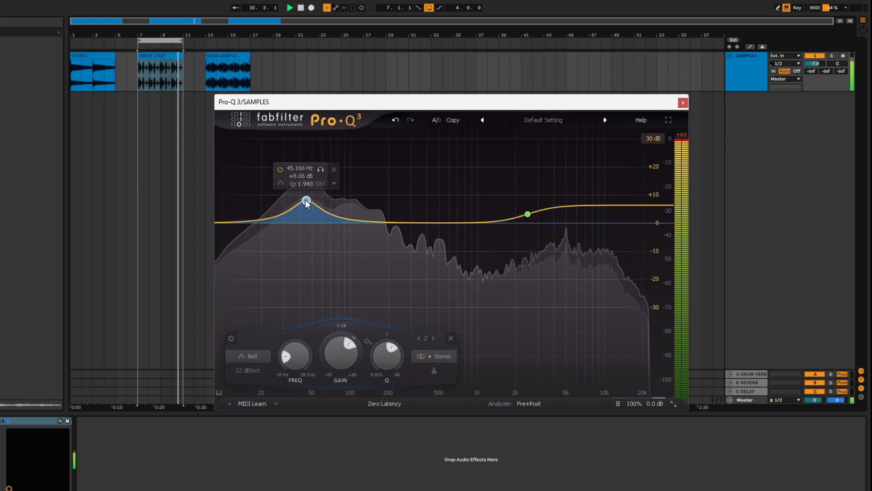
{"action": "left_click_drag", "start_coordinate": [306, 200], "coordinate": [304, 212]}
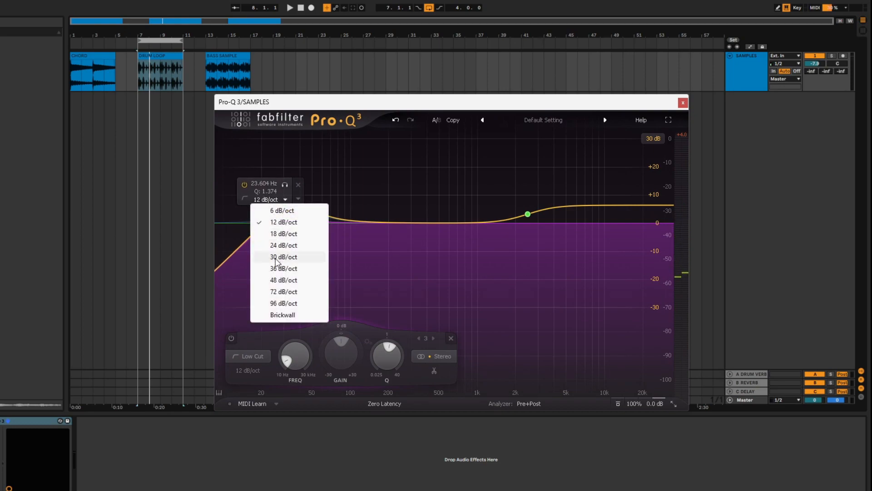
Give the low cut a 30 dB/oct slope, move it up to about 43 Hz, then clear all bands to flat.
{"action": "left_click", "coordinate": [282, 256]}
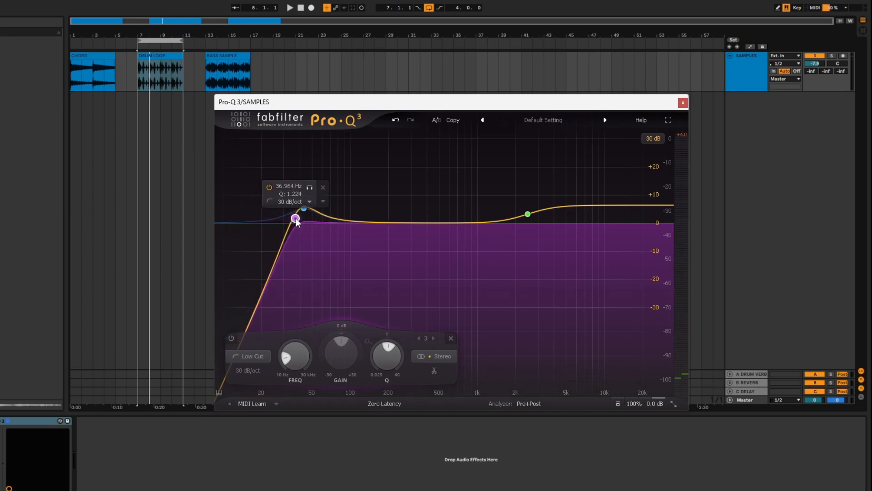
{"action": "left_click_drag", "start_coordinate": [296, 219], "coordinate": [300, 217]}
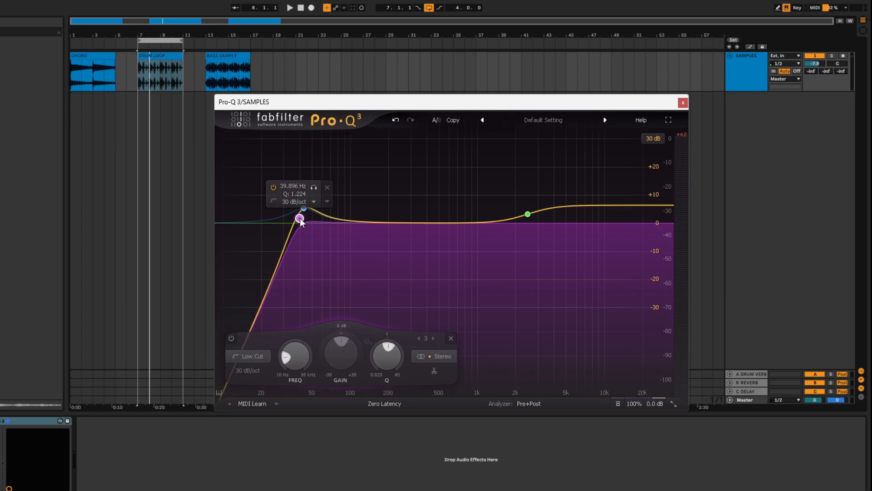
{"action": "left_click_drag", "start_coordinate": [299, 217], "coordinate": [305, 219]}
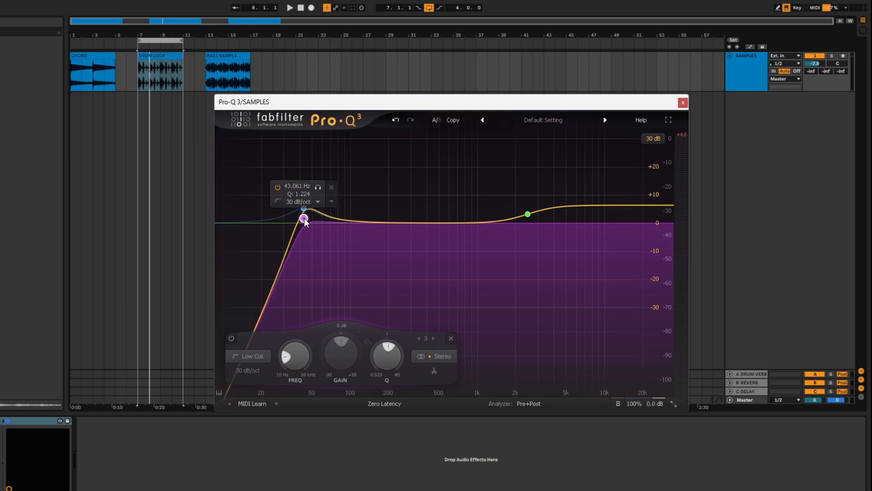
{"action": "left_click", "coordinate": [290, 8]}
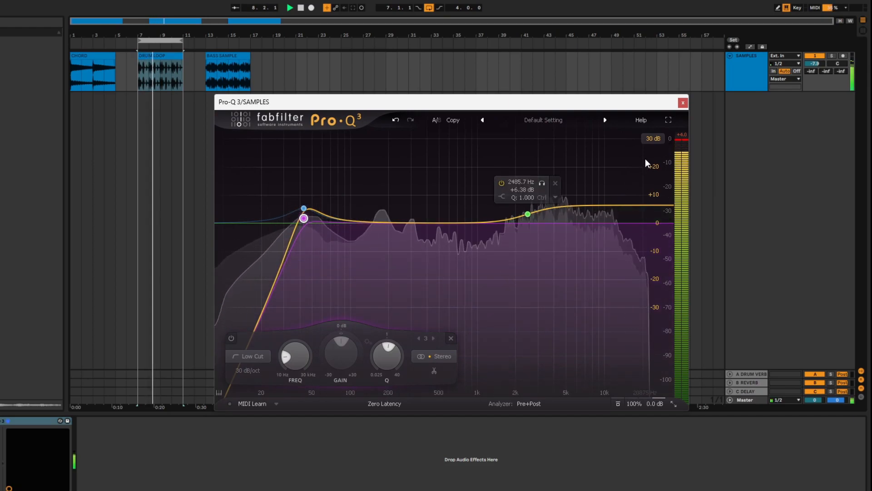
{"action": "left_click", "coordinate": [543, 120]}
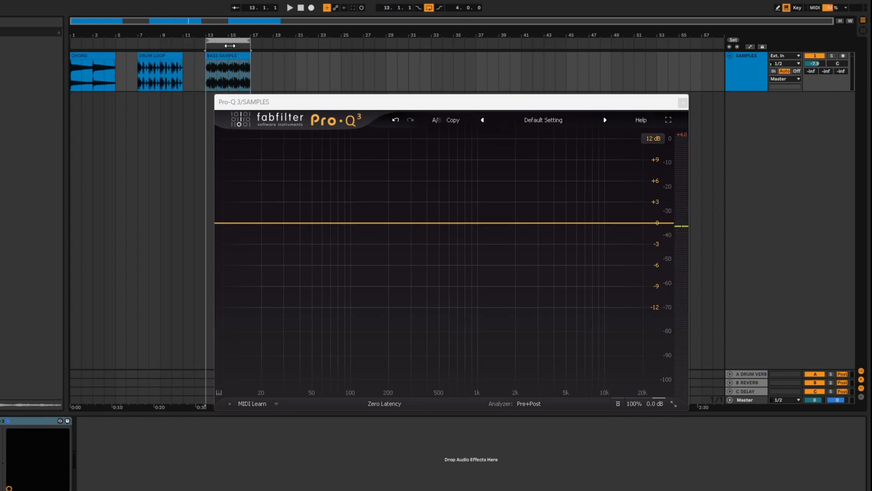
Loop the BASS SAMPLE clip with the analyzer showing and add a high shelf cutting about 5 dB from 2.4 kHz.
{"action": "left_click", "coordinate": [290, 8]}
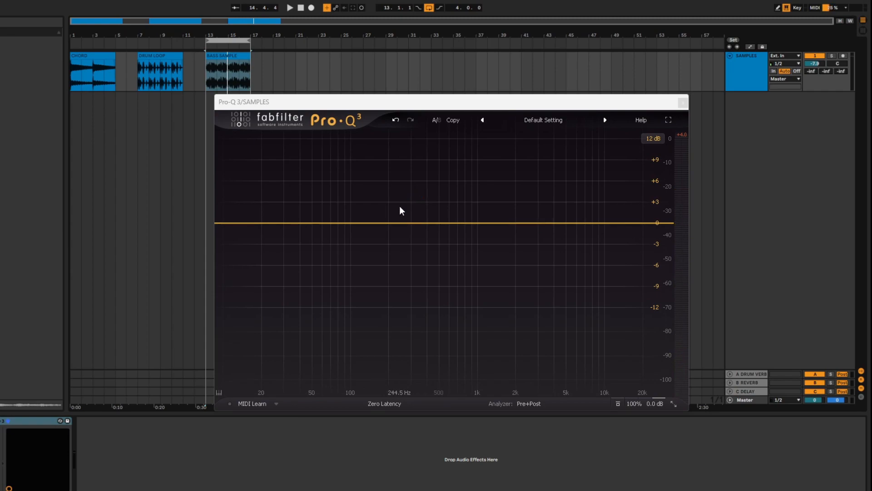
{"action": "left_click", "coordinate": [491, 221]}
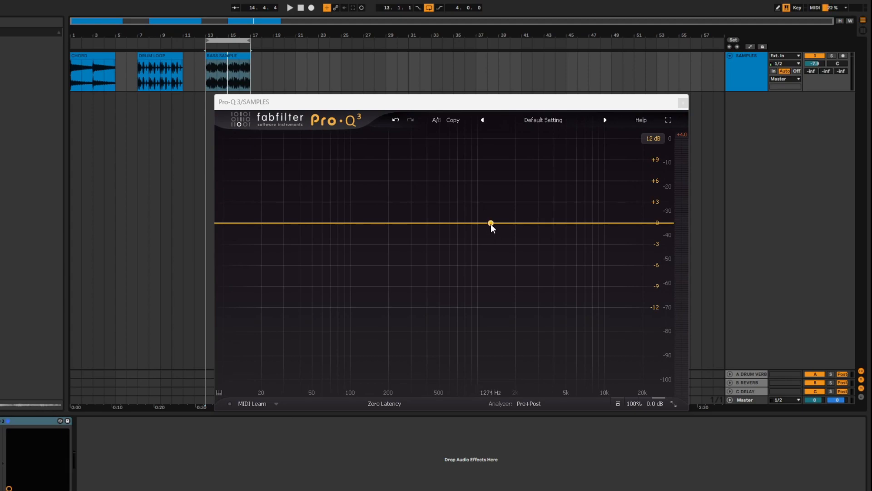
{"action": "left_click", "coordinate": [291, 9]}
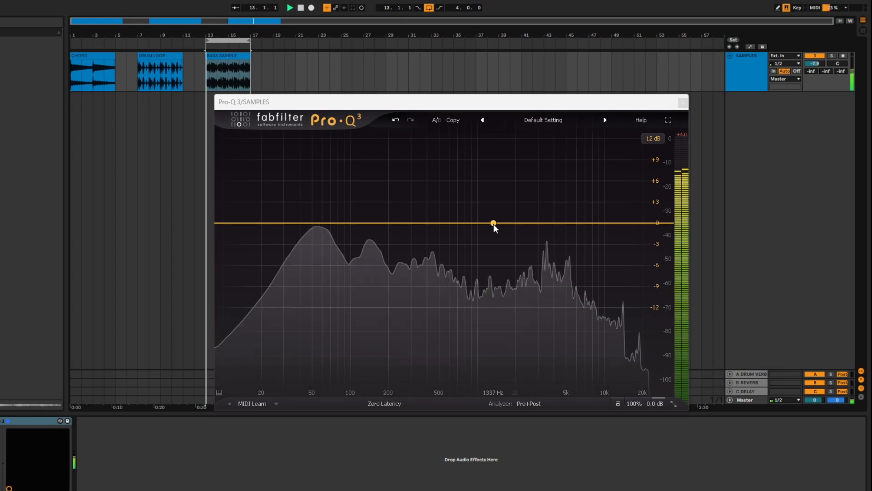
{"action": "left_click_drag", "start_coordinate": [493, 222], "coordinate": [549, 244]}
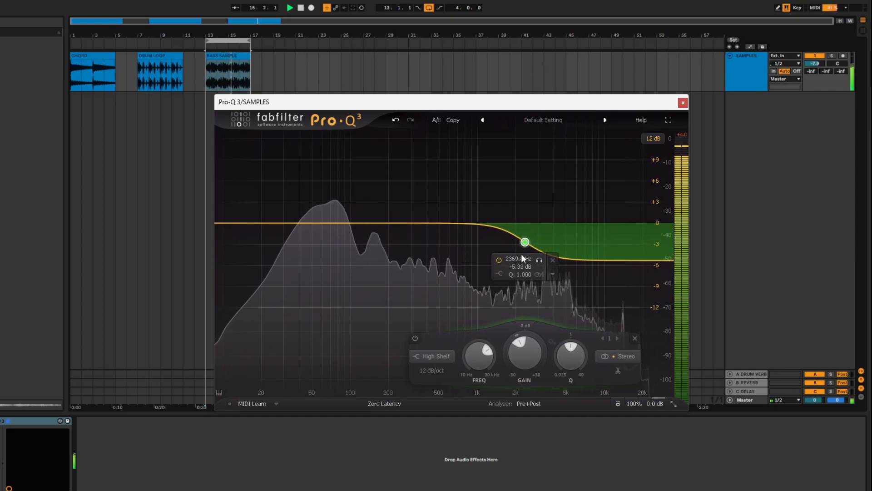
Deepen the high shelf cut to about -29 dB, steepen it to Q 2.18 and move it down to about 660 Hz.
{"action": "left_click_drag", "start_coordinate": [523, 242], "coordinate": [494, 269]}
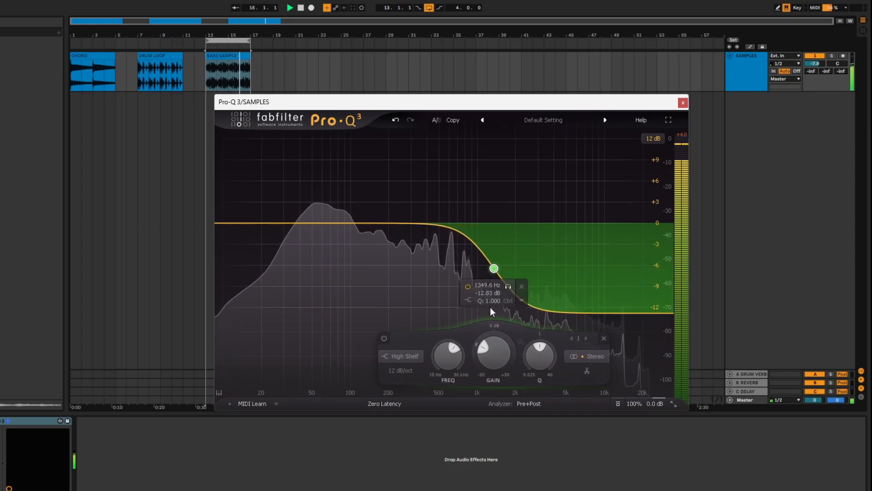
{"action": "left_click_drag", "start_coordinate": [493, 269], "coordinate": [484, 257]}
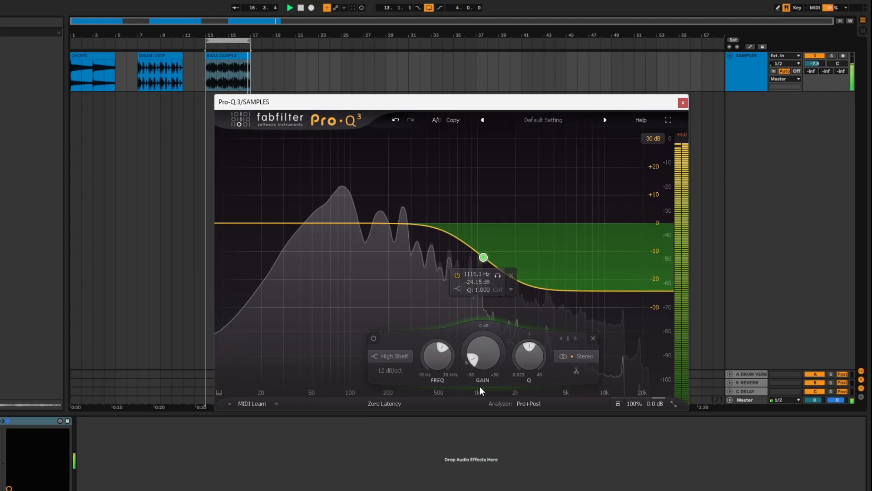
{"action": "left_click_drag", "start_coordinate": [482, 257], "coordinate": [481, 264]}
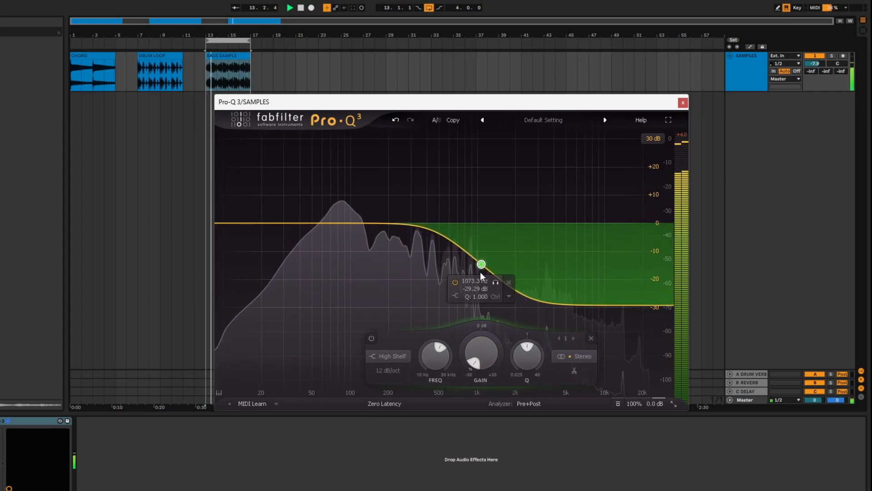
{"action": "left_click_drag", "start_coordinate": [482, 263], "coordinate": [483, 264]}
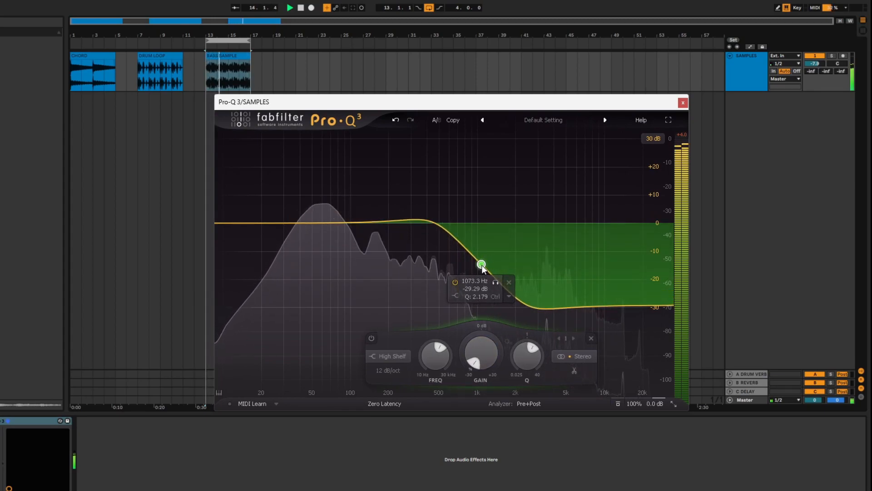
{"action": "left_click_drag", "start_coordinate": [482, 264], "coordinate": [454, 263]}
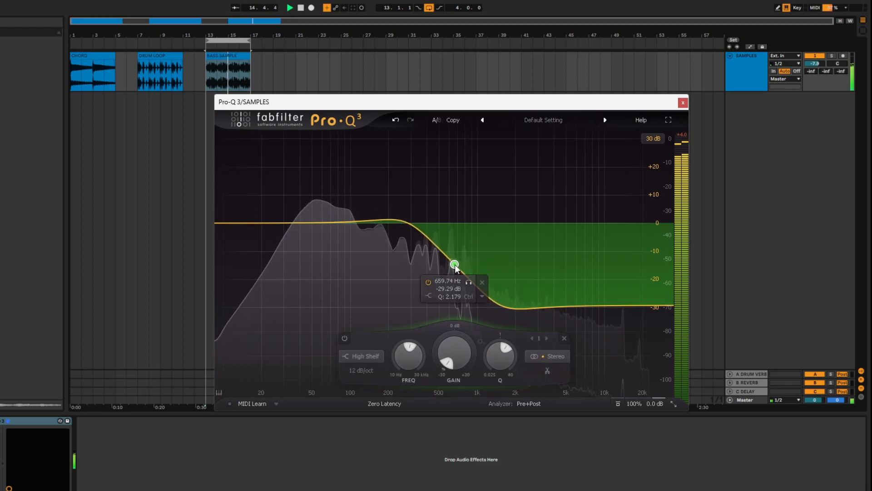
{"action": "left_click_drag", "start_coordinate": [454, 264], "coordinate": [460, 261]}
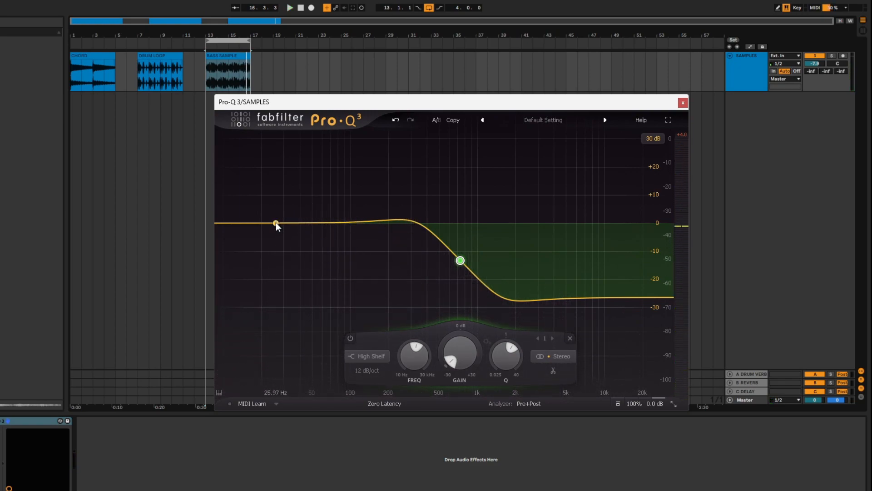
Add a narrow bell boost near 30 Hz and settle its gain at about +12.5 dB.
{"action": "left_click_drag", "start_coordinate": [276, 223], "coordinate": [277, 212]}
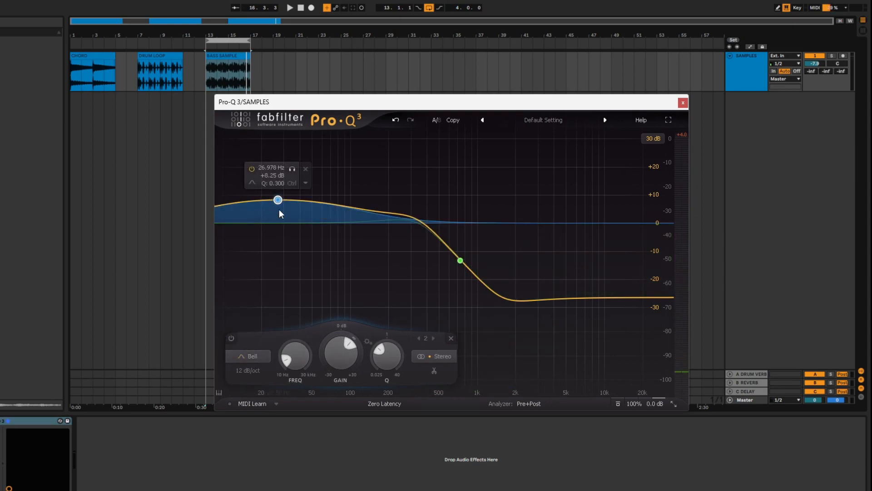
{"action": "left_click_drag", "start_coordinate": [278, 200], "coordinate": [278, 209]}
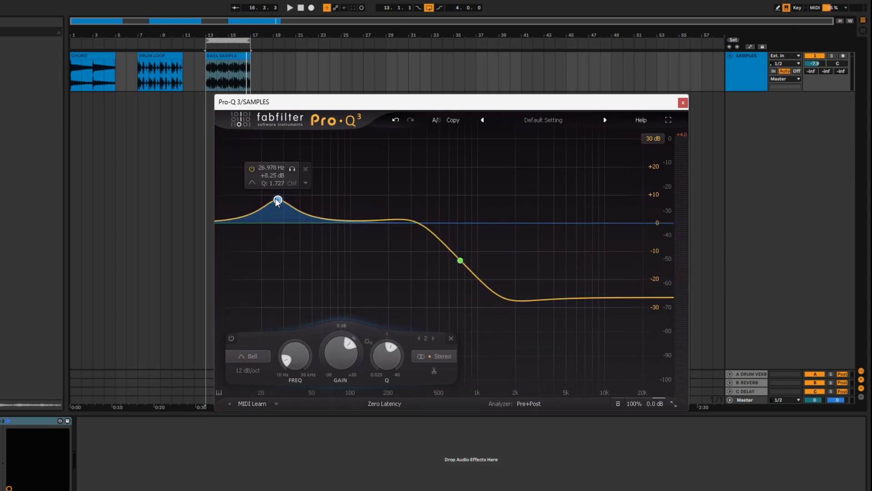
{"action": "left_click_drag", "start_coordinate": [276, 200], "coordinate": [282, 155]}
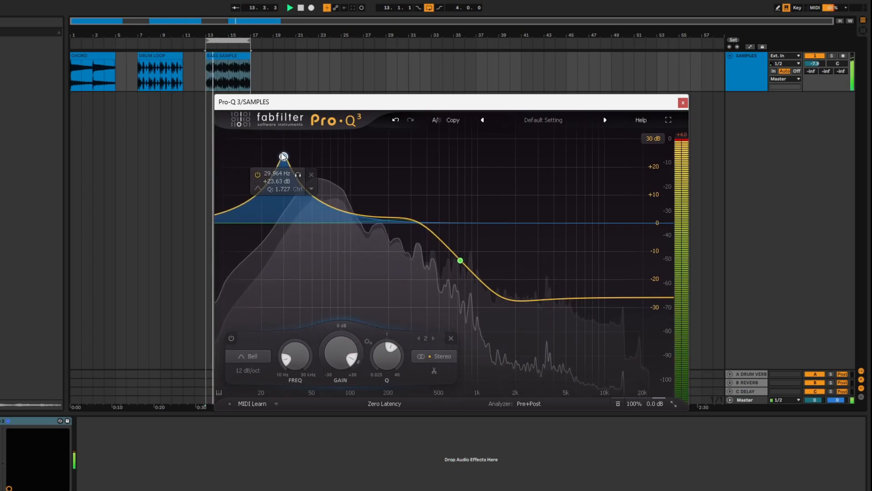
{"action": "left_click_drag", "start_coordinate": [283, 155], "coordinate": [283, 188]}
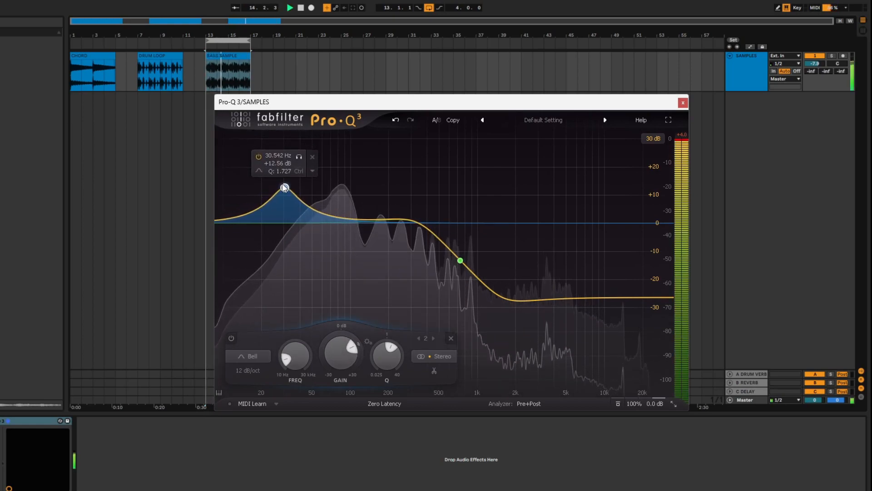
{"action": "left_click_drag", "start_coordinate": [283, 186], "coordinate": [284, 190]}
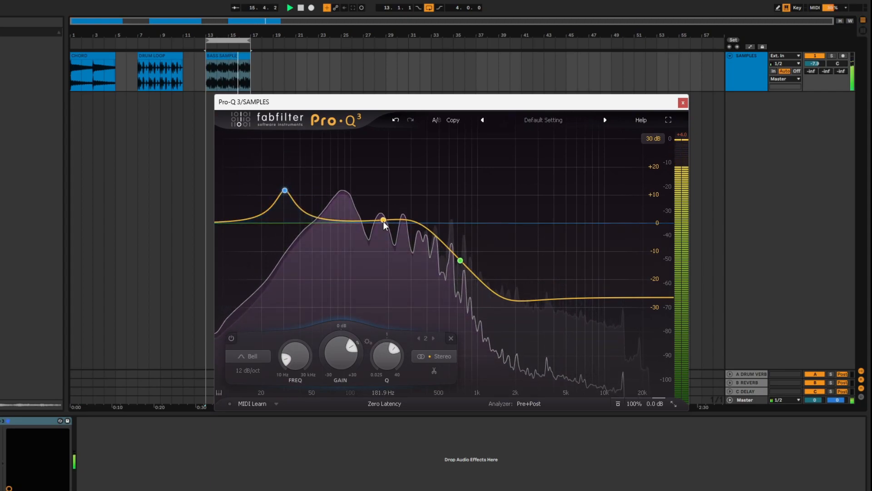
Add a second bell boost around 227 Hz.
{"action": "left_click_drag", "start_coordinate": [382, 219], "coordinate": [394, 183]}
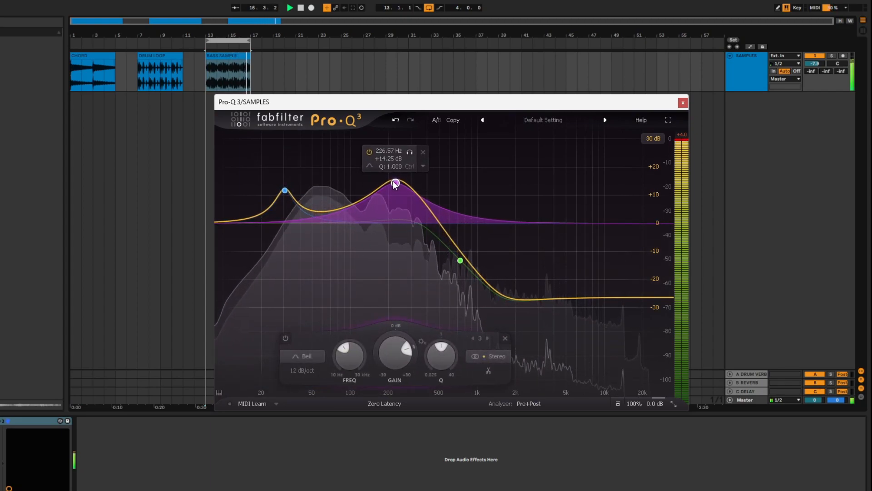
Move the second bell up to about 405 Hz at +10 dB and solo the boost bands to hear them.
{"action": "left_click_drag", "start_coordinate": [394, 182], "coordinate": [425, 184]}
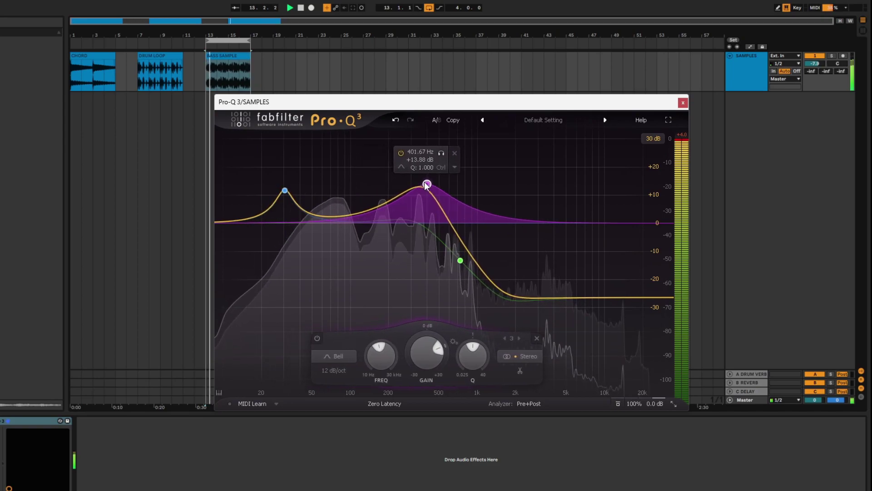
{"action": "left_click_drag", "start_coordinate": [426, 184], "coordinate": [433, 189]}
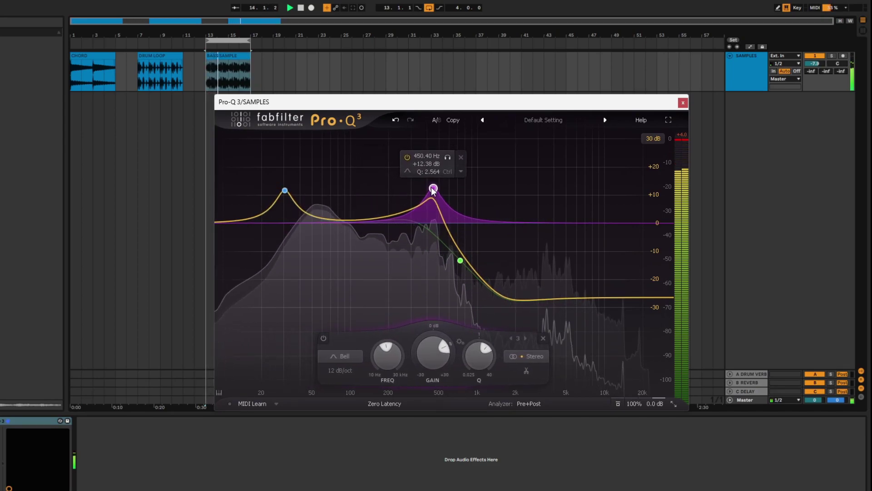
{"action": "left_click_drag", "start_coordinate": [432, 189], "coordinate": [425, 196]}
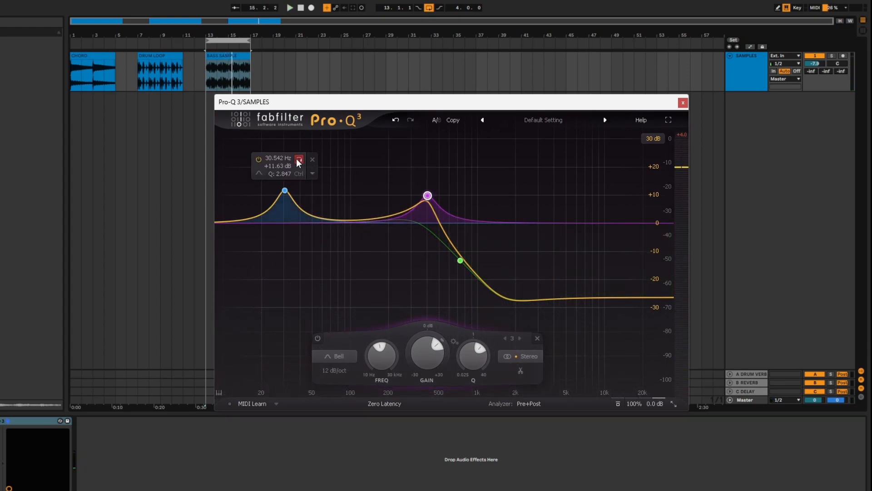
{"action": "mouse_move", "coordinate": [300, 162]}
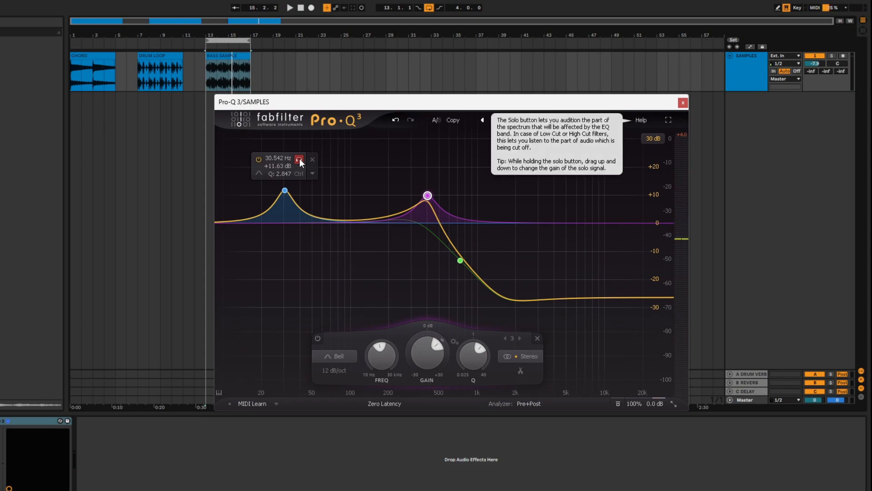
{"action": "left_click", "coordinate": [427, 195]}
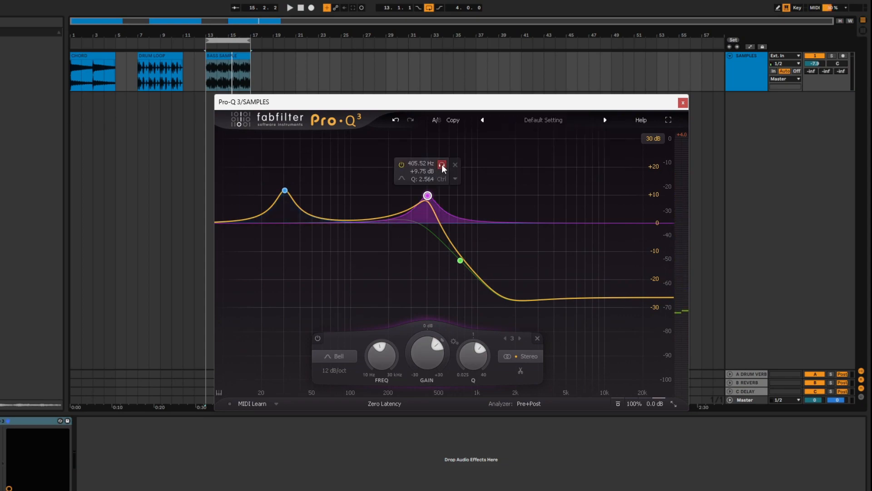
{"action": "left_click", "coordinate": [293, 8]}
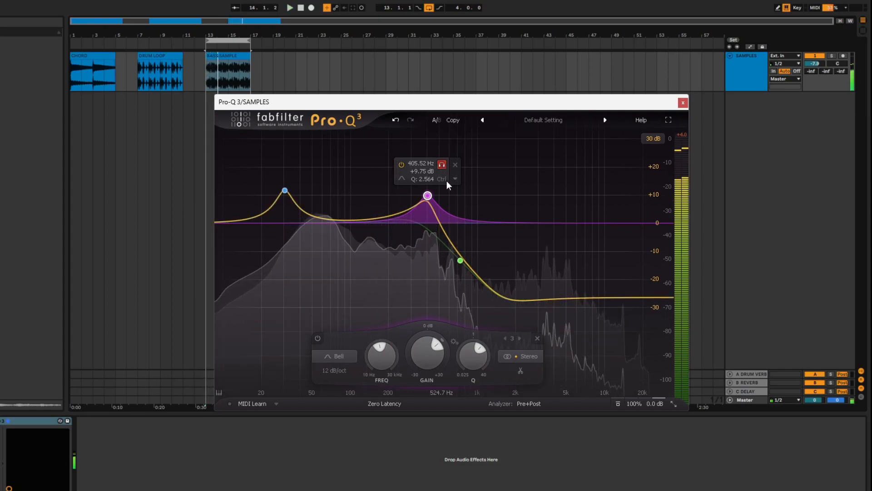
Solo the high shelf, raise its cut toward 1 kHz, and add a narrow bell just above 1 kHz.
{"action": "left_click_drag", "start_coordinate": [461, 261], "coordinate": [461, 261]}
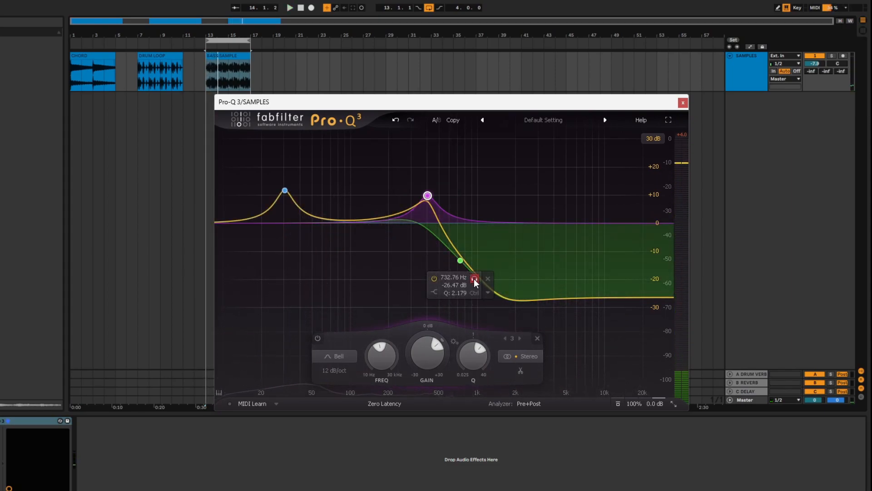
{"action": "left_click", "coordinate": [290, 8]}
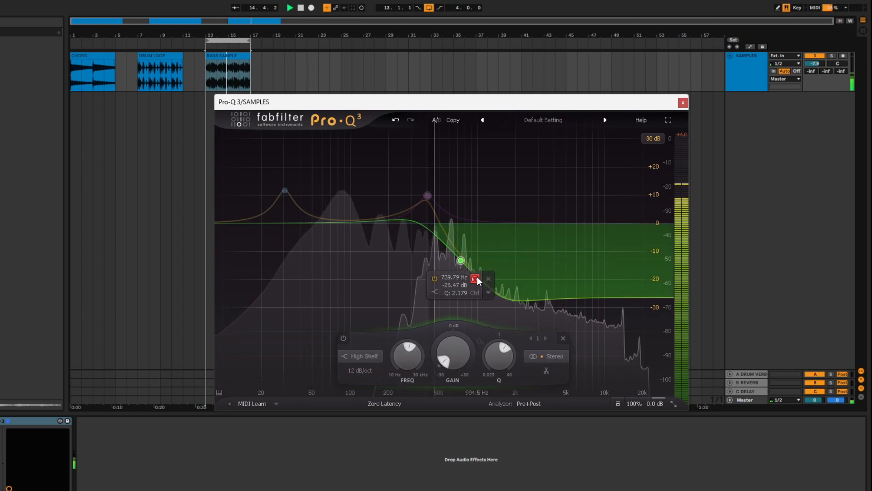
{"action": "left_click_drag", "start_coordinate": [461, 260], "coordinate": [470, 260]}
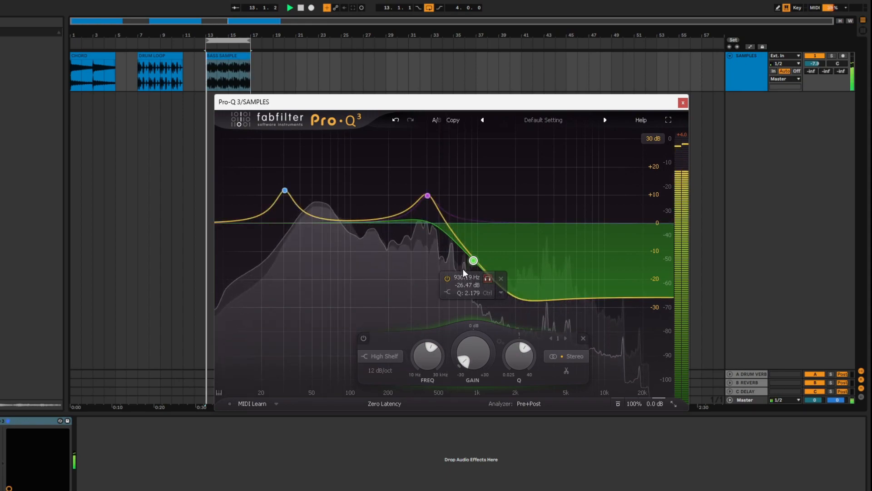
{"action": "left_click_drag", "start_coordinate": [472, 261], "coordinate": [473, 262]}
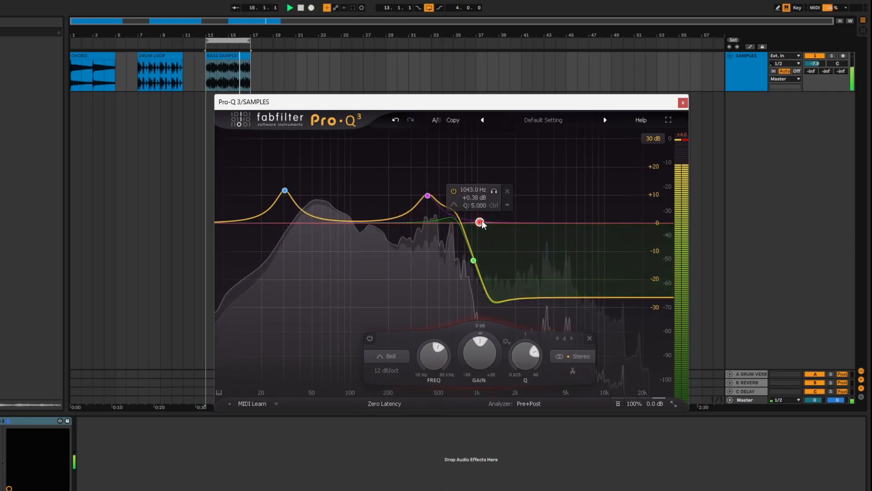
{"action": "left_click_drag", "start_coordinate": [480, 222], "coordinate": [479, 261]}
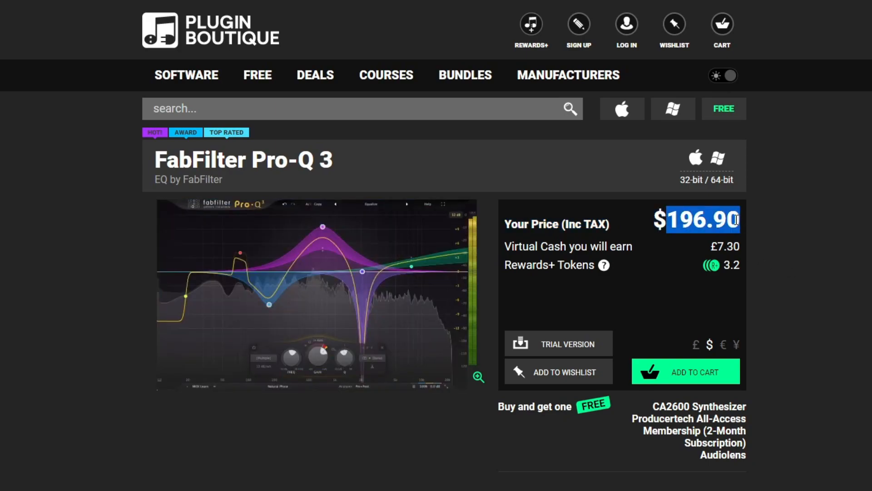
{"action": "mouse_move", "coordinate": [758, 223]}
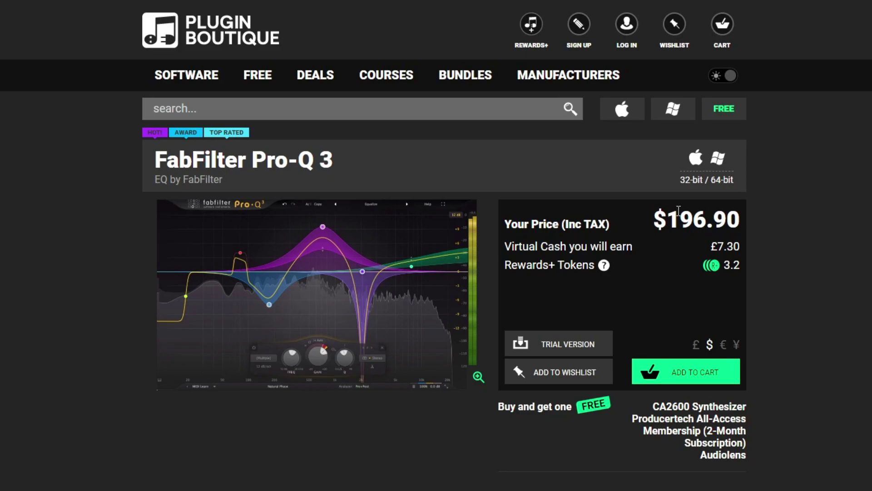
{"action": "mouse_move", "coordinate": [75, 254]}
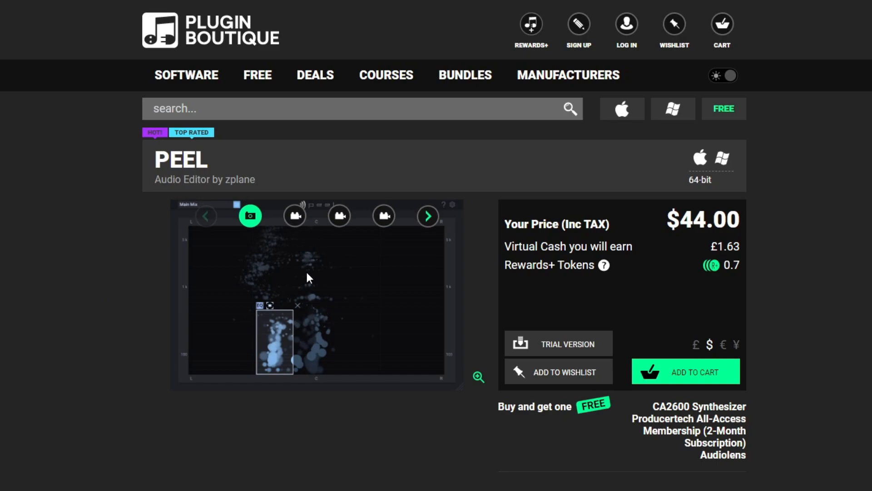
{"action": "mouse_move", "coordinate": [201, 287]}
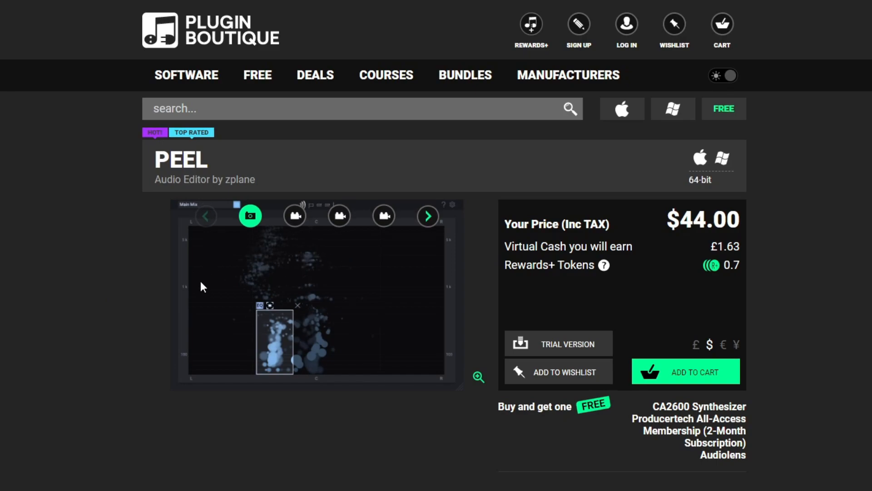
{"action": "mouse_move", "coordinate": [339, 317]}
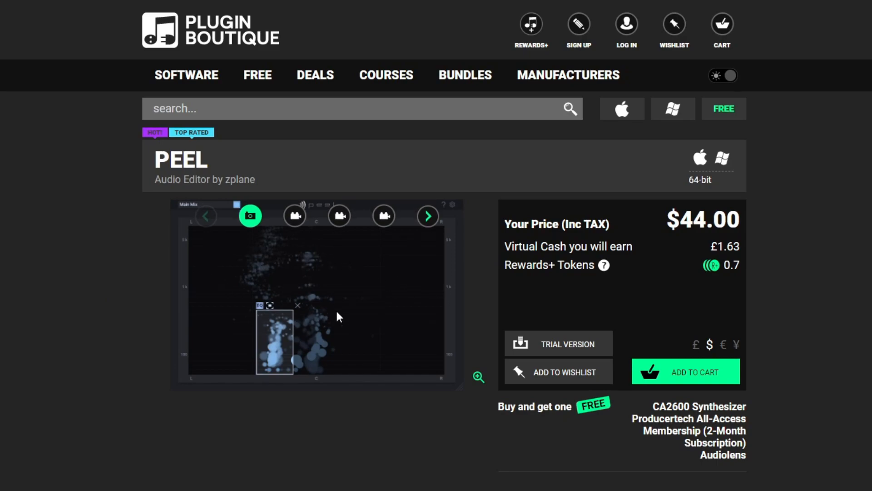
{"action": "mouse_move", "coordinate": [323, 288]}
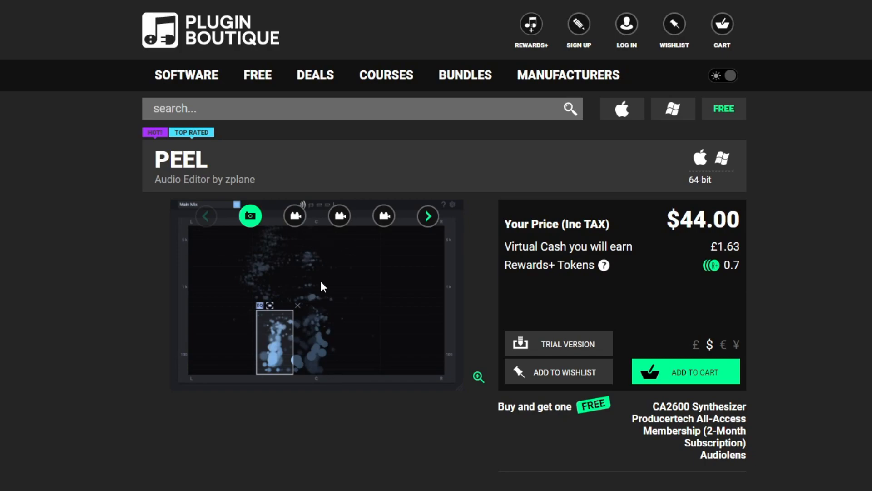
{"action": "mouse_move", "coordinate": [256, 273]}
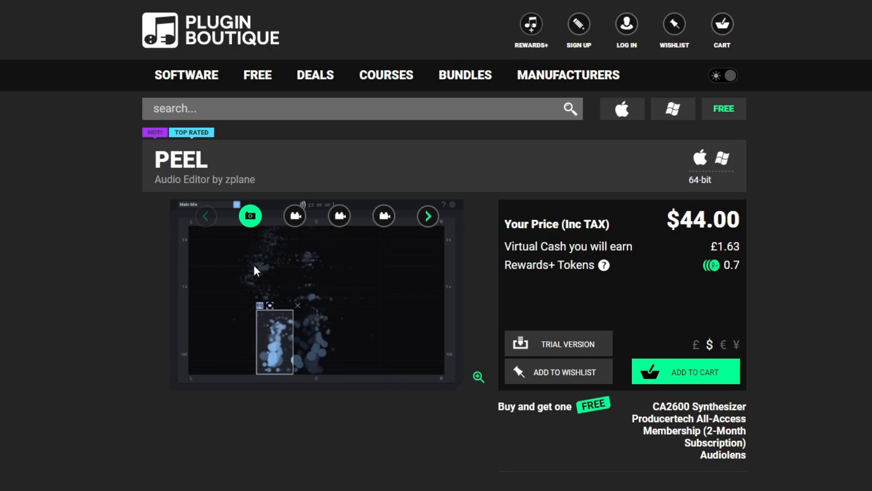
{"action": "mouse_move", "coordinate": [267, 254]}
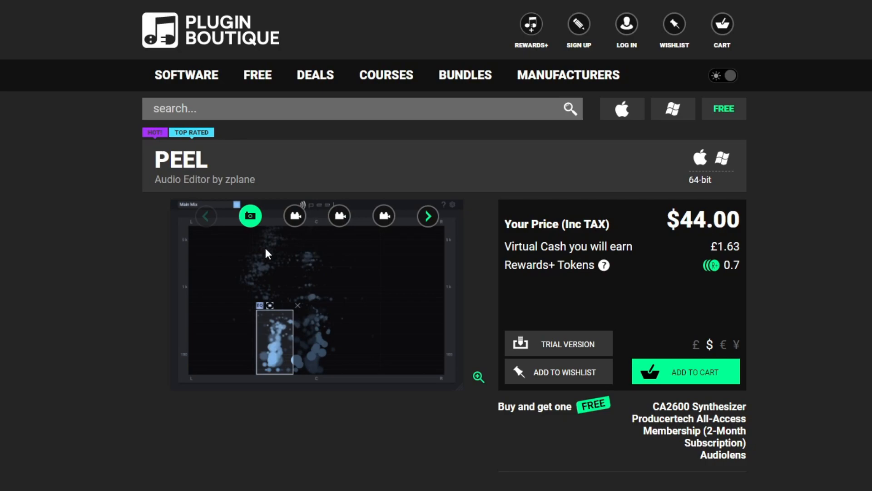
{"action": "mouse_move", "coordinate": [304, 261]}
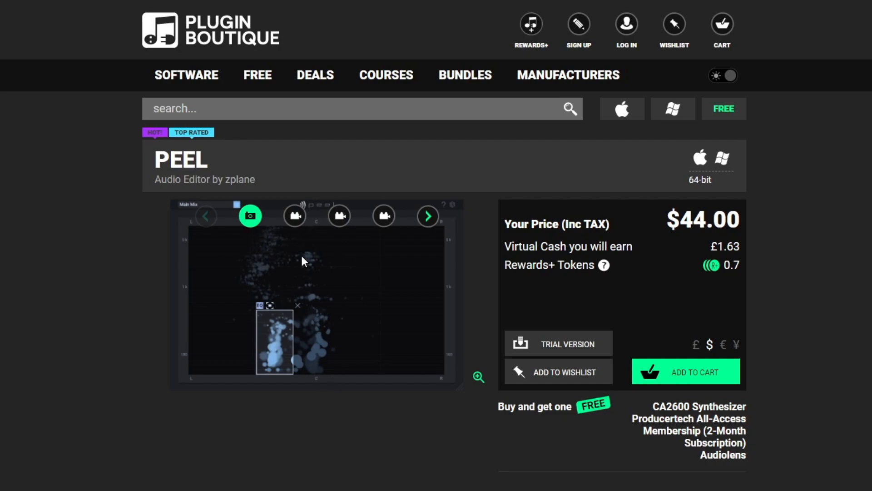
{"action": "mouse_move", "coordinate": [259, 316]}
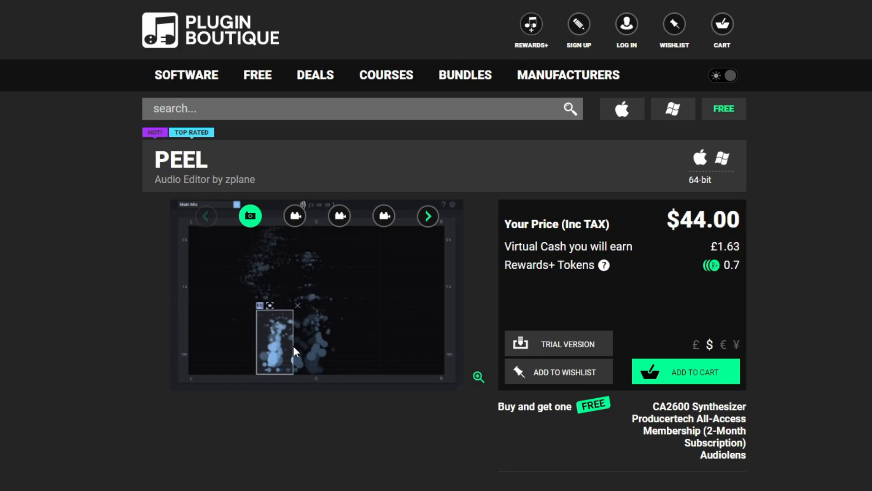
{"action": "mouse_move", "coordinate": [245, 292]}
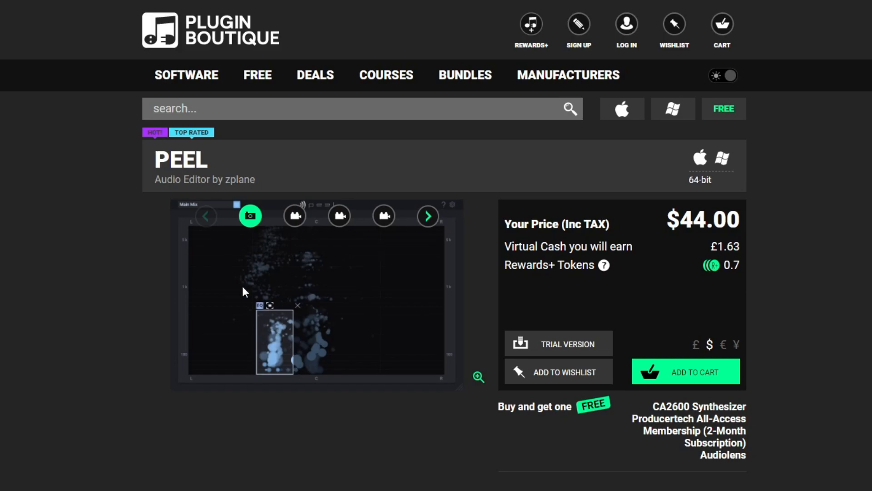
{"action": "mouse_move", "coordinate": [278, 344]}
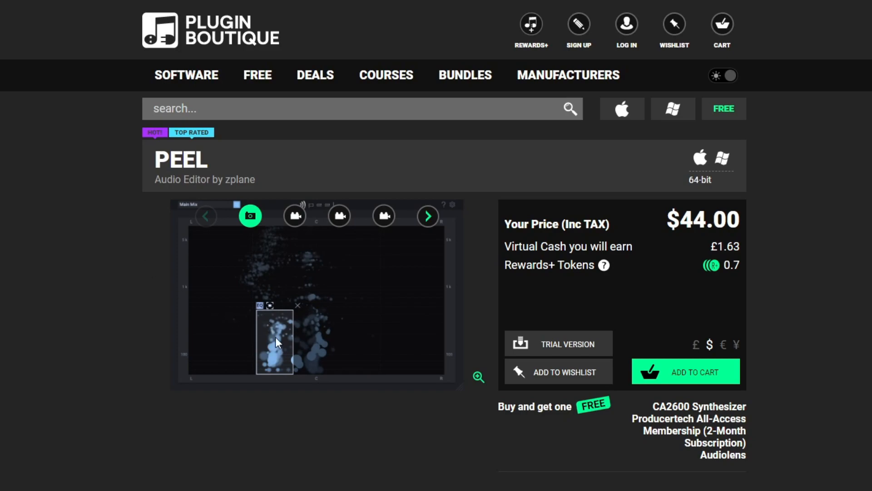
{"action": "mouse_move", "coordinate": [298, 358]}
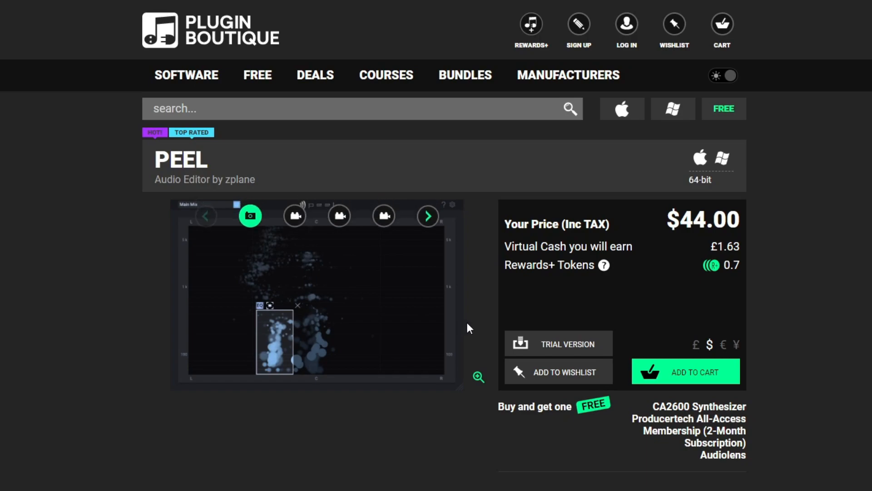
{"action": "mouse_move", "coordinate": [362, 262]}
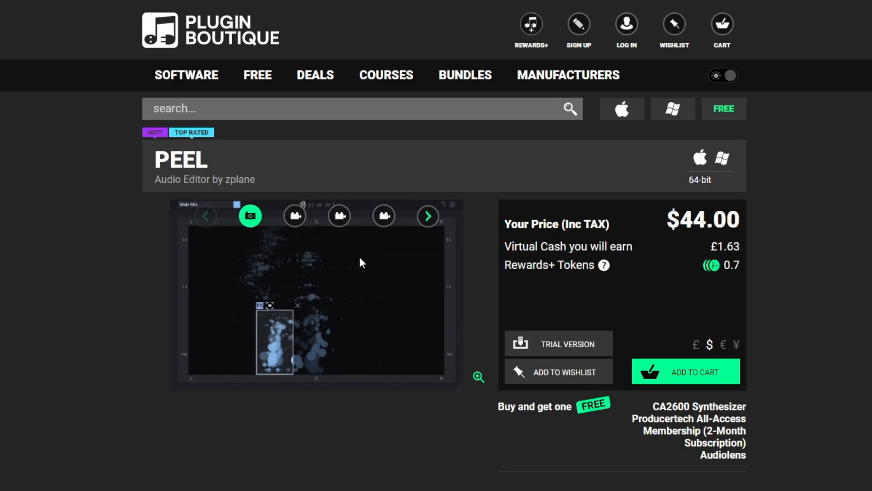
{"action": "mouse_move", "coordinate": [315, 250]}
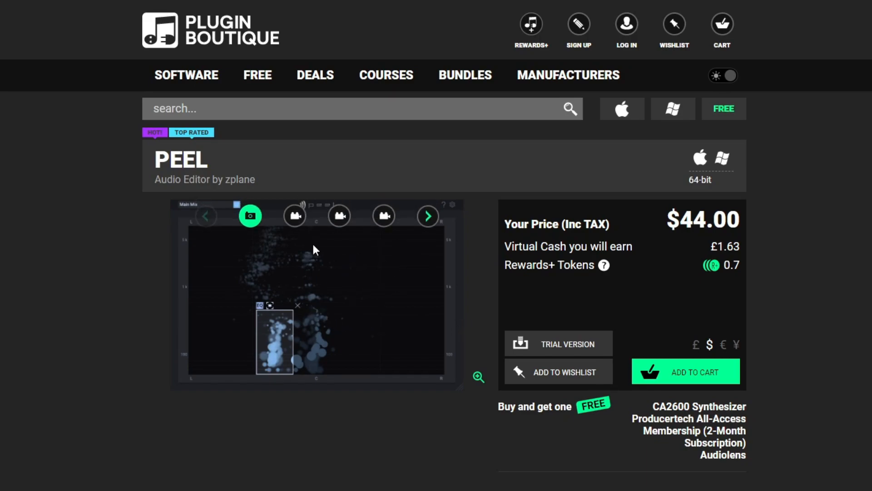
{"action": "mouse_move", "coordinate": [266, 244]}
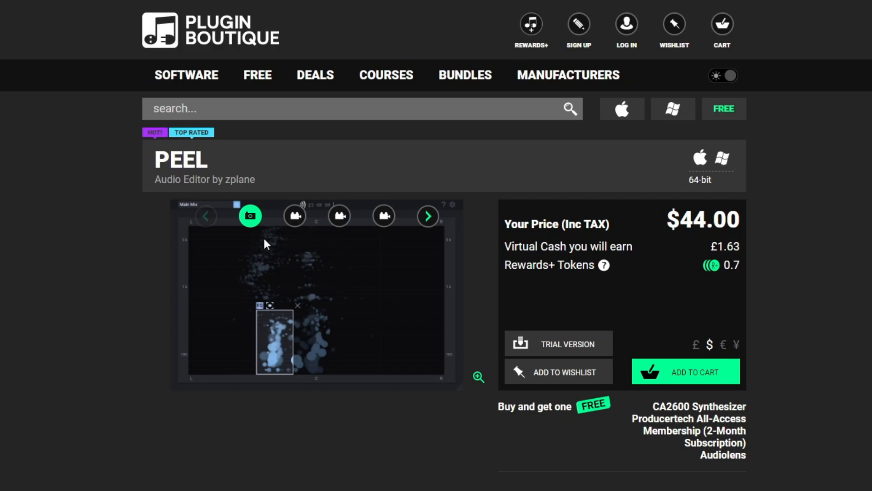
{"action": "mouse_move", "coordinate": [370, 260]}
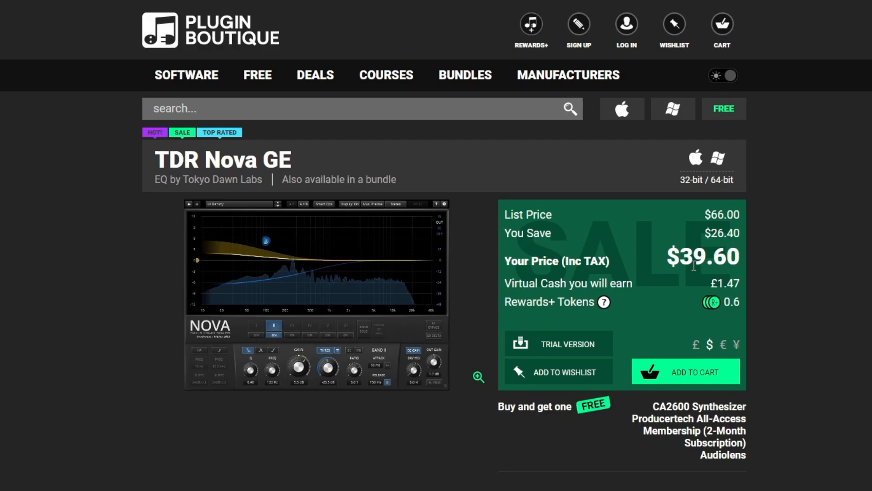
Highlight the TDR Nova GE $39.60 sale price and check its user ratings below.
{"action": "double_click", "coordinate": [703, 257]}
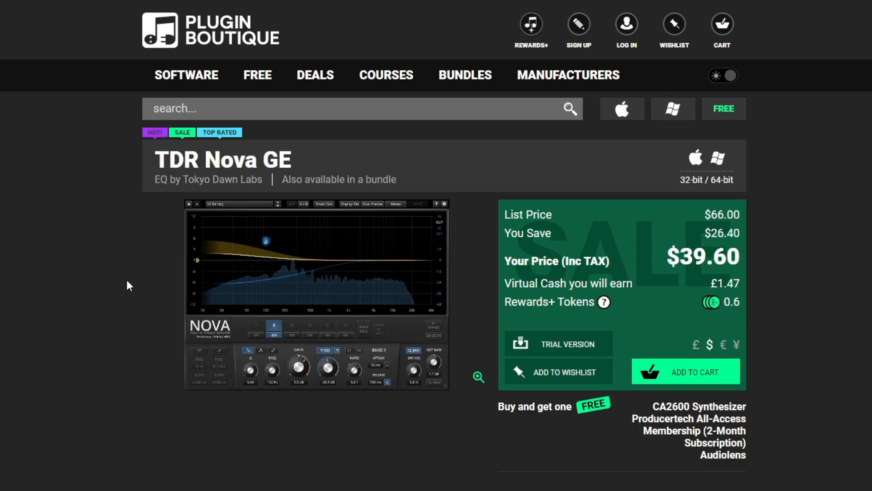
{"action": "scroll", "scroll_direction": "down", "scroll_amount": 3}
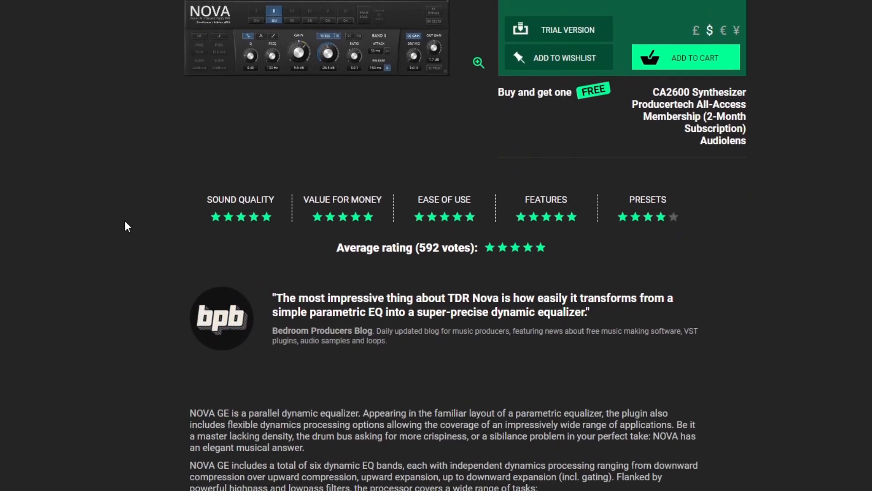
{"action": "scroll", "scroll_direction": "up", "scroll_amount": 3}
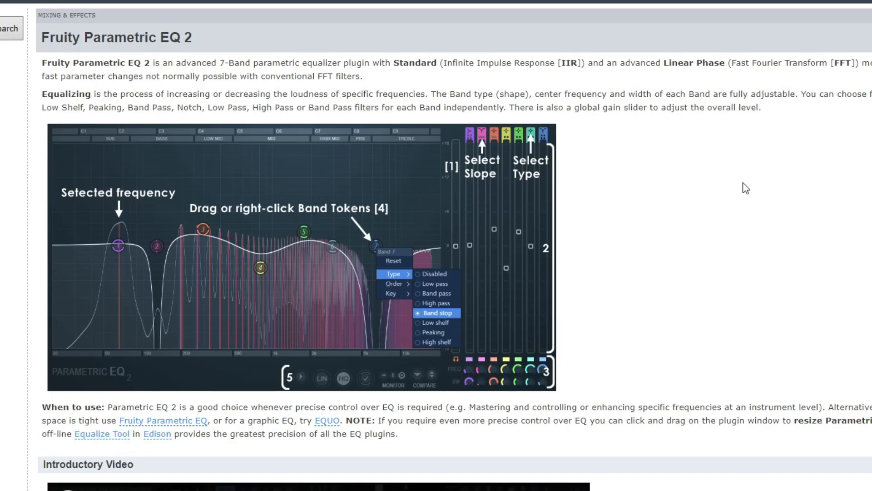
Scroll through the Fruity Parametric EQ 2 videos and Parameters descriptions.
{"action": "scroll", "scroll_direction": "down", "scroll_amount": 3}
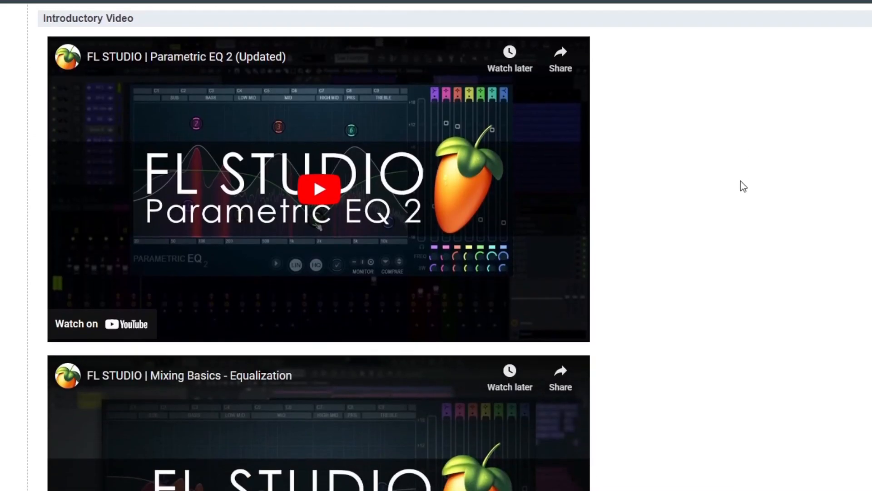
{"action": "scroll", "scroll_direction": "down", "scroll_amount": 3}
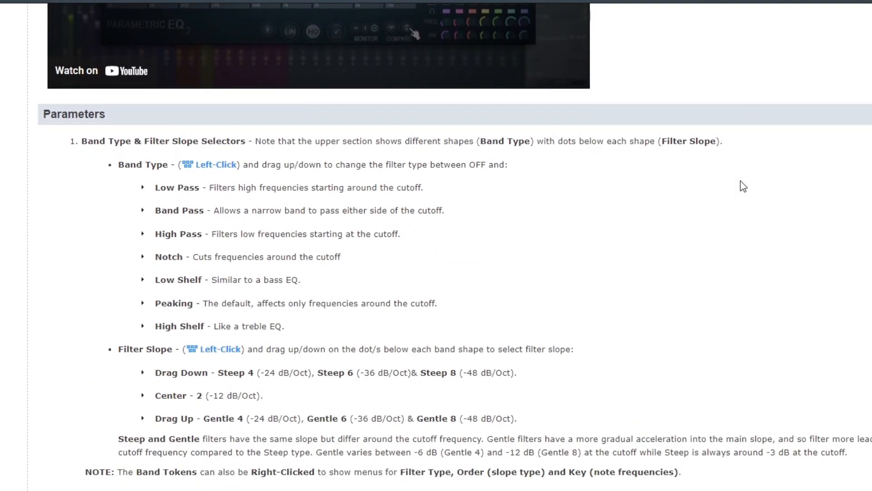
{"action": "scroll", "scroll_direction": "down", "scroll_amount": 3}
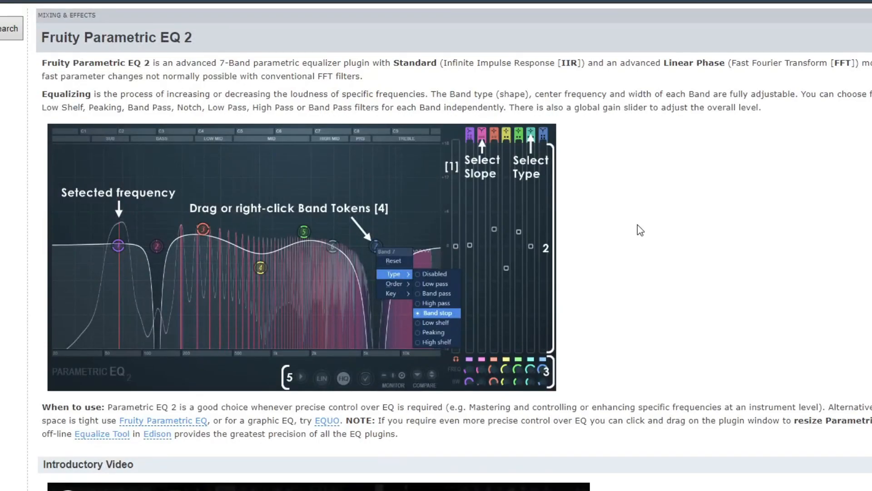
{"action": "mouse_move", "coordinate": [428, 293]}
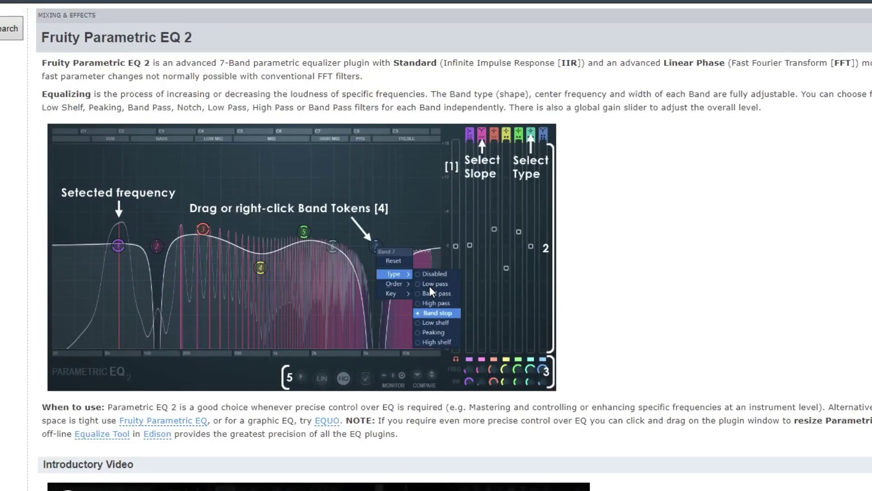
{"action": "mouse_move", "coordinate": [426, 334]}
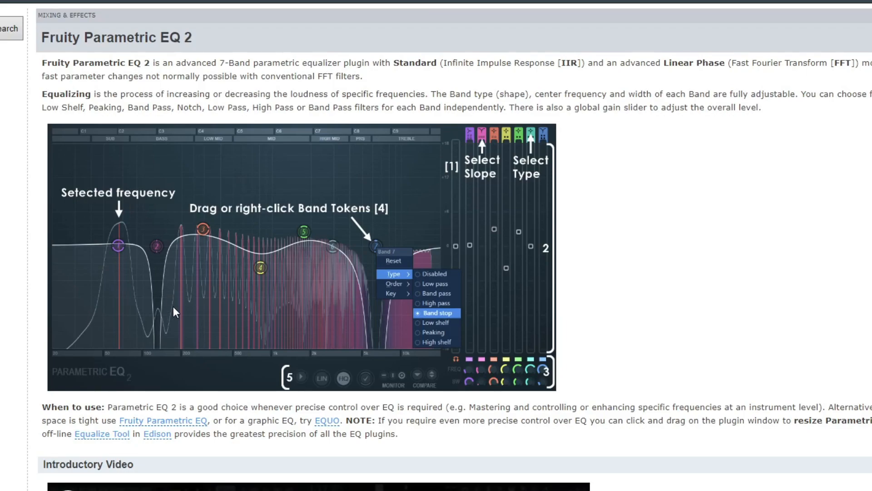
{"action": "mouse_move", "coordinate": [677, 303]}
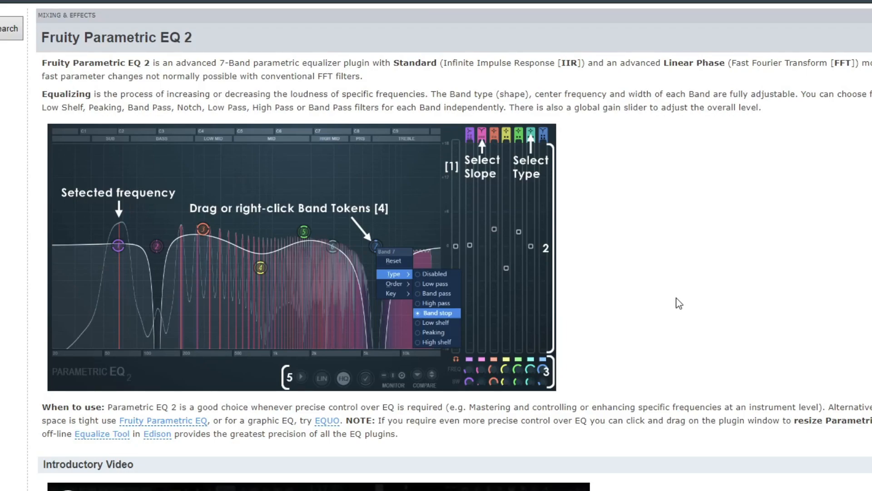